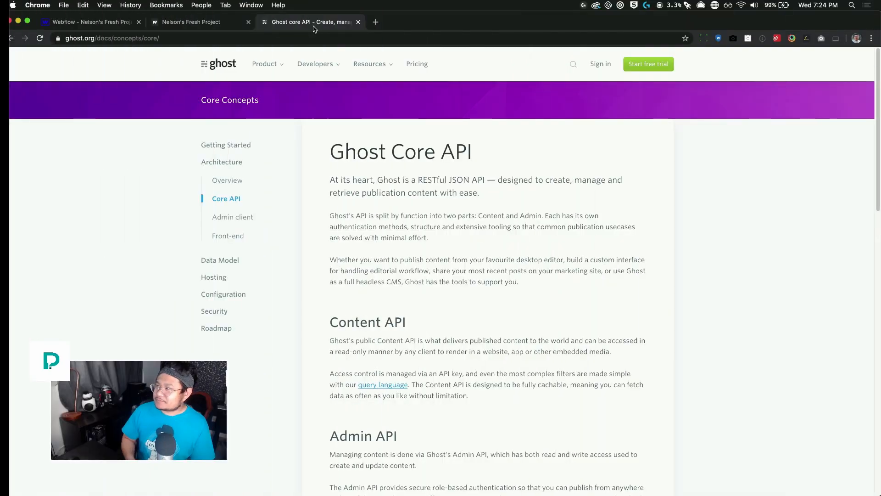
{"action": "mouse_move", "coordinate": [225, 145]}
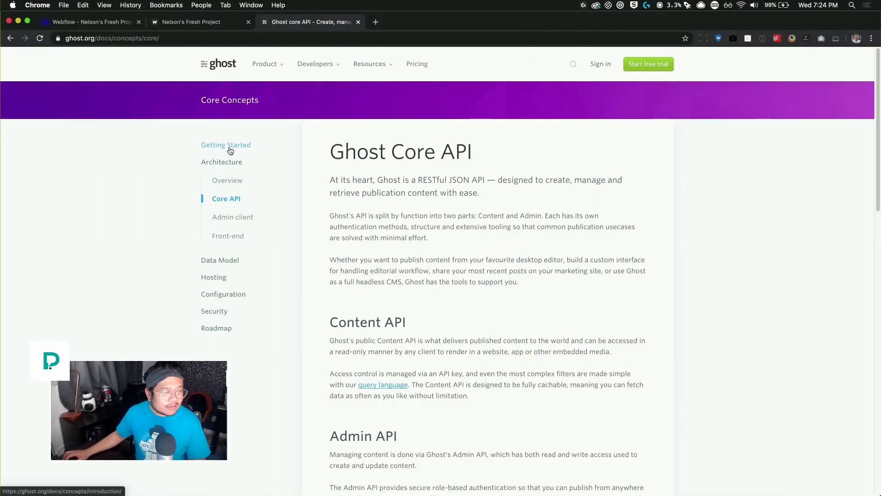
- Browse Introduction, Features, Architecture, Posts and Ecosystem overview to watch the sidebar sub-links expand
{"action": "left_click", "coordinate": [225, 144]}
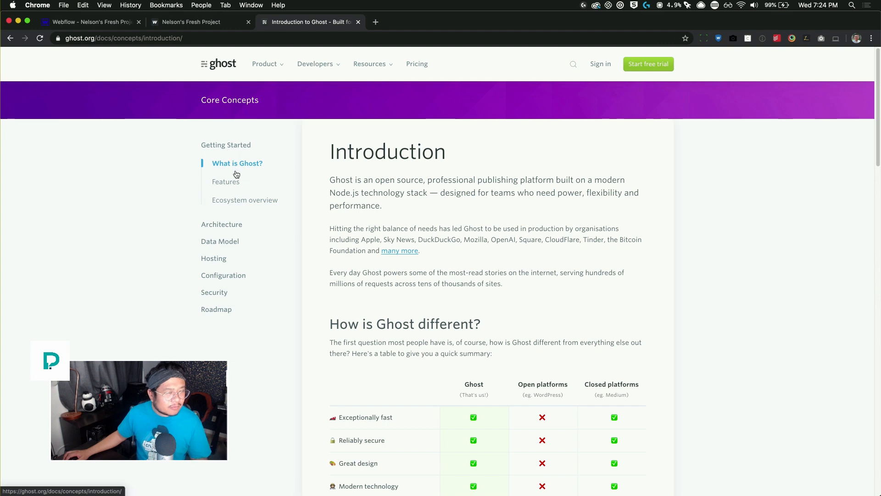
{"action": "left_click", "coordinate": [226, 181]}
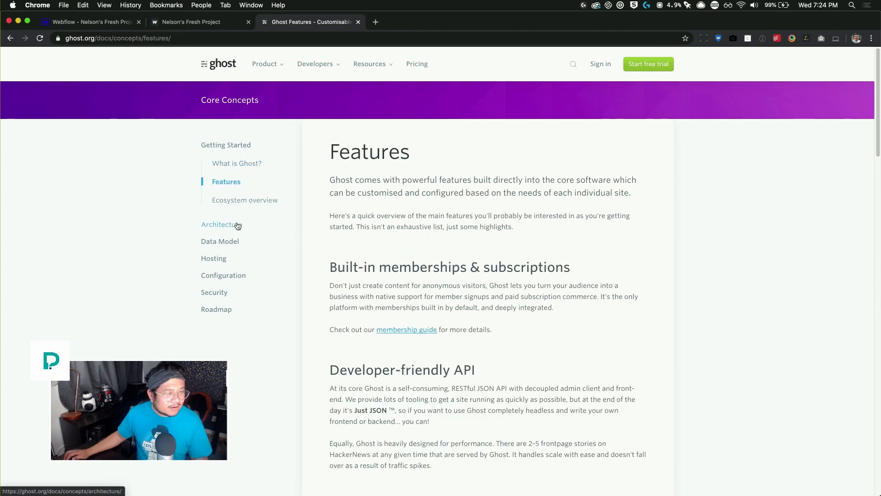
{"action": "left_click", "coordinate": [218, 224]}
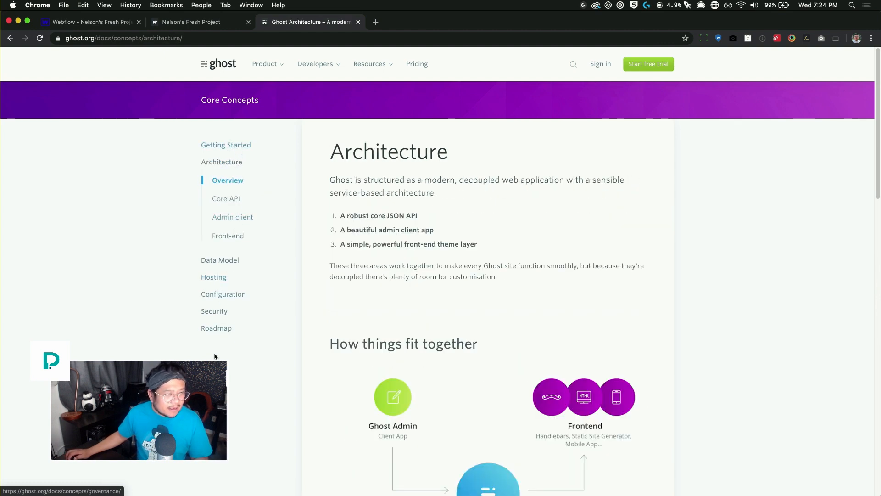
{"action": "left_click", "coordinate": [225, 199]}
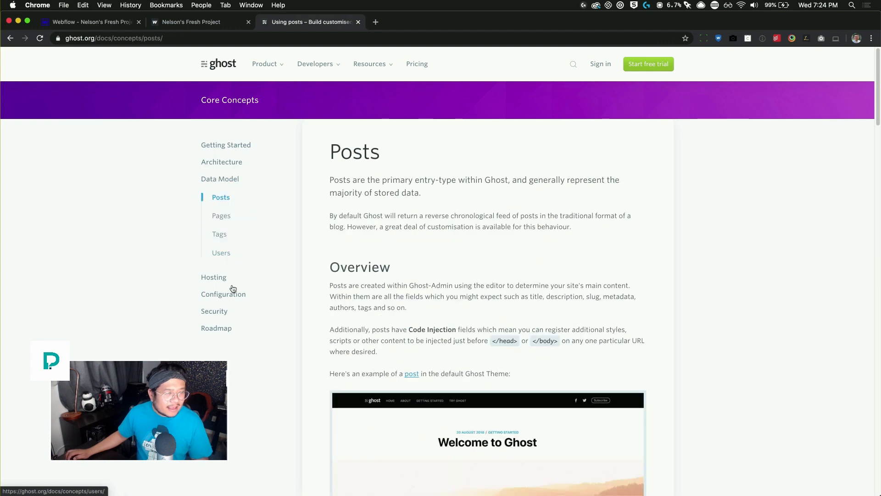
{"action": "mouse_move", "coordinate": [216, 327]}
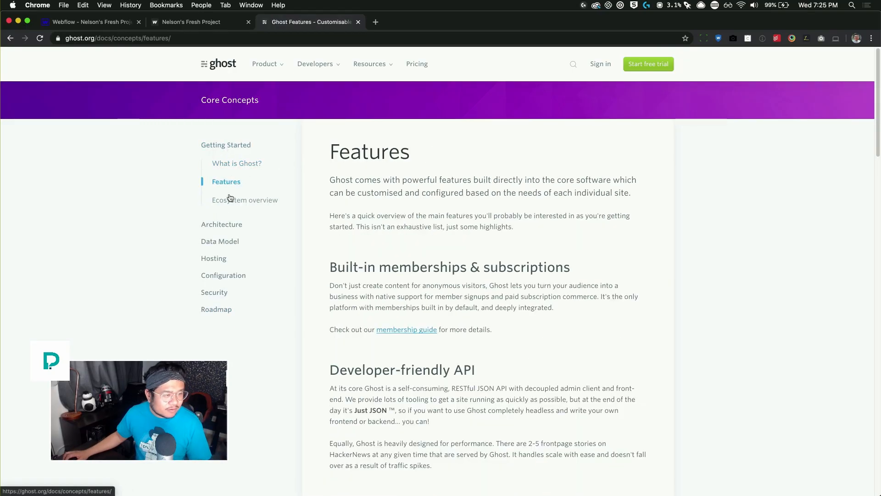
{"action": "left_click", "coordinate": [245, 200]}
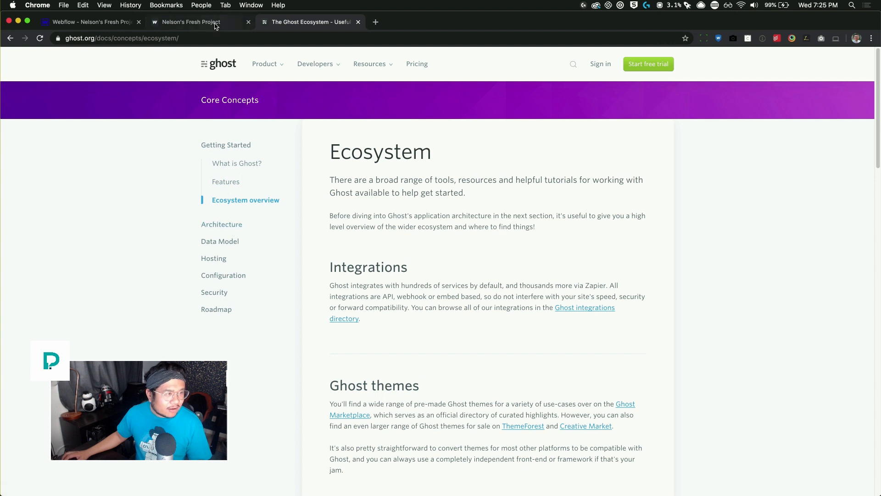
- On the published site, expand Link 1 and Link 2 to confirm each shows only its own sub-links
{"action": "left_click", "coordinate": [191, 22]}
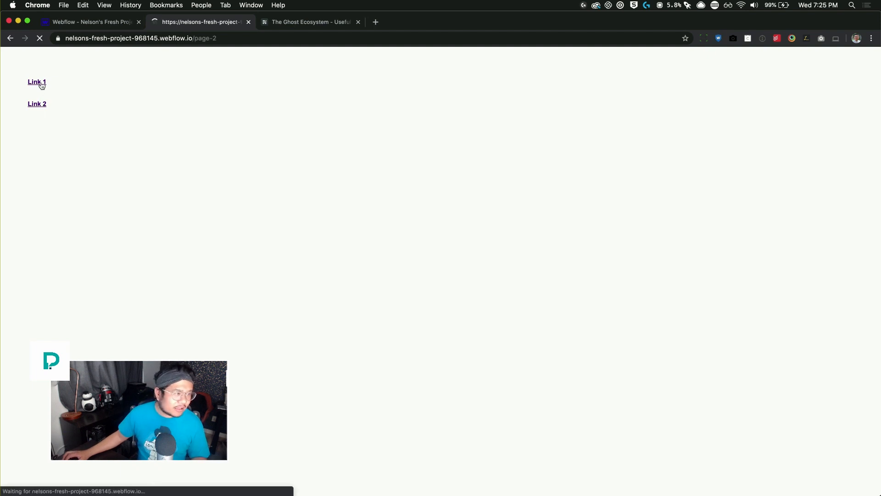
{"action": "left_click", "coordinate": [37, 82]}
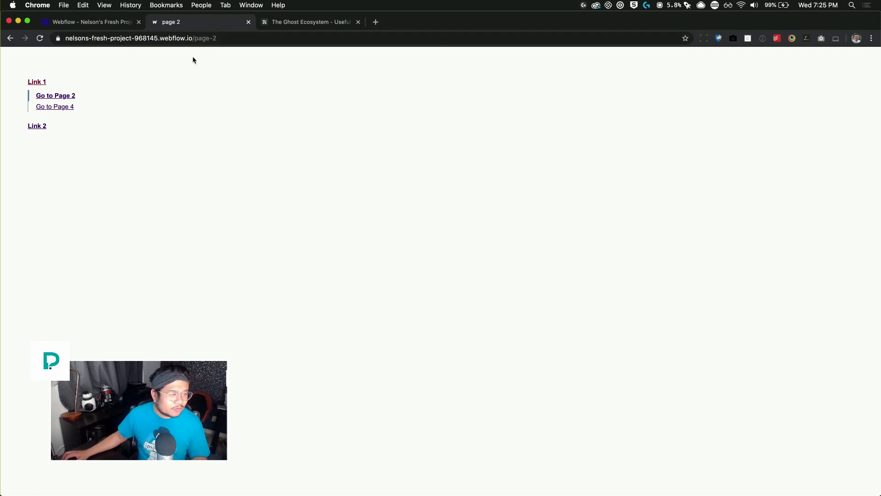
{"action": "mouse_move", "coordinate": [54, 106]}
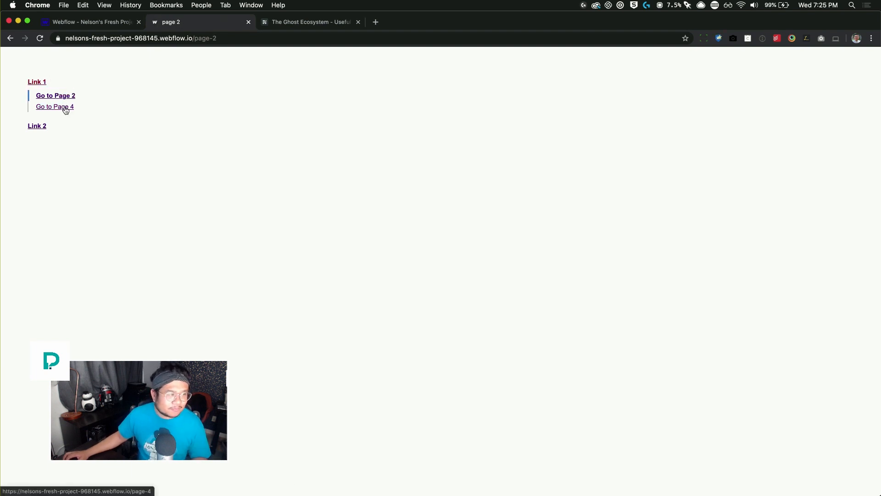
{"action": "left_click", "coordinate": [55, 106]}
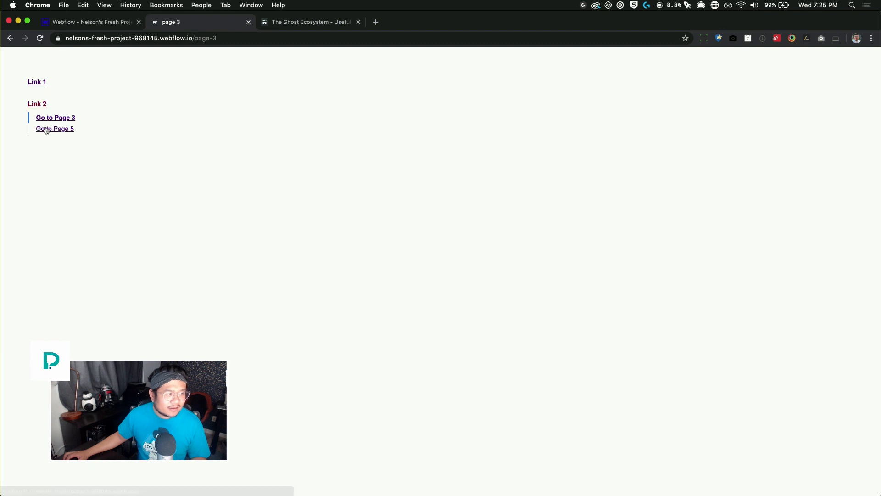
{"action": "mouse_move", "coordinate": [54, 129]}
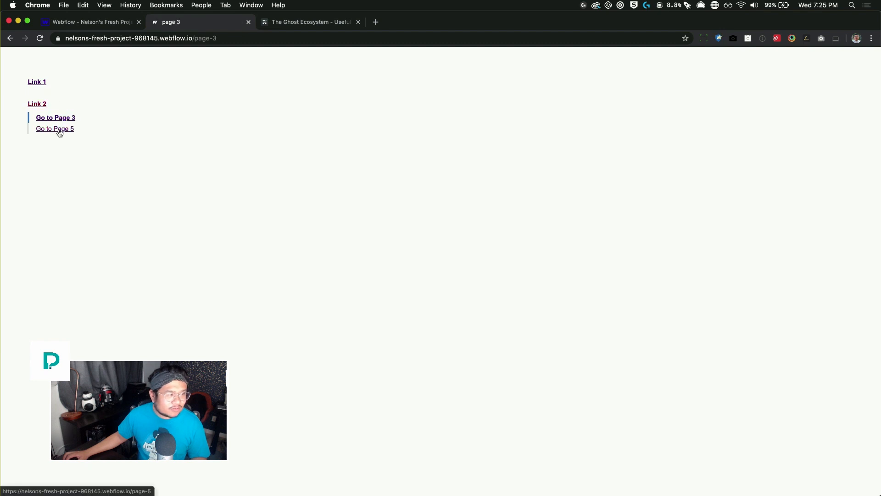
{"action": "left_click", "coordinate": [54, 128]}
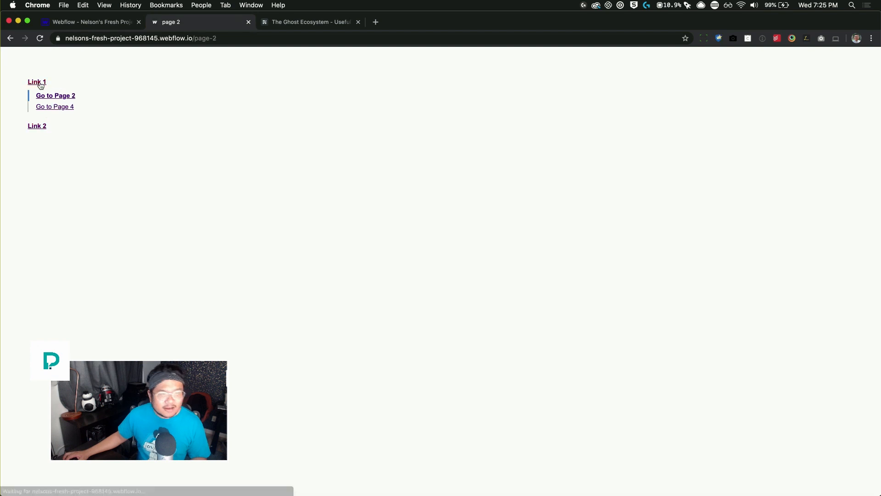
{"action": "mouse_move", "coordinate": [55, 95]}
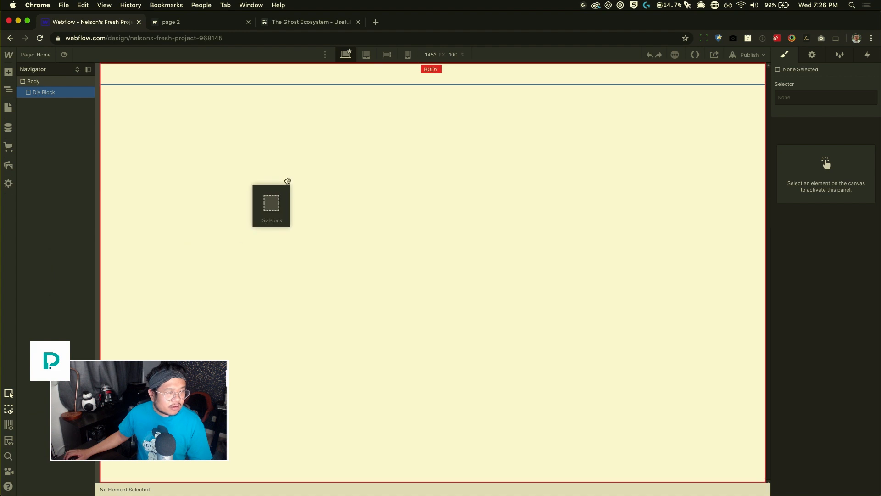
- Add a div block to the Body classed 'nav wrapper' with a 150 px width
{"action": "left_click", "coordinate": [271, 203]}
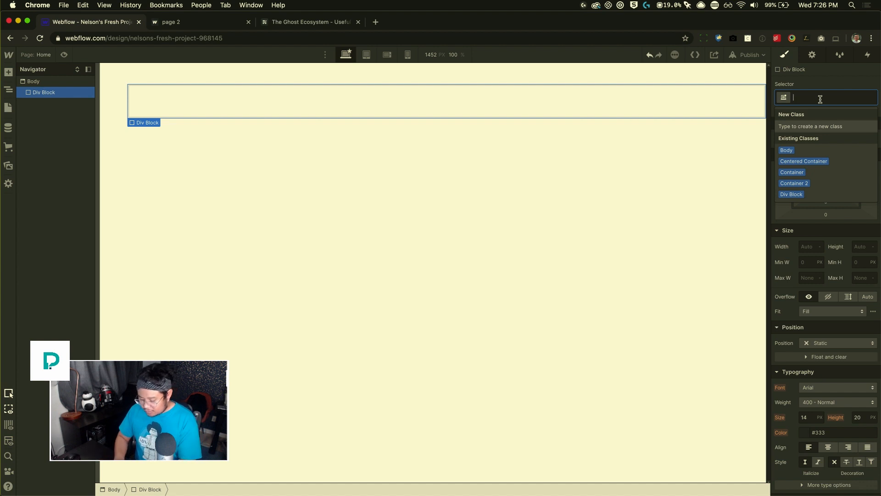
{"action": "type", "text": "nav wrapper"}
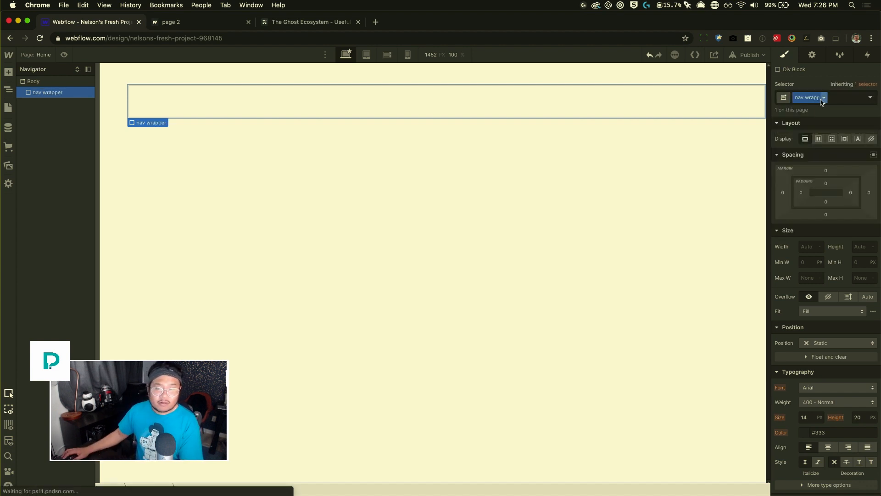
{"action": "left_click", "coordinate": [809, 245]}
{"action": "type", "text": "150"}
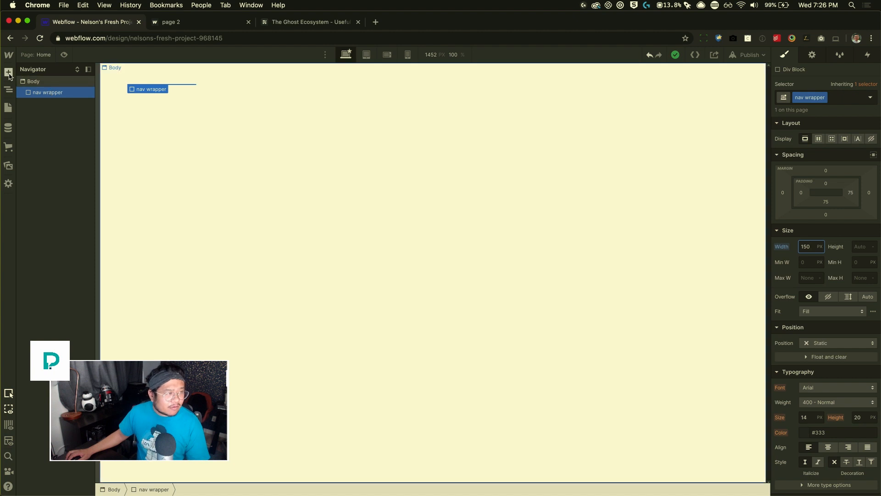
- Add a 'Nav Item 1' text link classed 'link', set to 700 Bold with a top margin
{"action": "left_click", "coordinate": [8, 72]}
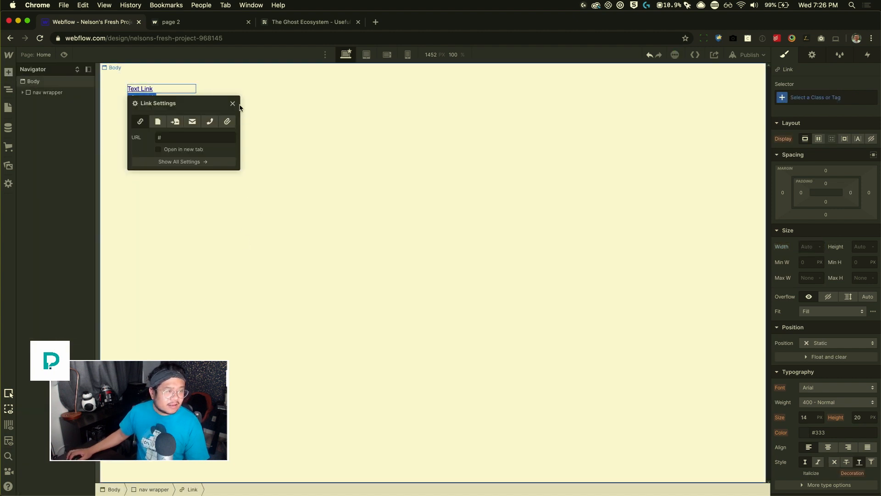
{"action": "left_click", "coordinate": [232, 103]}
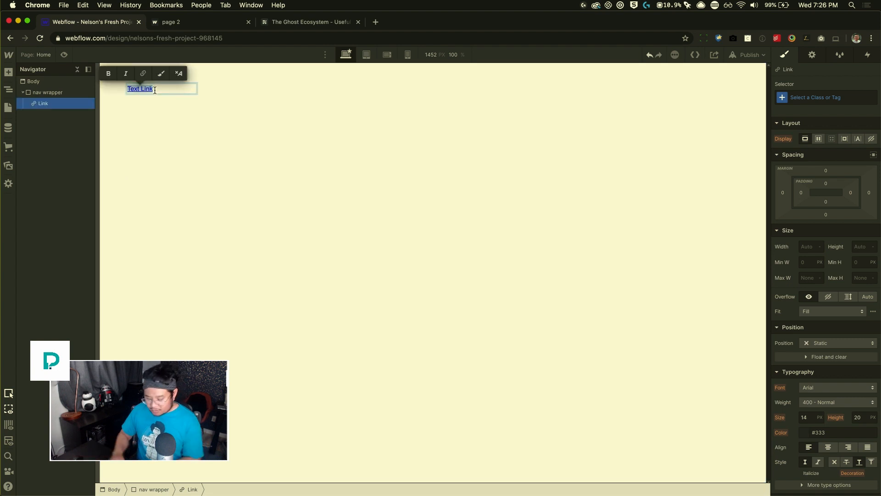
{"action": "type", "text": "Nav Item 1"}
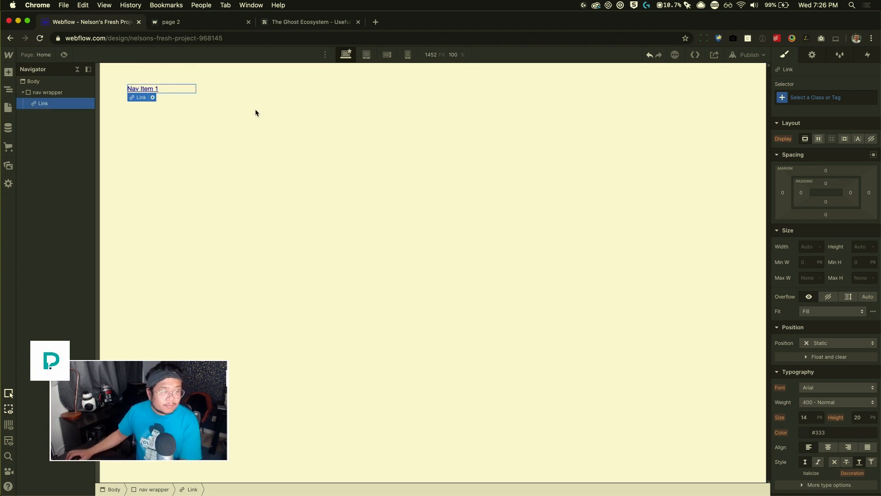
{"action": "left_click", "coordinate": [823, 97]}
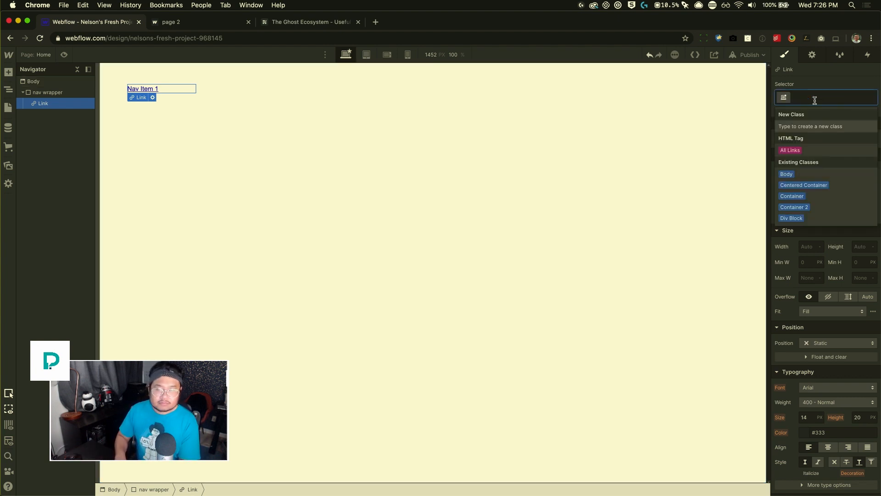
{"action": "type", "text": "link"}
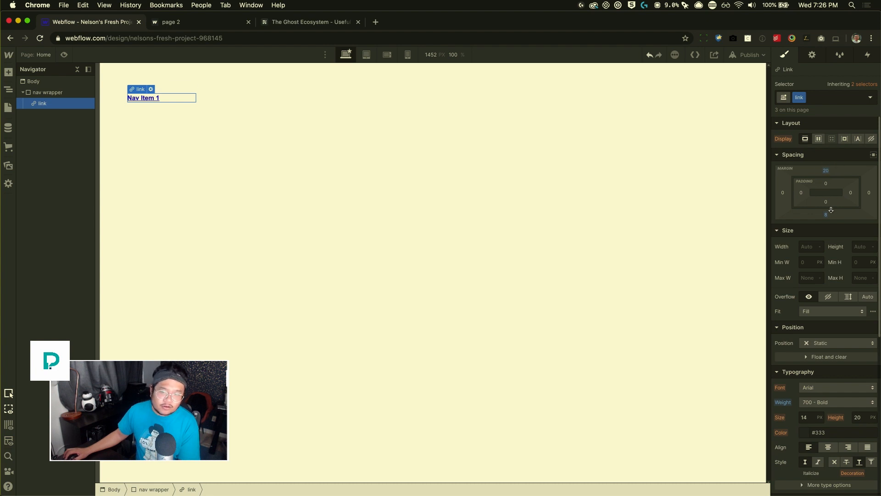
{"action": "scroll", "scroll_direction": "down", "scroll_amount": 3}
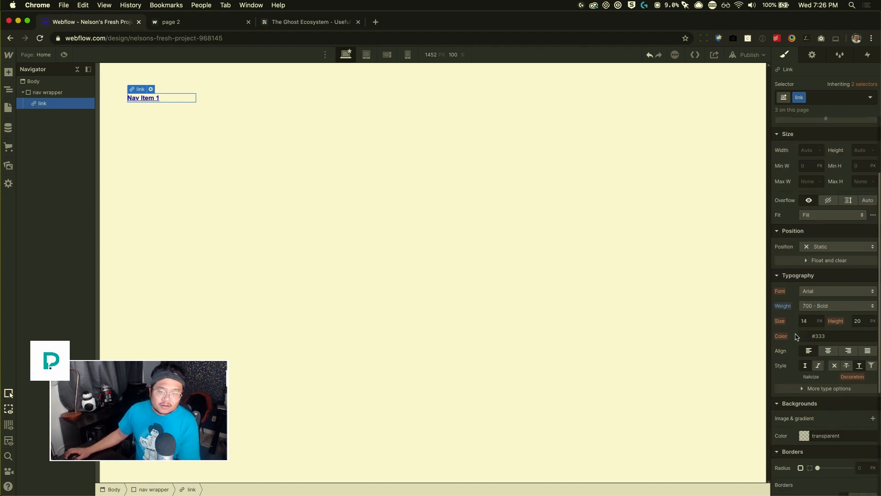
{"action": "left_click", "coordinate": [836, 305]}
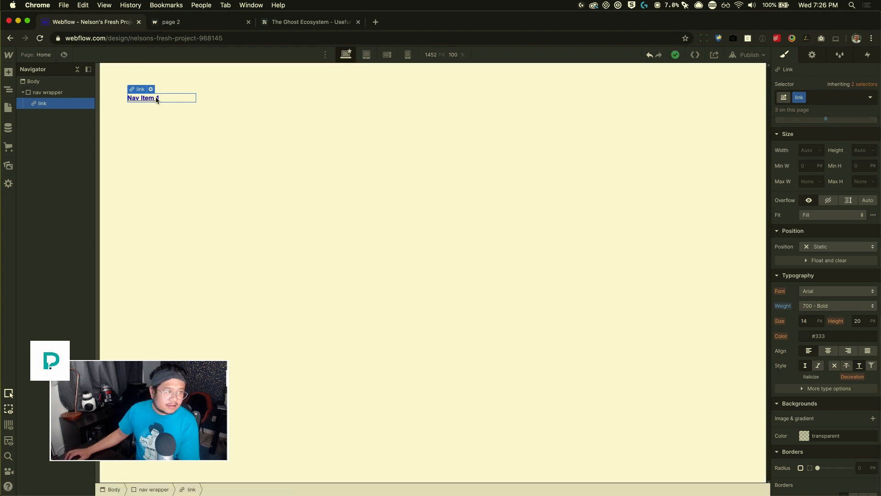
- Place a div block classed 'sub link wrapper' under the Nav Item 1 link
{"action": "left_click", "coordinate": [8, 72]}
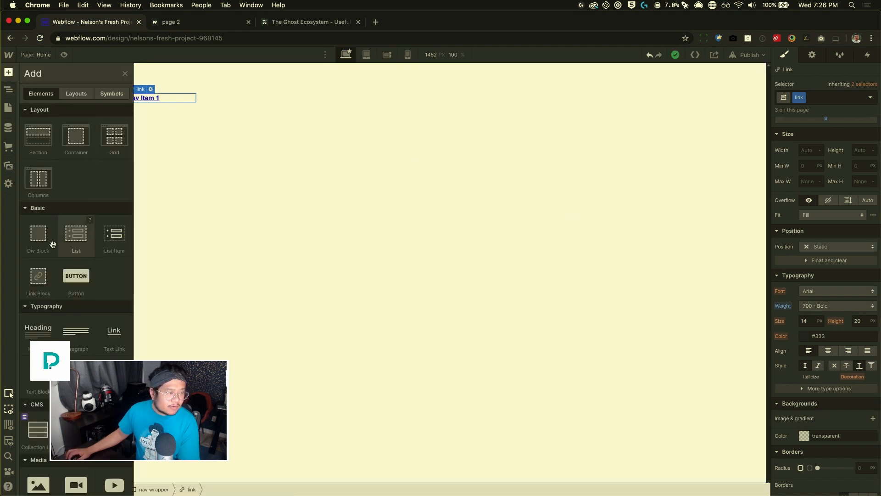
{"action": "mouse_move", "coordinate": [37, 233]}
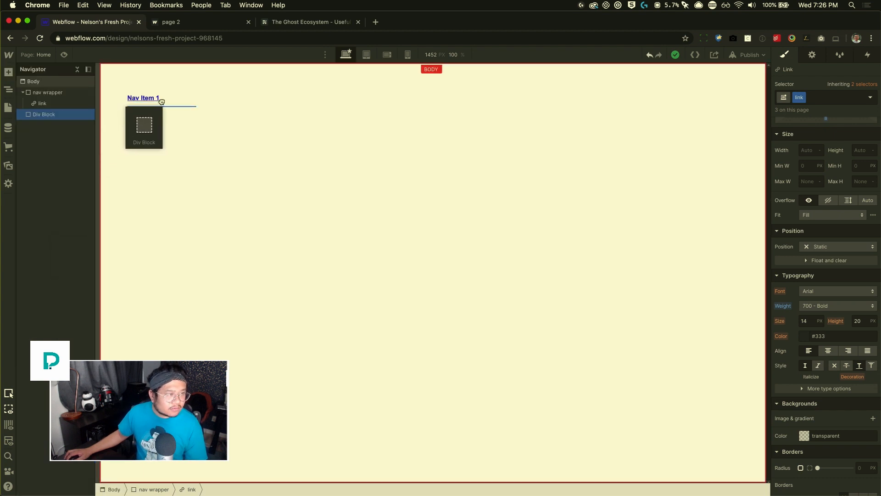
{"action": "left_click", "coordinate": [50, 114]}
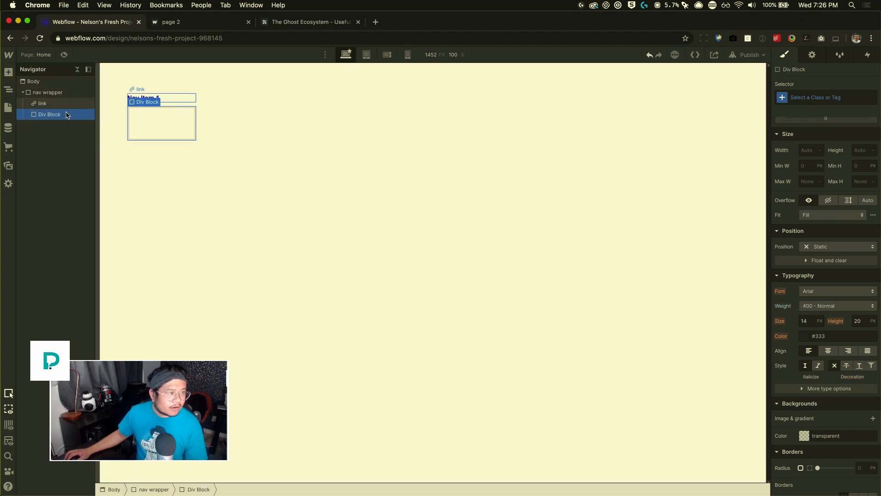
{"action": "left_click", "coordinate": [825, 97]}
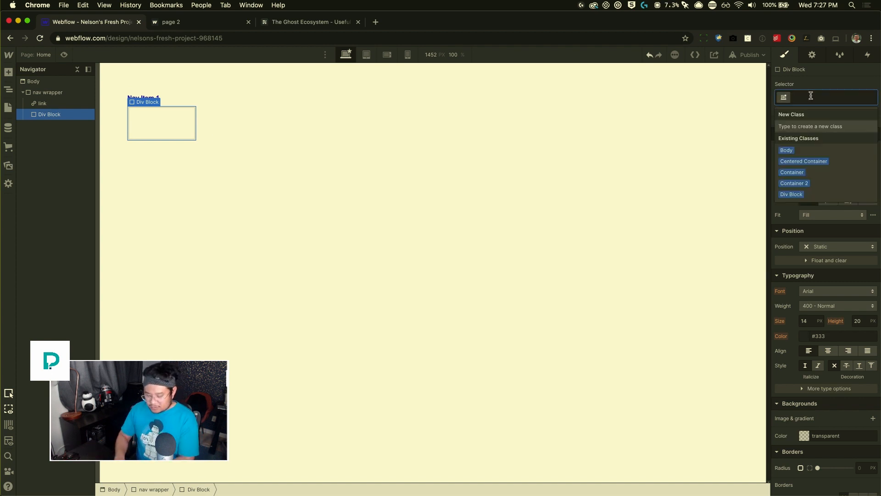
{"action": "type", "text": "sub link wrapper"}
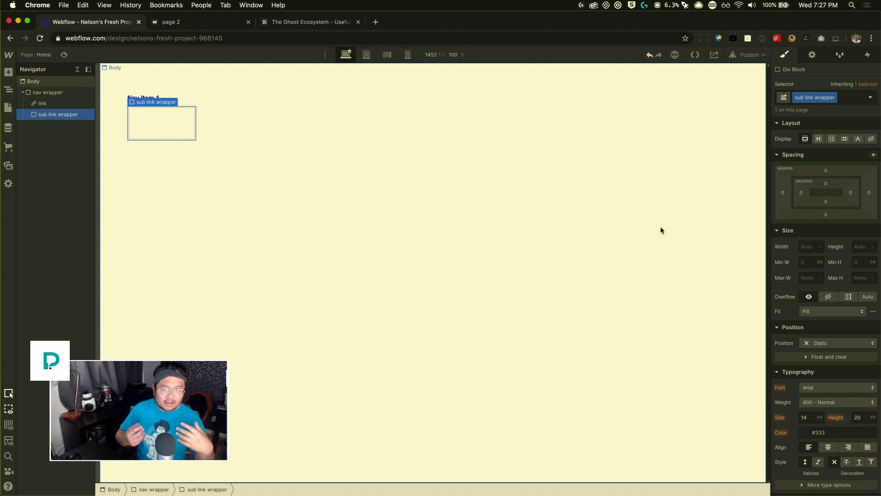
{"action": "mouse_move", "coordinate": [176, 123]}
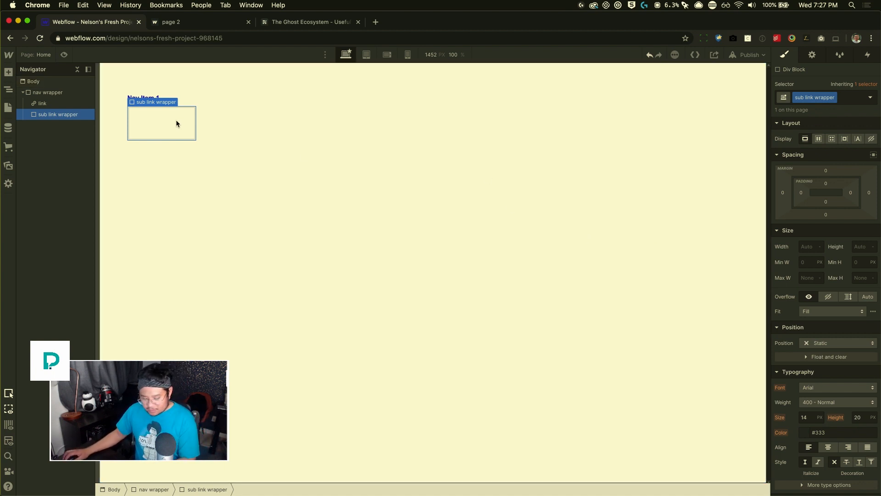
- Insert a text link reading 'Go to Page 2' inside the sub link wrapper via quick find
{"action": "key", "text": "cmd+e"}
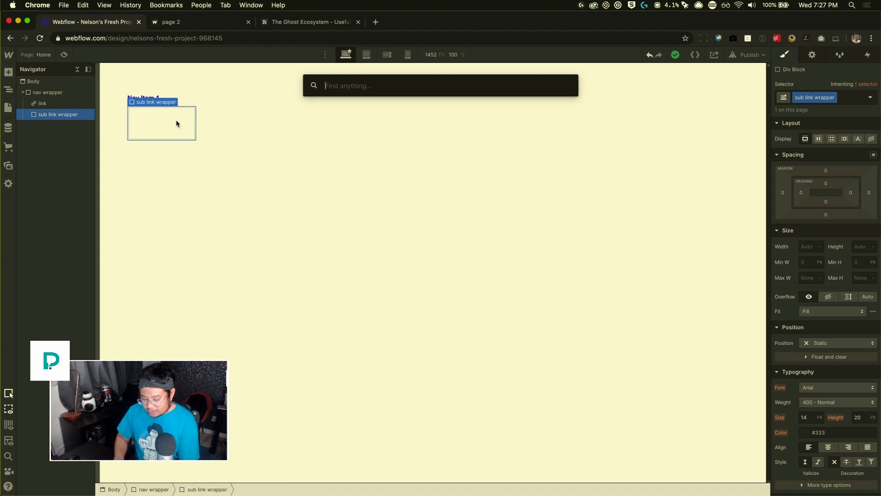
{"action": "type", "text": "link"}
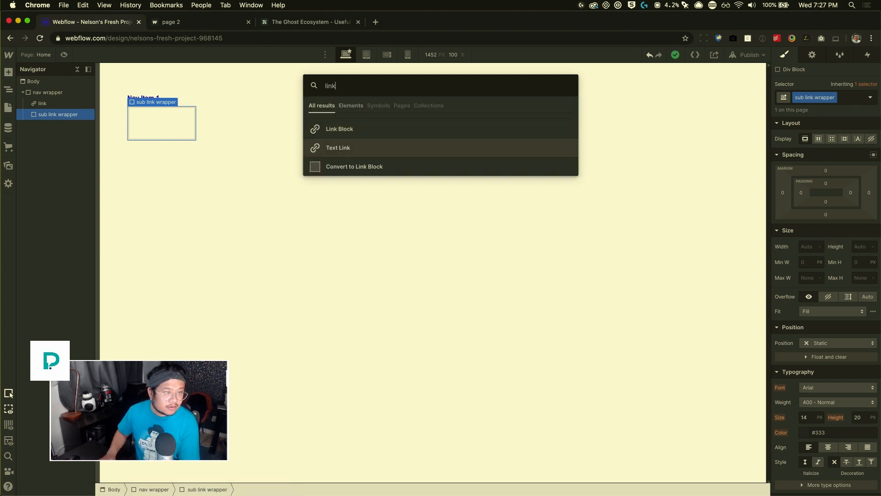
{"action": "left_click", "coordinate": [338, 148]}
{"action": "type", "text": "Sub Nav Item 1"}
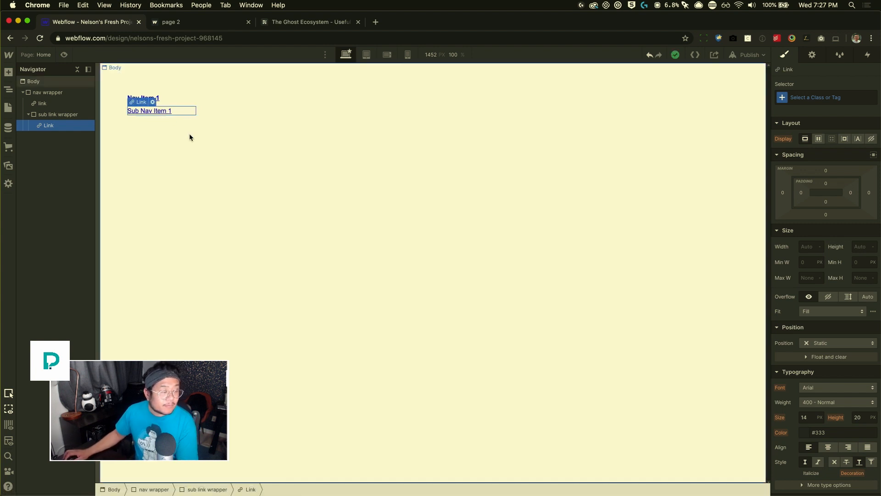
{"action": "double_click", "coordinate": [150, 110]}
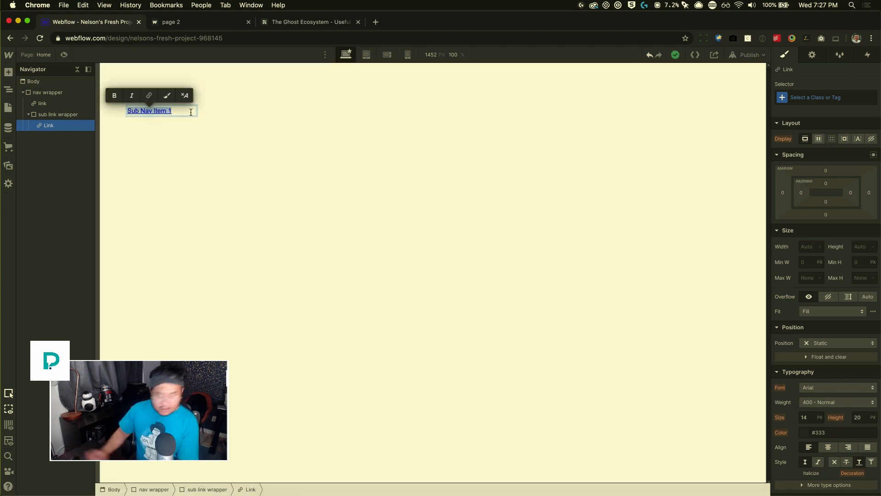
{"action": "type", "text": "Go to Page 2"}
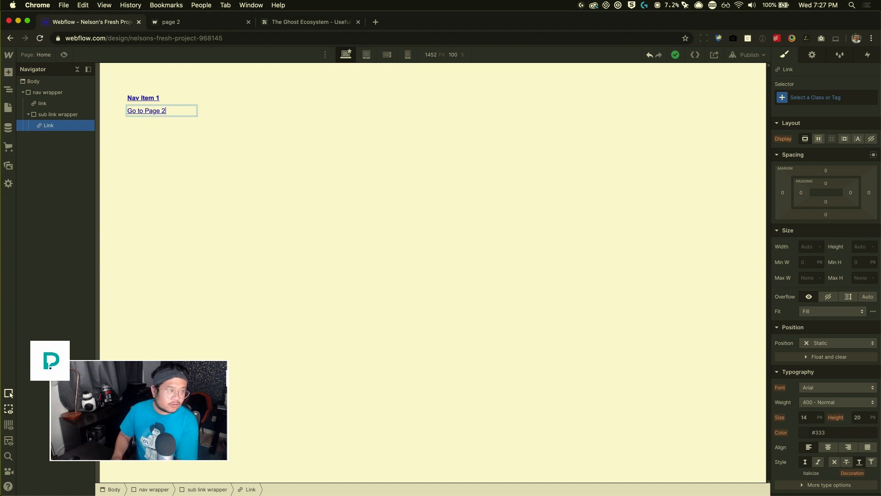
- Assign the existing 'sub link' class to the link and check its border style and width
{"action": "left_click", "coordinate": [142, 98]}
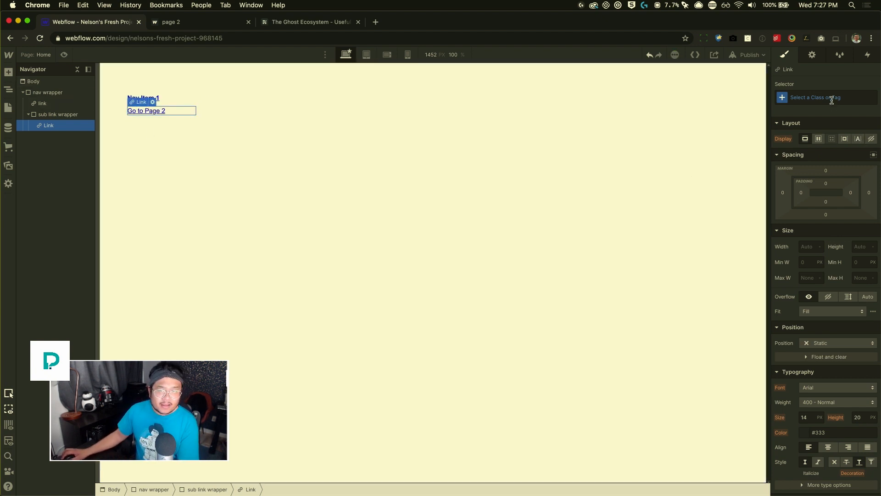
{"action": "type", "text": "sub"}
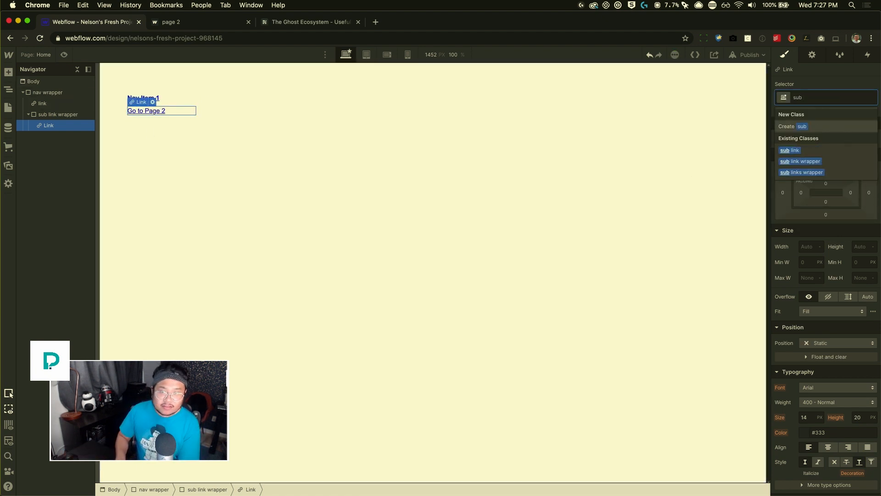
{"action": "left_click", "coordinate": [788, 150]}
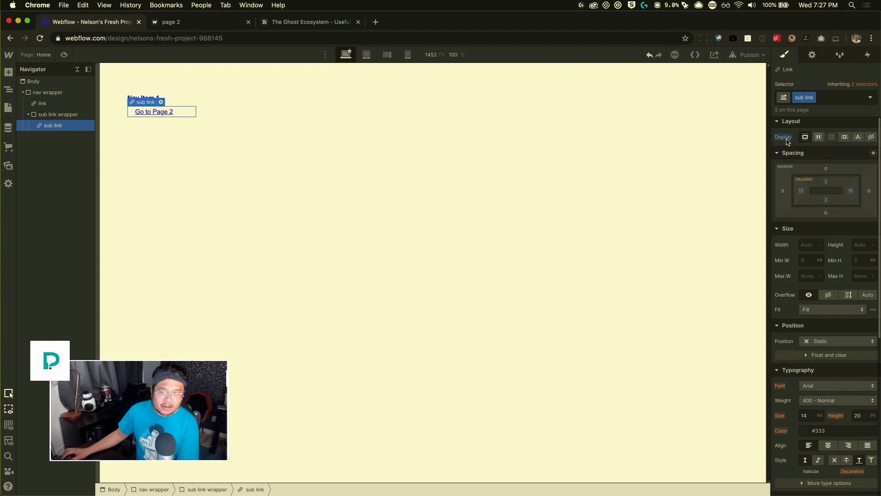
{"action": "mouse_move", "coordinate": [804, 137]}
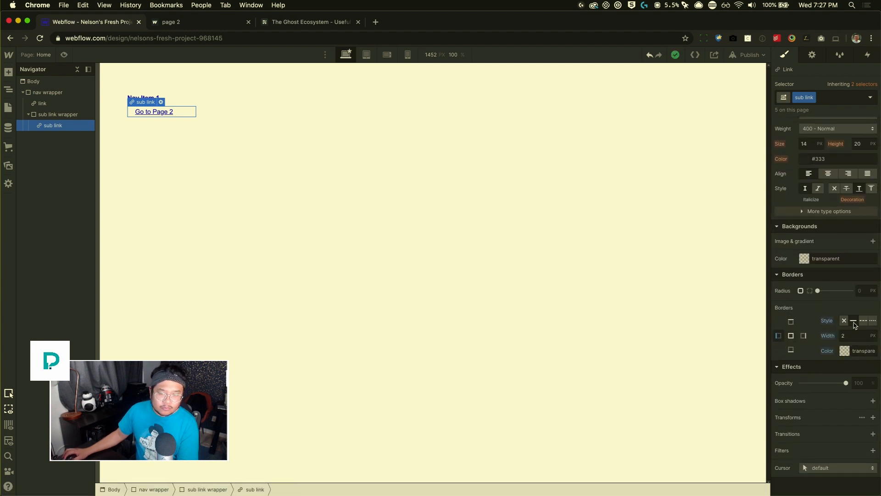
{"action": "left_click", "coordinate": [857, 335]}
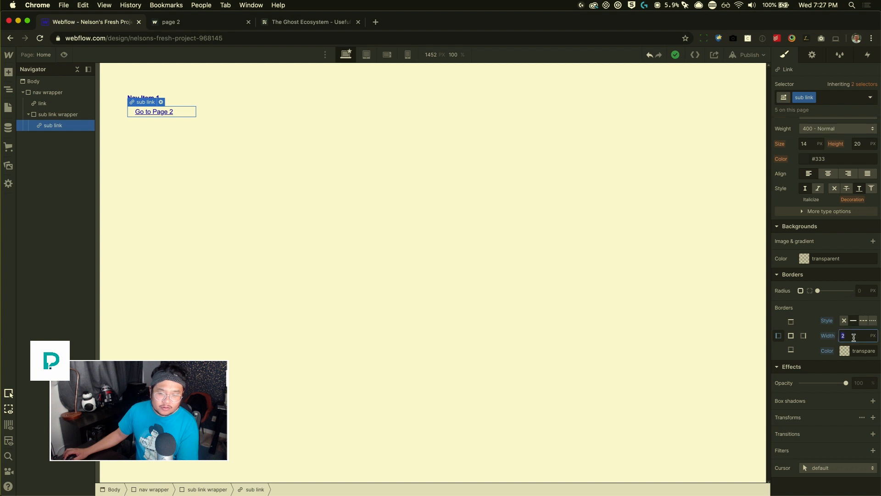
{"action": "left_click", "coordinate": [844, 350]}
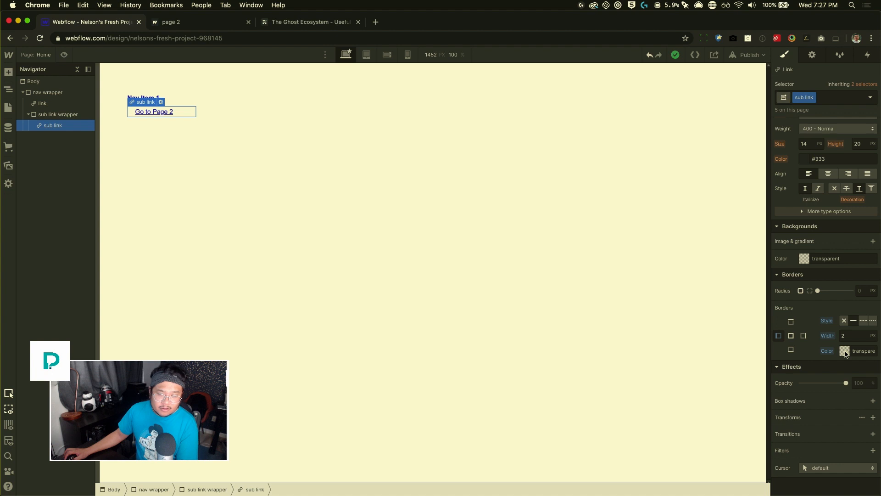
{"action": "mouse_move", "coordinate": [180, 113]}
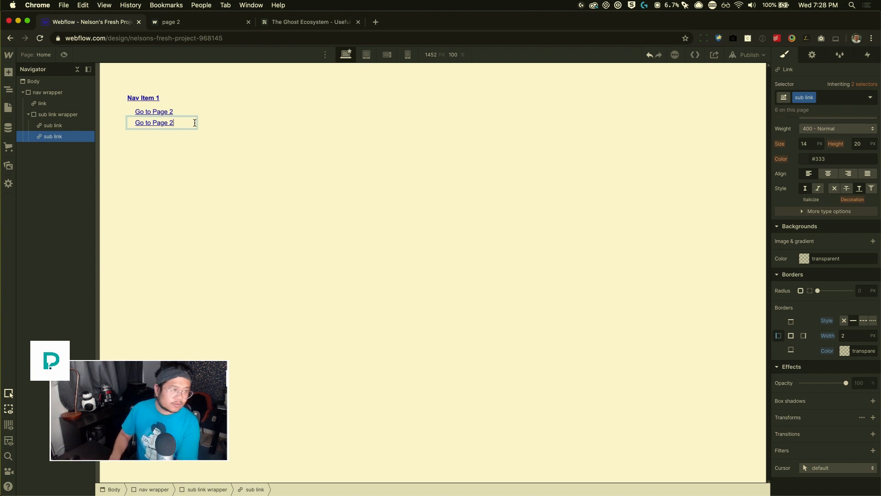
- Make Go to Page 3 from a copy, then duplicate into Nav Item 2 with Go to Page 4 and 5 links
{"action": "key", "text": "Backspace"}
{"action": "type", "text": "3"}
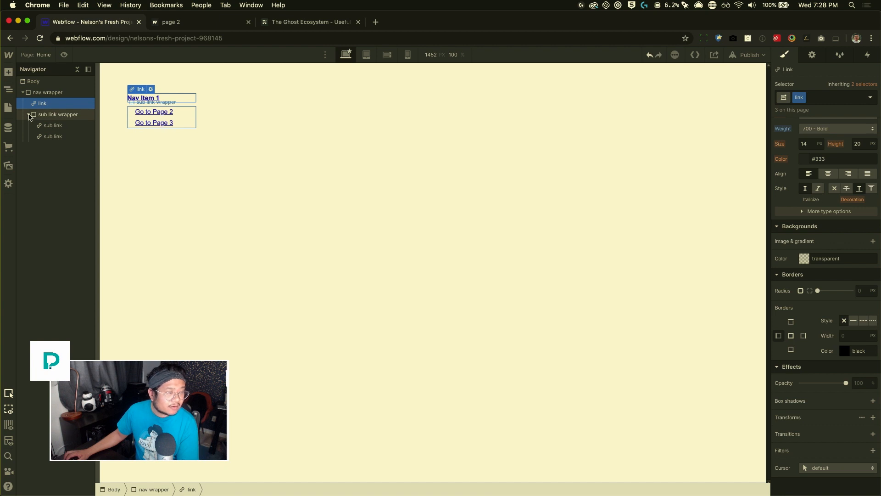
{"action": "left_click", "coordinate": [32, 114]}
{"action": "type", "text": "Nav Item 2"}
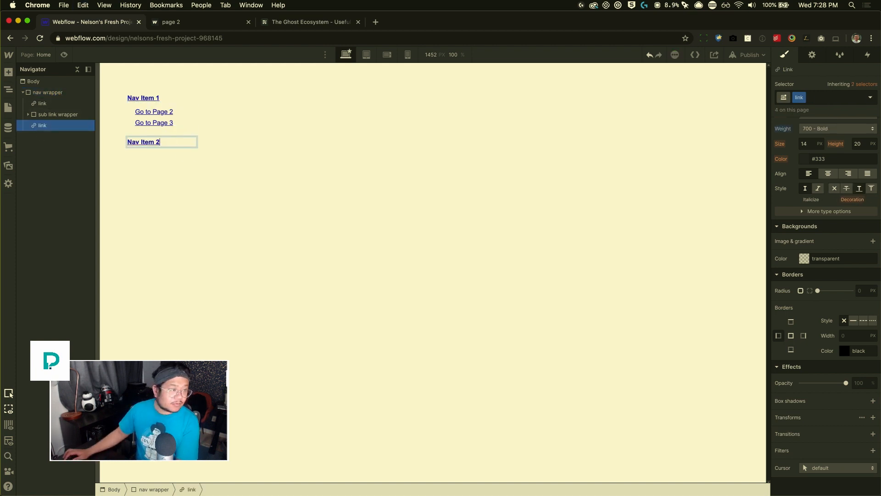
{"action": "left_click", "coordinate": [58, 115]}
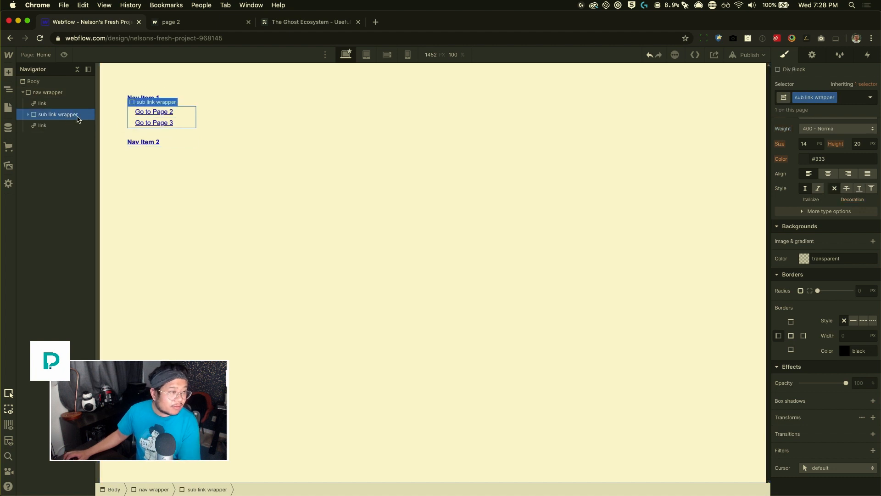
{"action": "left_click", "coordinate": [47, 92]}
{"action": "type", "text": "Go to Page 4"}
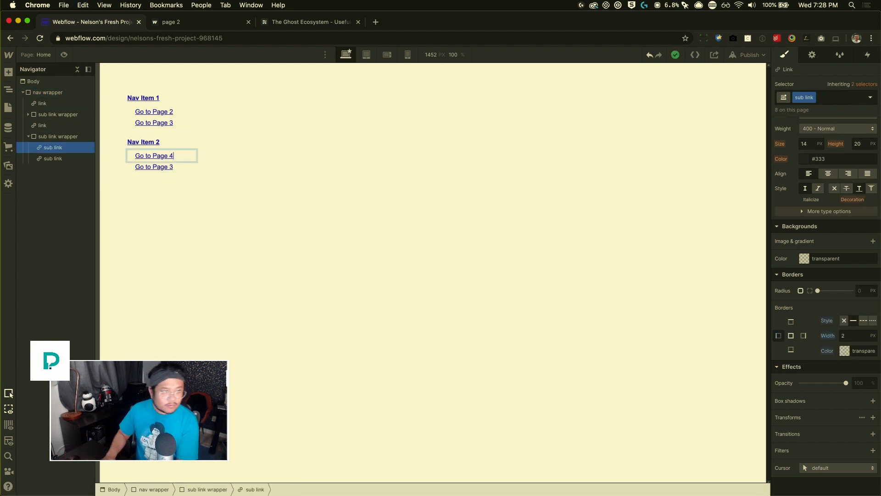
{"action": "left_click", "coordinate": [153, 166]}
{"action": "type", "text": "5"}
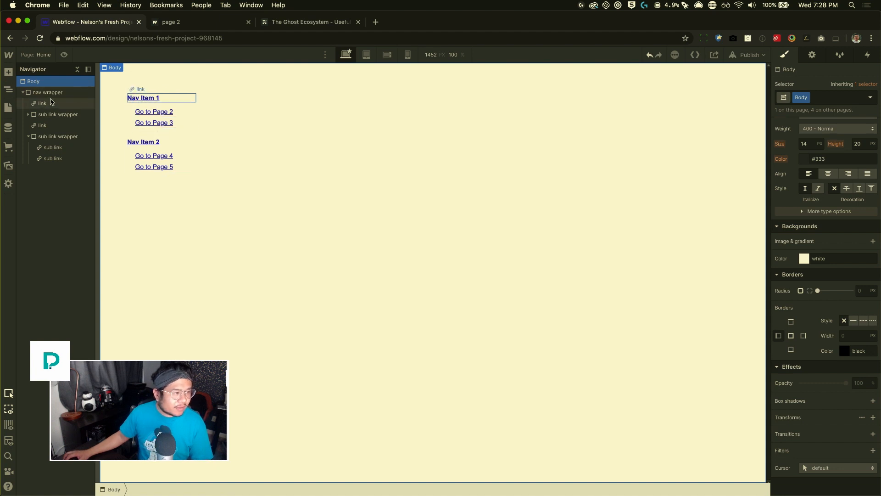
- Convert the nav wrapper into a symbol named 'new nav'
{"action": "left_click", "coordinate": [48, 92]}
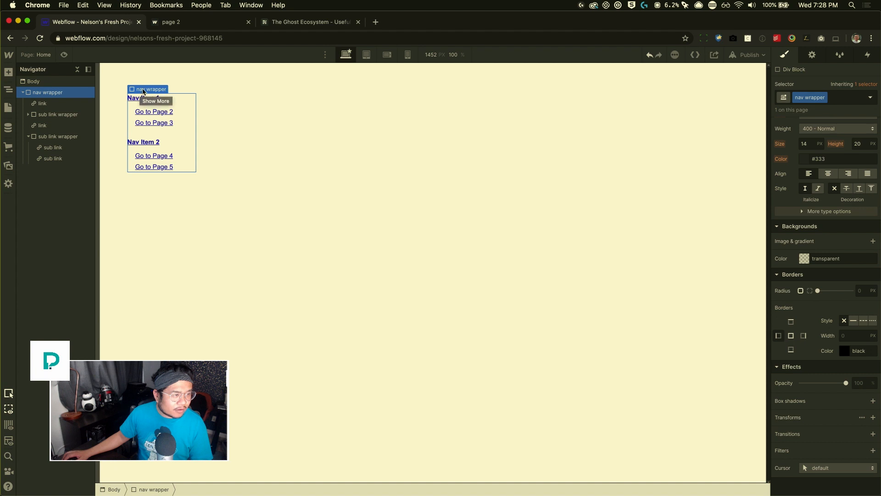
{"action": "right_click", "coordinate": [147, 89]}
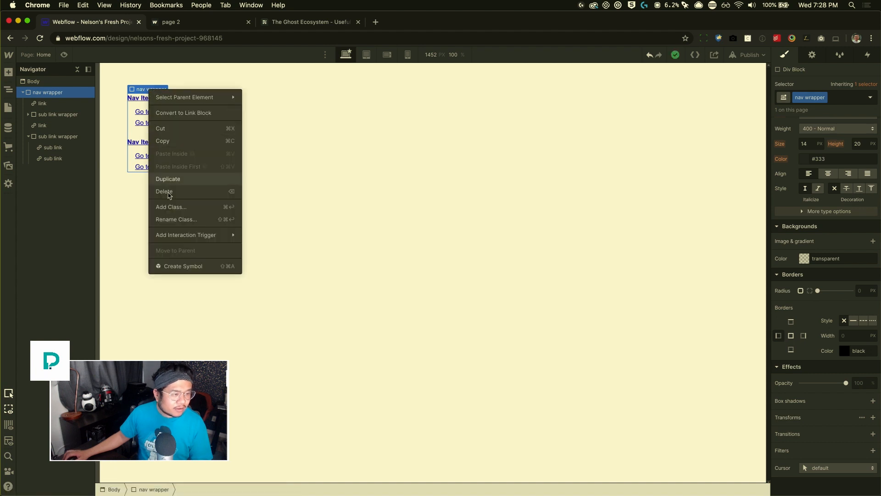
{"action": "left_click", "coordinate": [183, 266]}
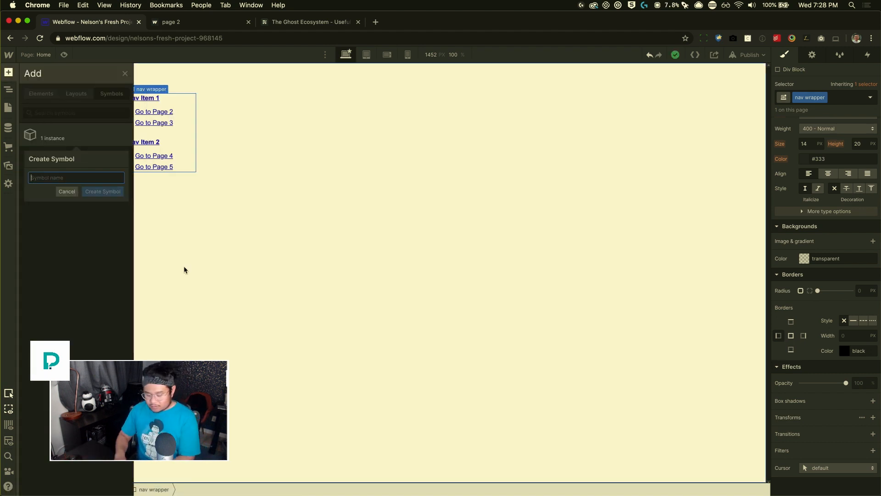
{"action": "left_click", "coordinate": [102, 191]}
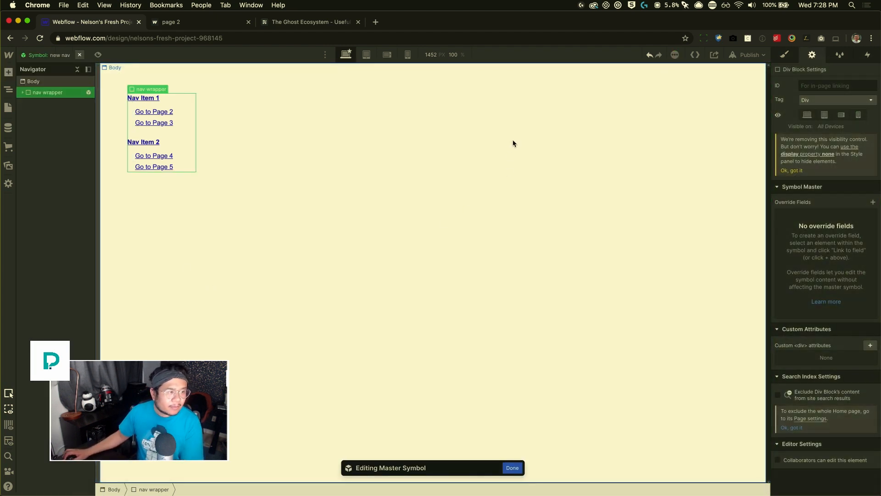
- Set Go to Page 2, Go to Page 3 and Nav Item 1 as Page-type links to pages 2 and 3
{"action": "left_click", "coordinate": [511, 467]}
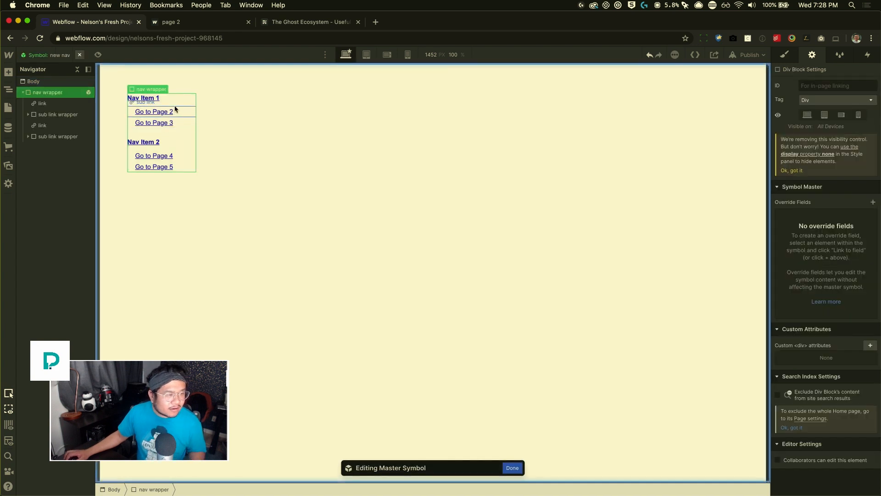
{"action": "left_click", "coordinate": [154, 111]}
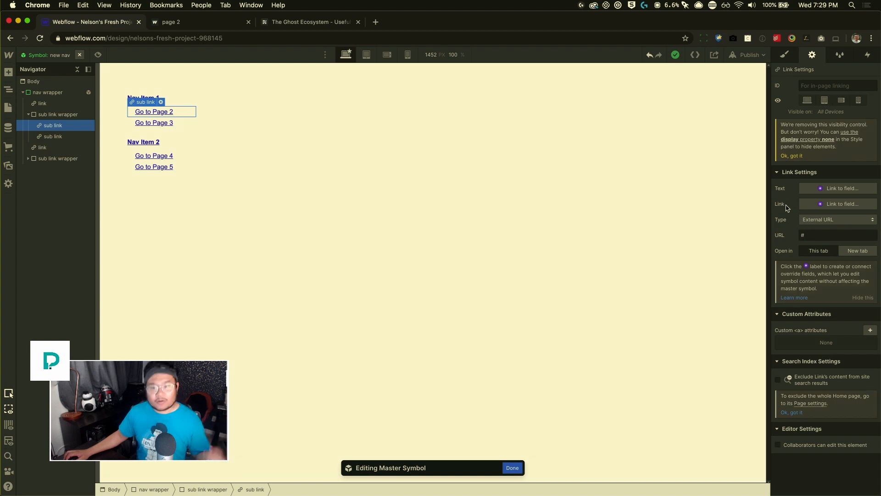
{"action": "left_click", "coordinate": [837, 220]}
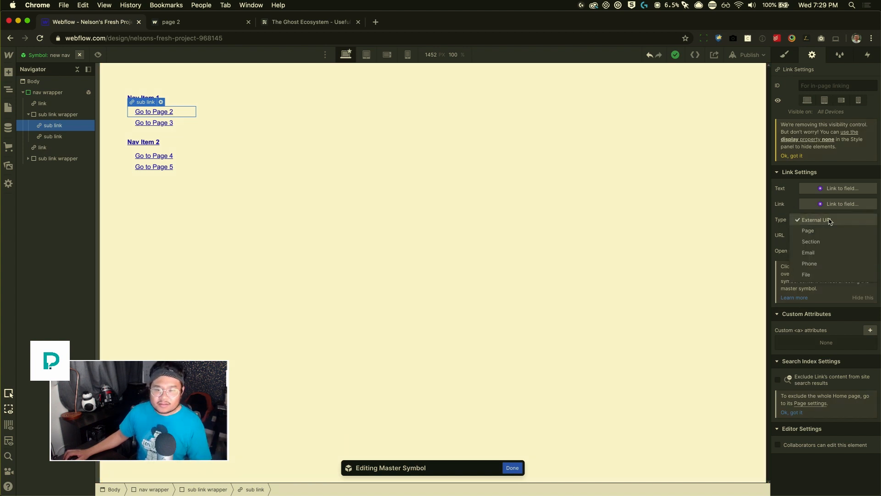
{"action": "left_click", "coordinate": [807, 231]}
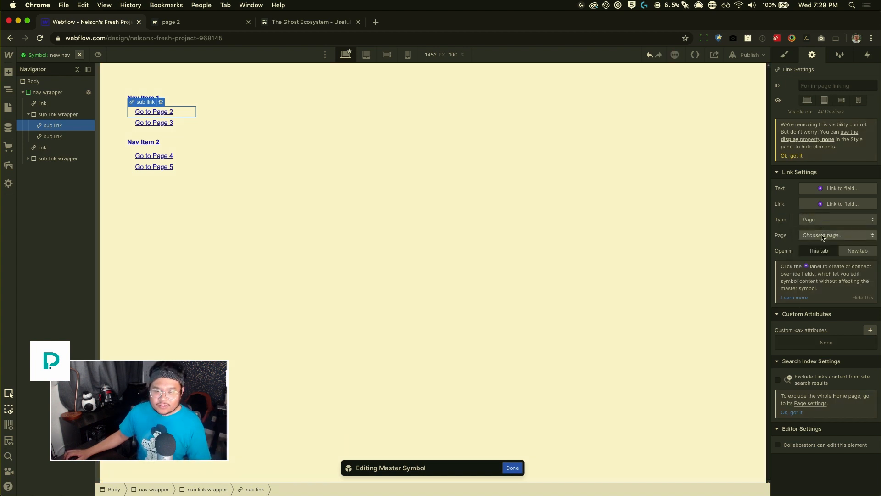
{"action": "left_click", "coordinate": [836, 235]}
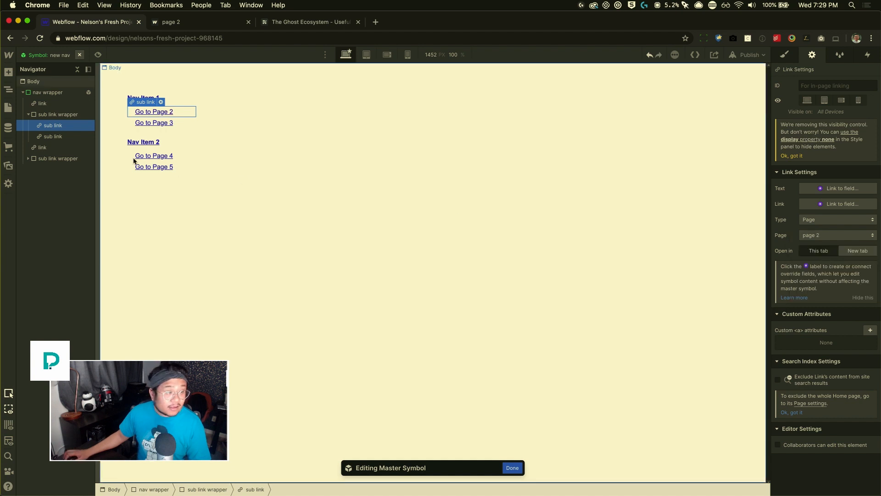
{"action": "left_click", "coordinate": [837, 219]}
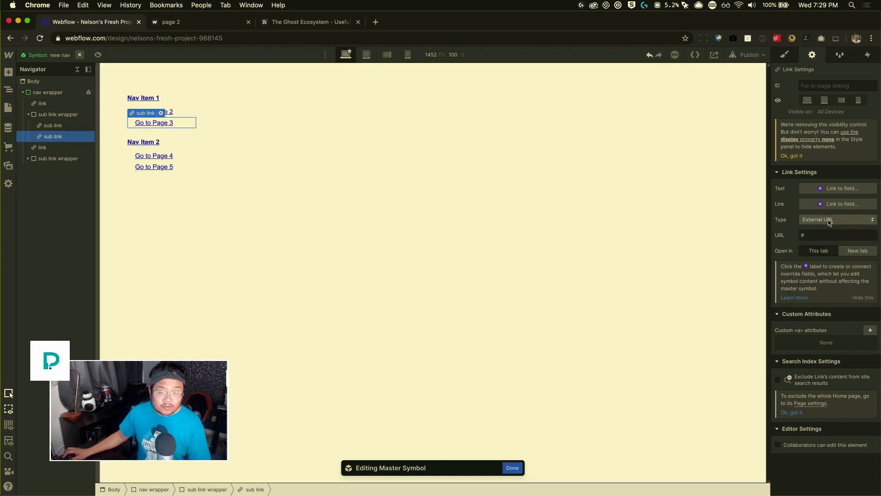
{"action": "left_click", "coordinate": [836, 219]}
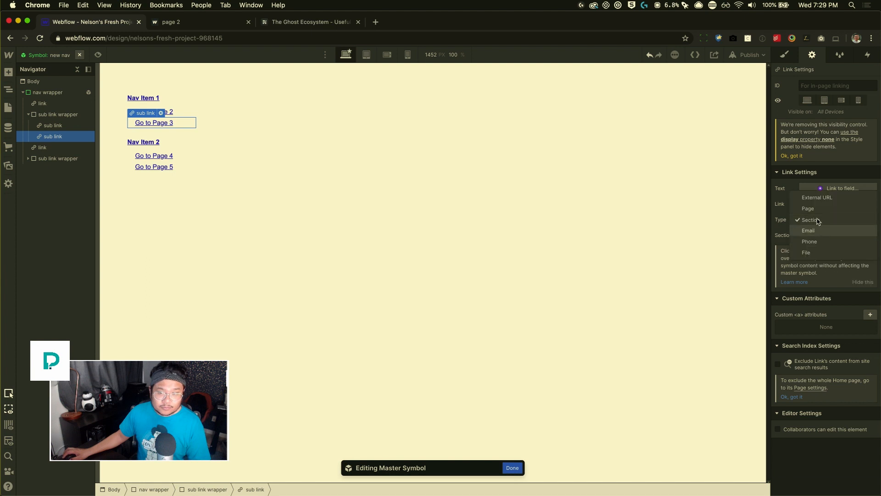
{"action": "left_click", "coordinate": [808, 209]}
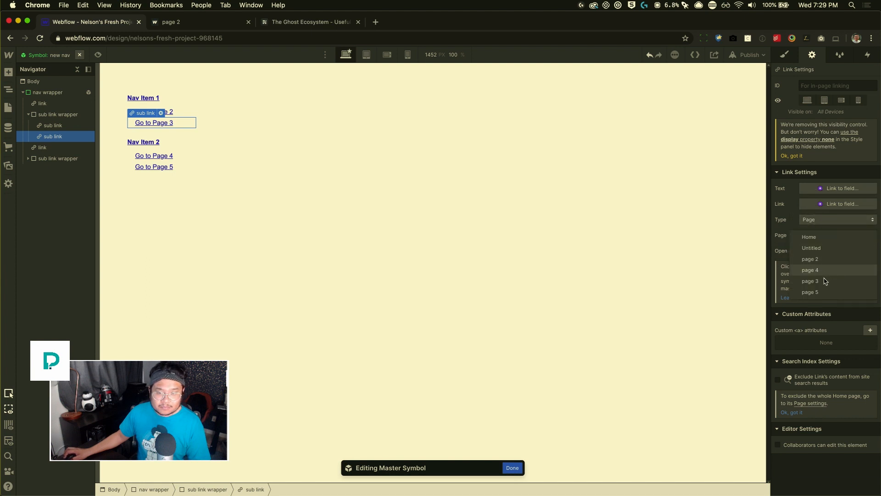
{"action": "left_click", "coordinate": [809, 280]}
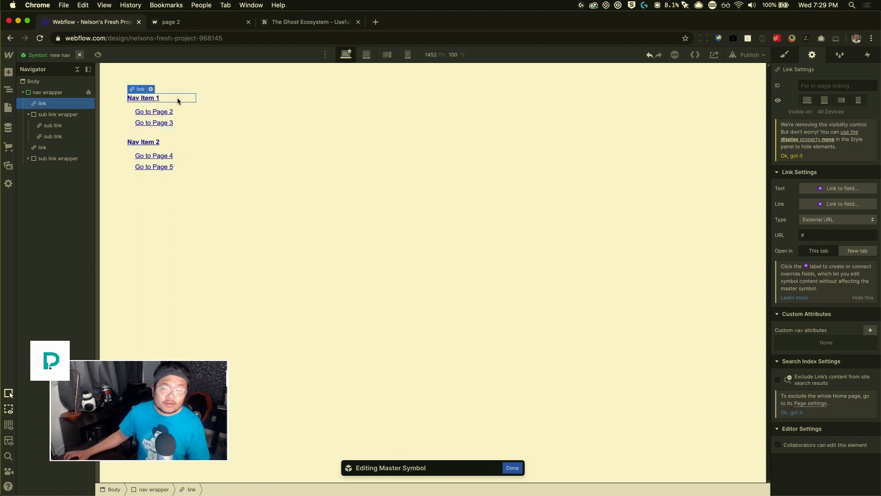
{"action": "left_click", "coordinate": [836, 219]}
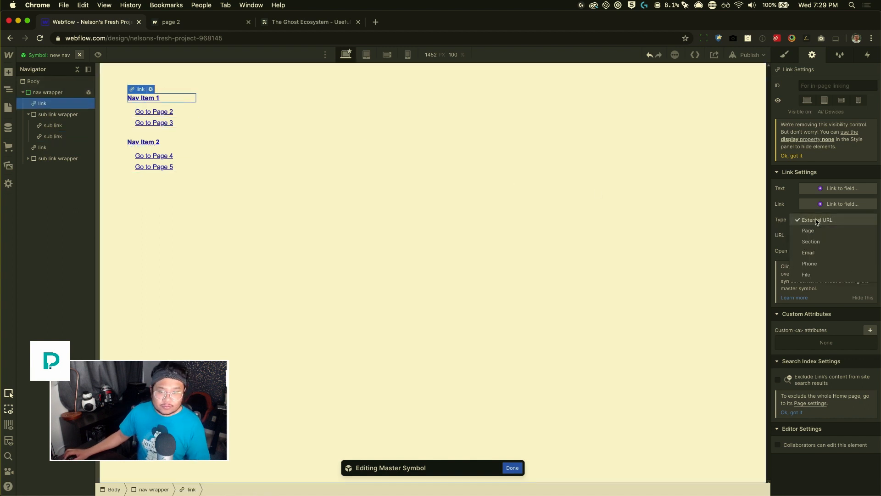
{"action": "left_click", "coordinate": [808, 230]}
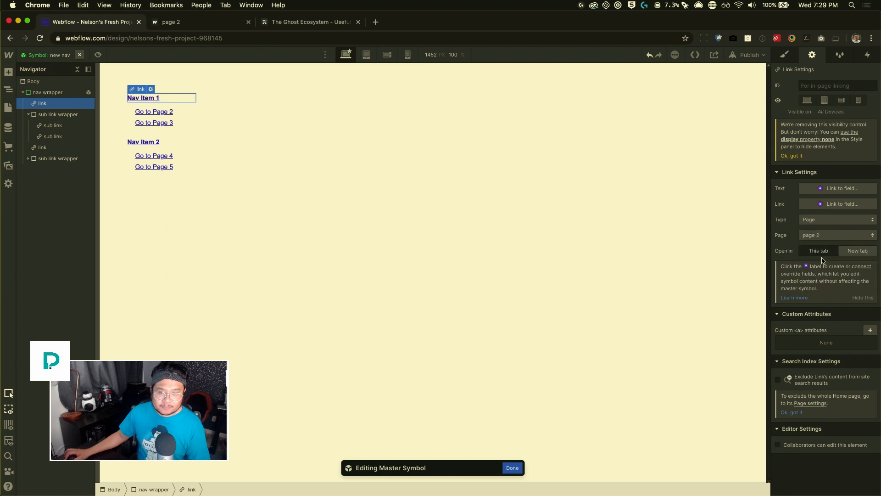
- Set Nav Item 2 and its Go to Page 4 and Go to Page 5 links to pages 4 and 5
{"action": "left_click", "coordinate": [144, 141]}
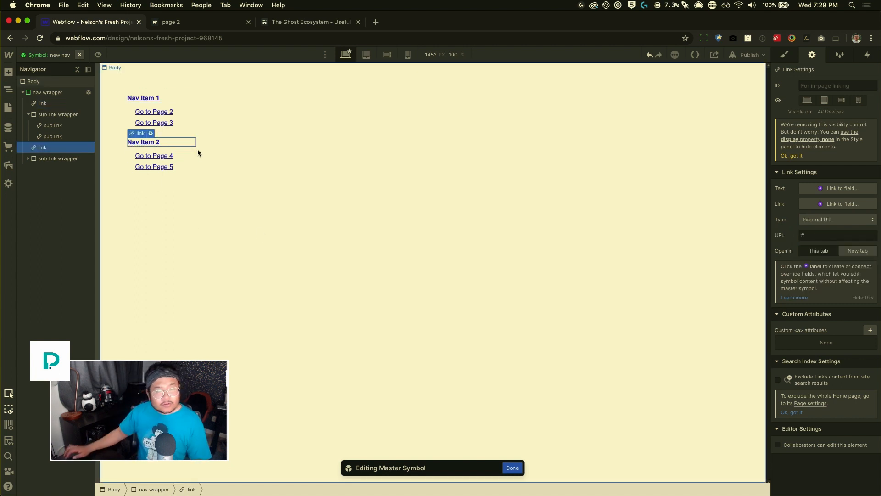
{"action": "left_click", "coordinate": [837, 220]}
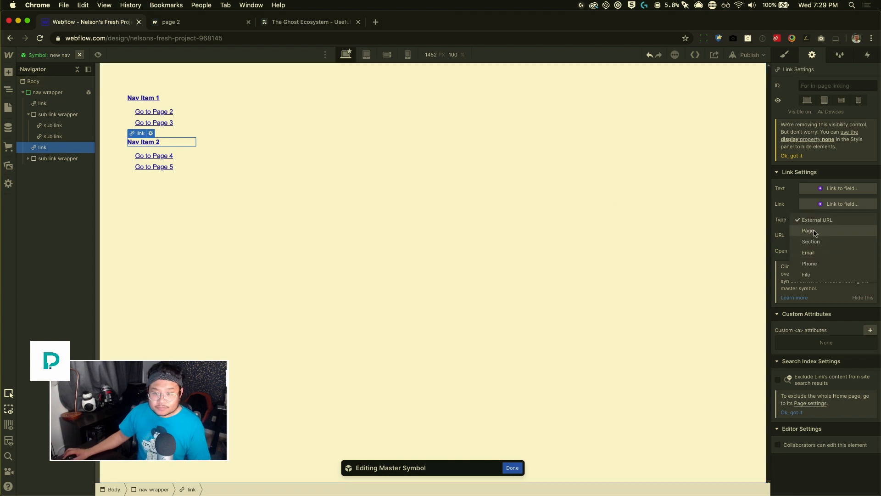
{"action": "left_click", "coordinate": [808, 230]}
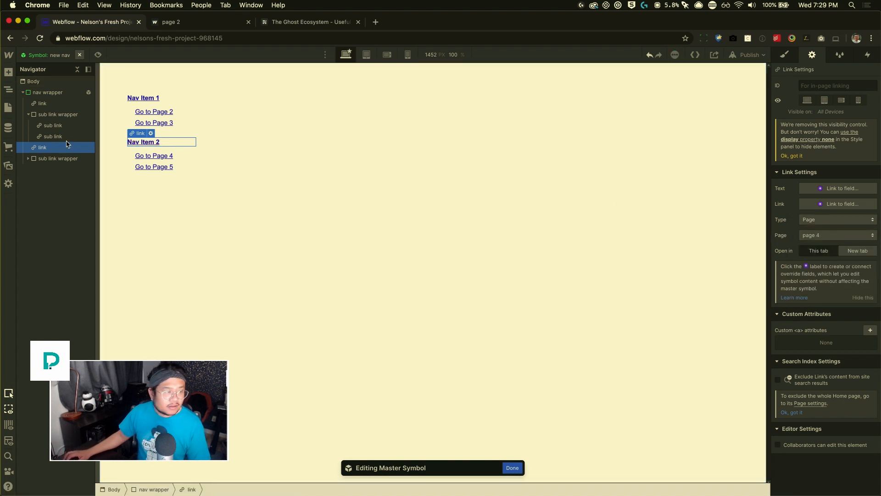
{"action": "left_click", "coordinate": [837, 219]}
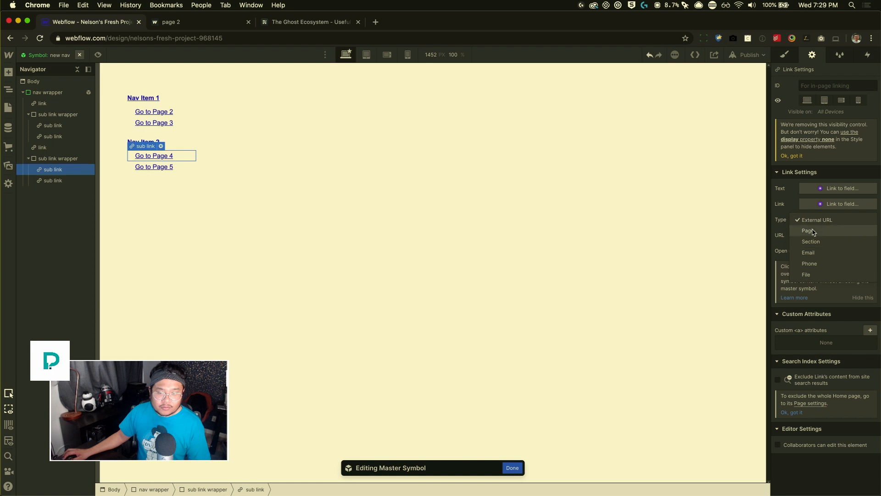
{"action": "left_click", "coordinate": [808, 230]}
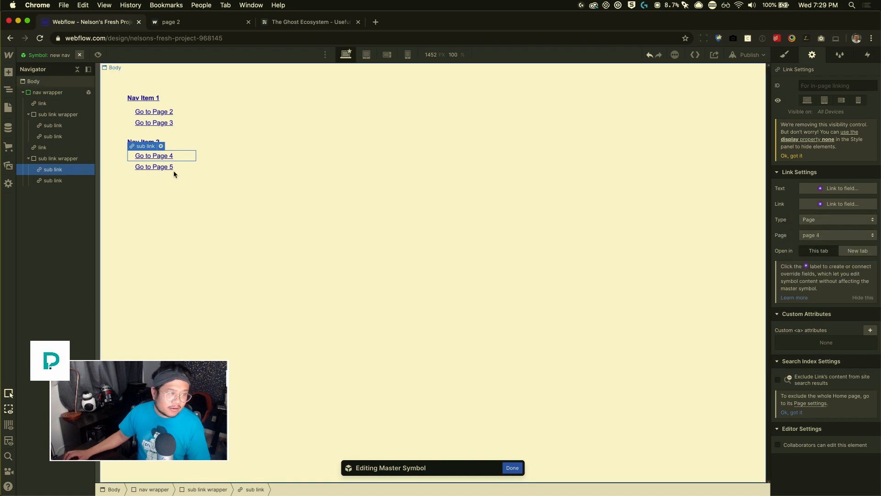
{"action": "left_click", "coordinate": [837, 219]}
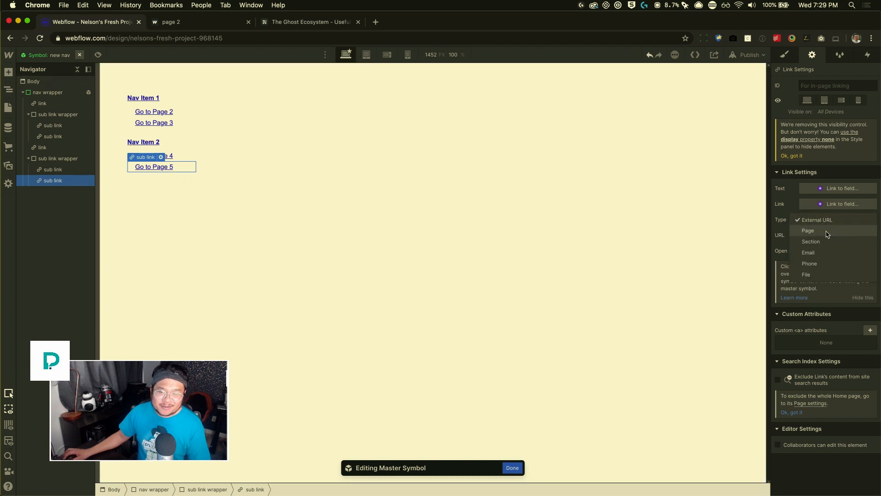
{"action": "left_click", "coordinate": [808, 231]}
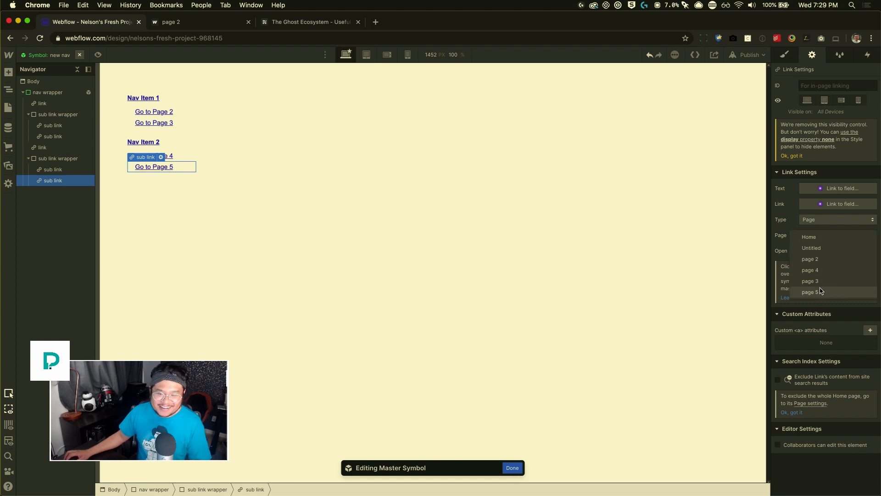
{"action": "left_click", "coordinate": [809, 292]}
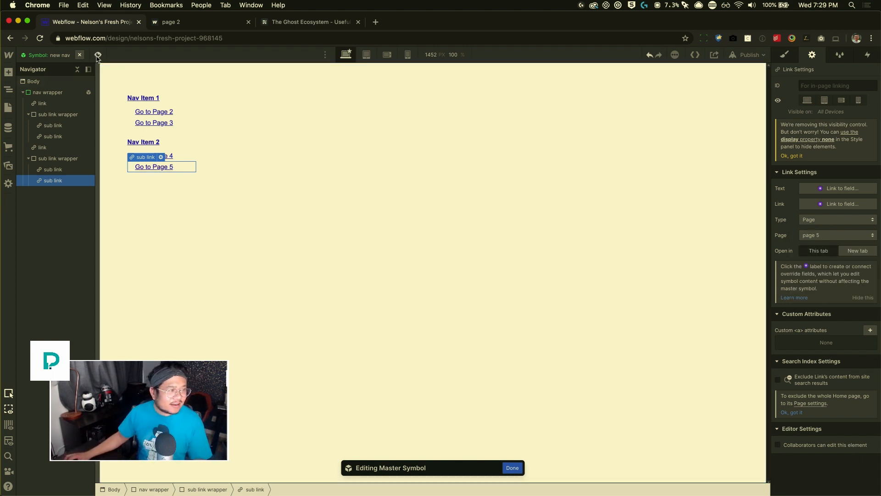
- Exit editing of the new nav symbol and switch from Home to page 2
{"action": "left_click", "coordinate": [511, 467]}
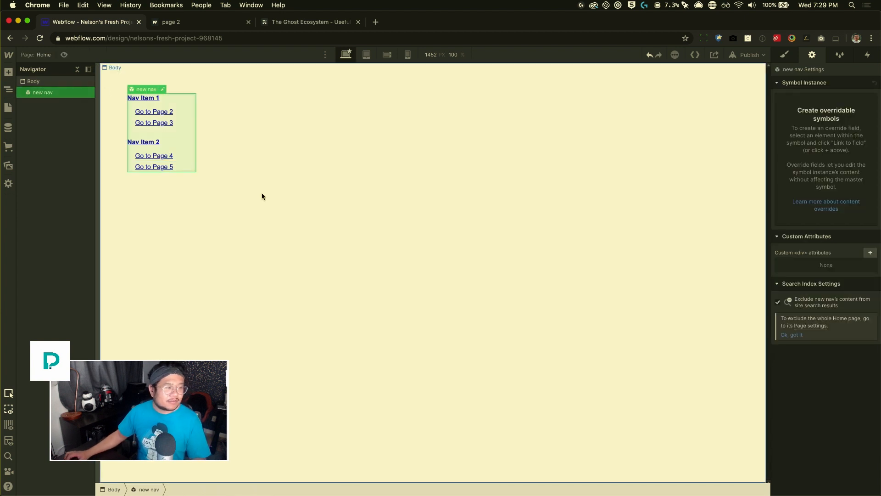
{"action": "left_click", "coordinate": [32, 80]}
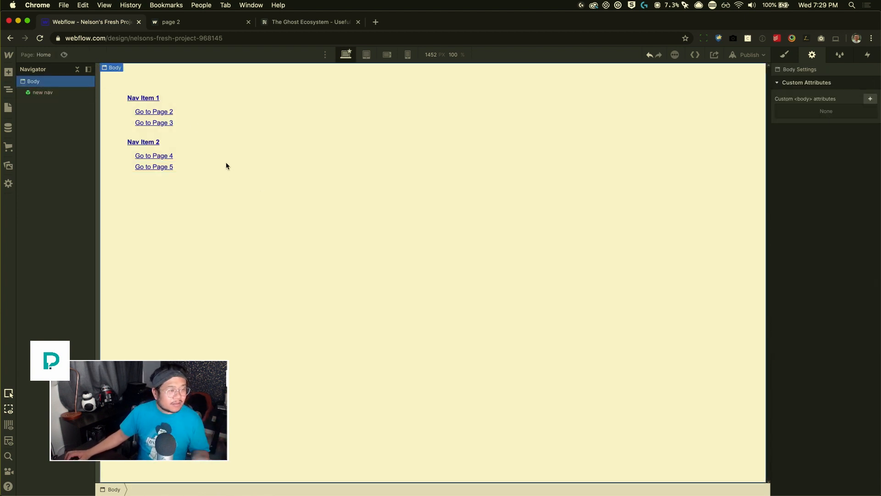
{"action": "left_click", "coordinate": [8, 108]}
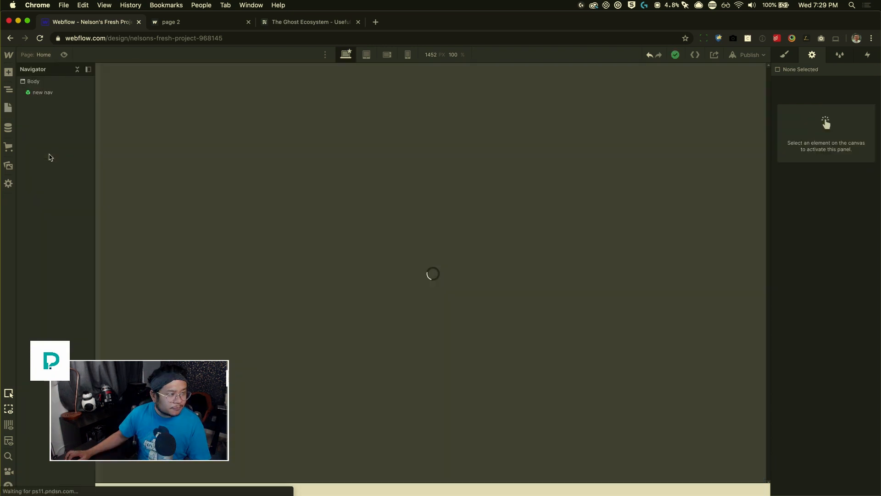
- Place the new nav symbol from the Symbols panel onto page 2's canvas
{"action": "left_click", "coordinate": [196, 22]}
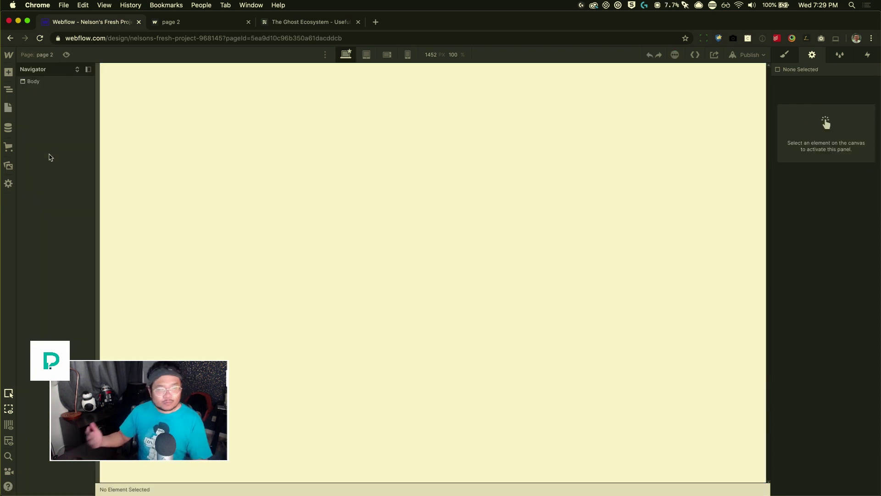
{"action": "left_click", "coordinate": [8, 72]}
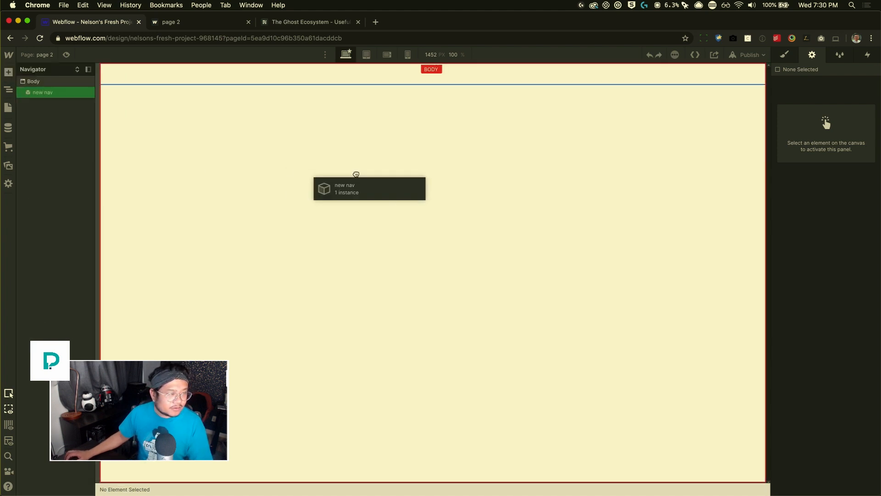
{"action": "left_click", "coordinate": [369, 188]}
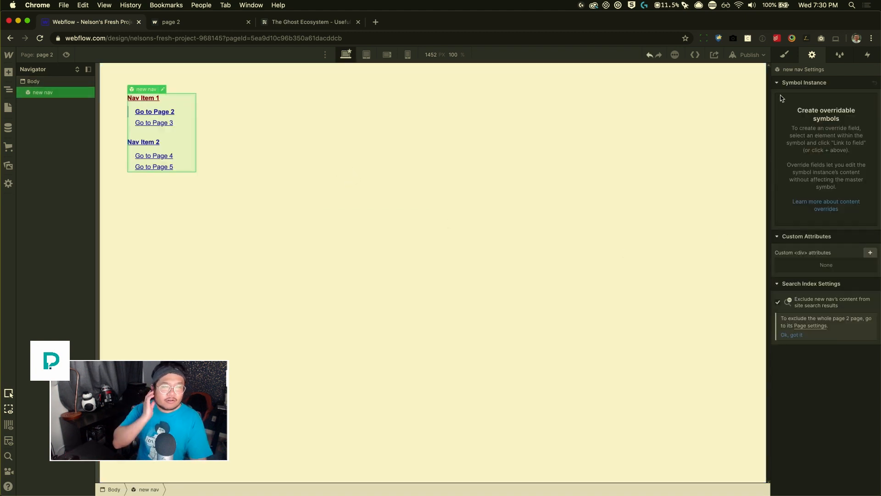
{"action": "left_click", "coordinate": [118, 175]}
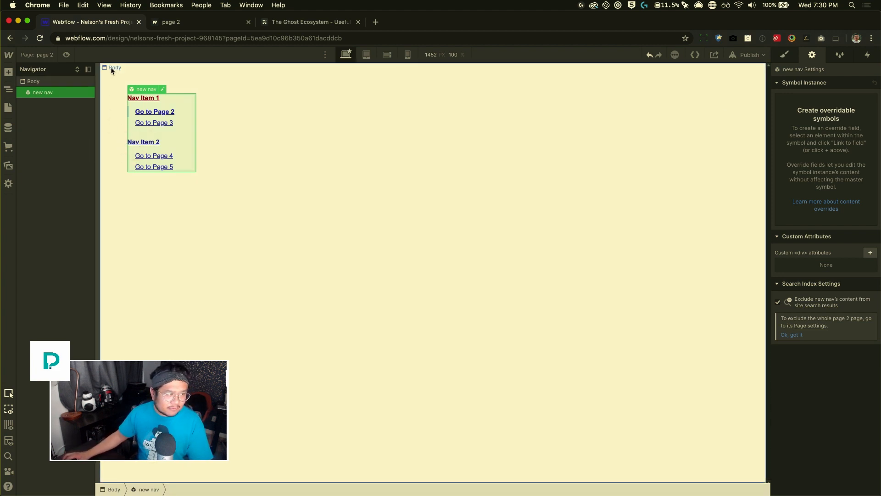
{"action": "mouse_move", "coordinate": [585, 151]}
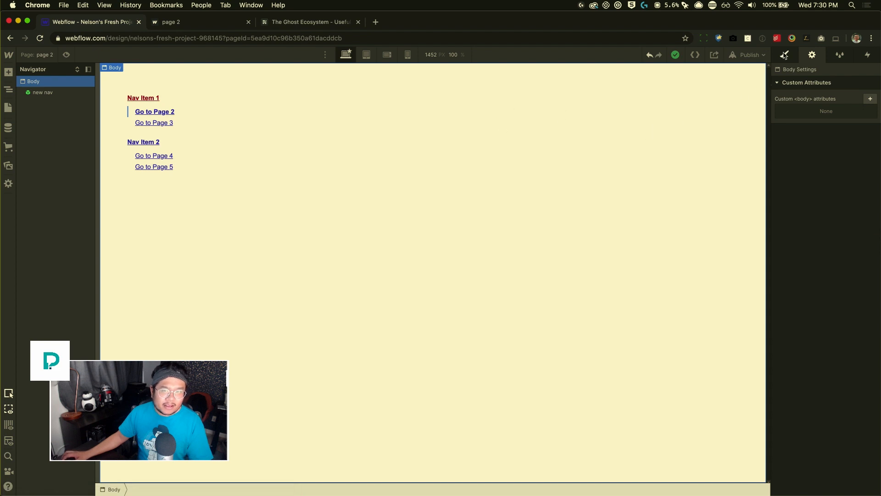
- Reopen the nav symbol instance at Go to Page 2 for master editing
{"action": "left_click", "coordinate": [784, 54]}
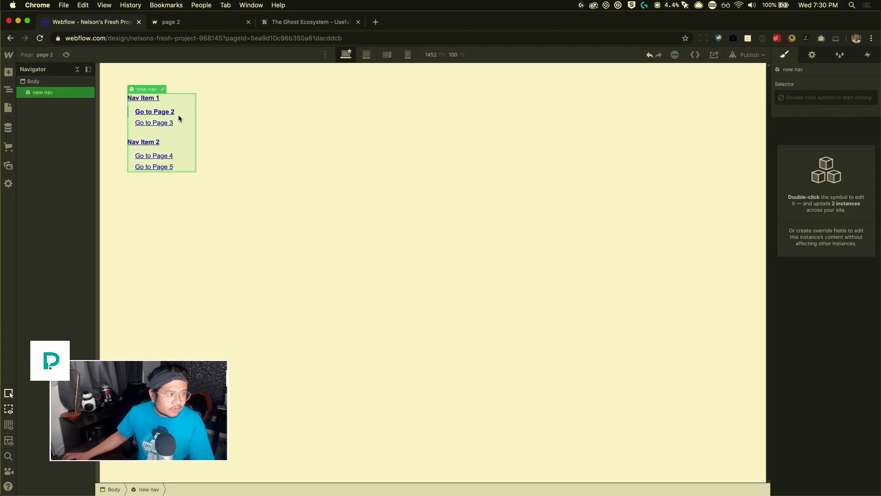
{"action": "double_click", "coordinate": [154, 111]}
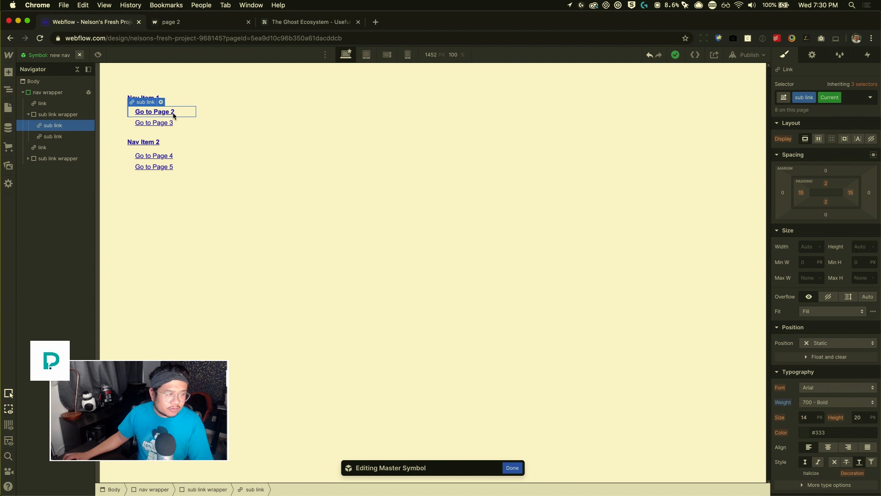
{"action": "left_click", "coordinate": [233, 172]}
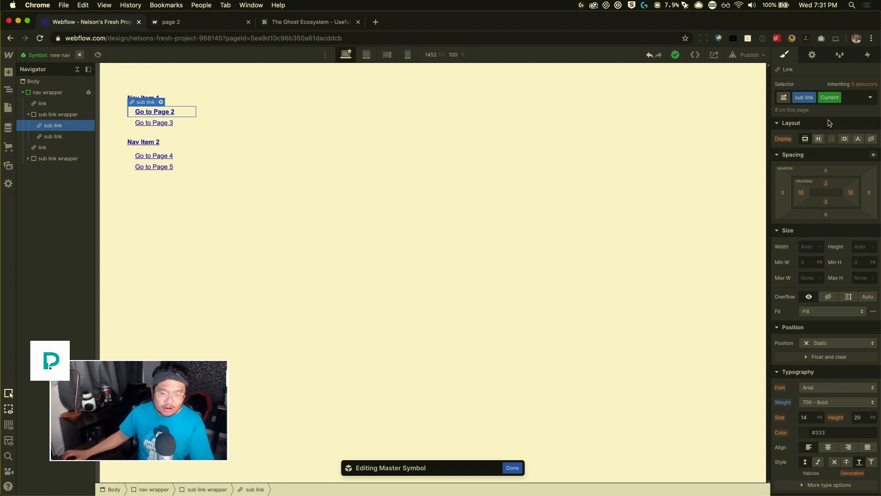
{"action": "scroll", "scroll_direction": "down", "scroll_amount": 3}
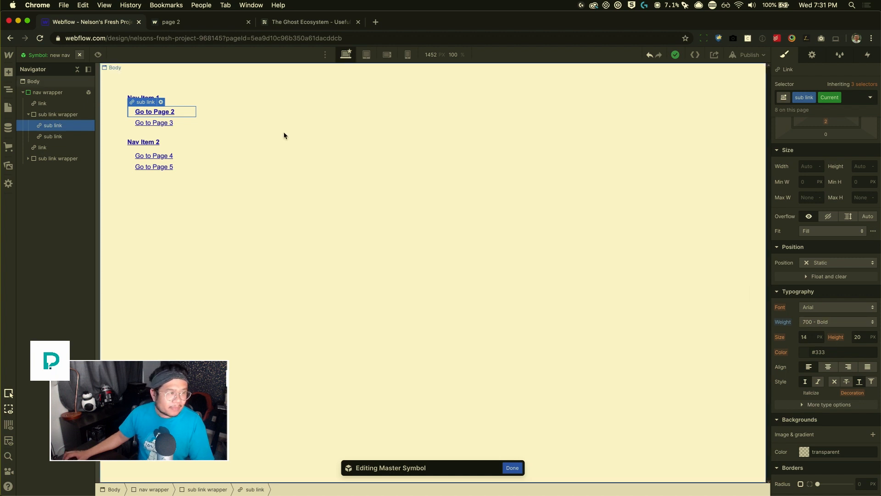
{"action": "left_click", "coordinate": [510, 467]}
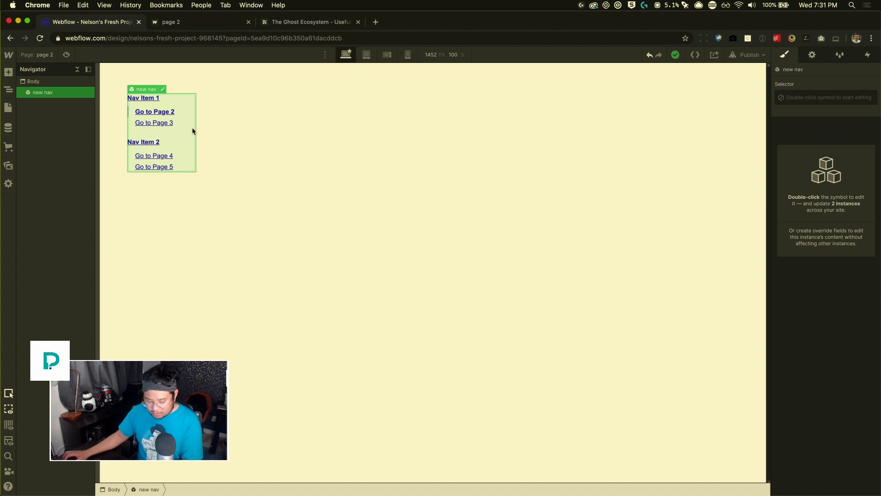
- Switch to page 5 via the Pages panel, showing Go to Page 5 bold as current
{"action": "left_click", "coordinate": [9, 108]}
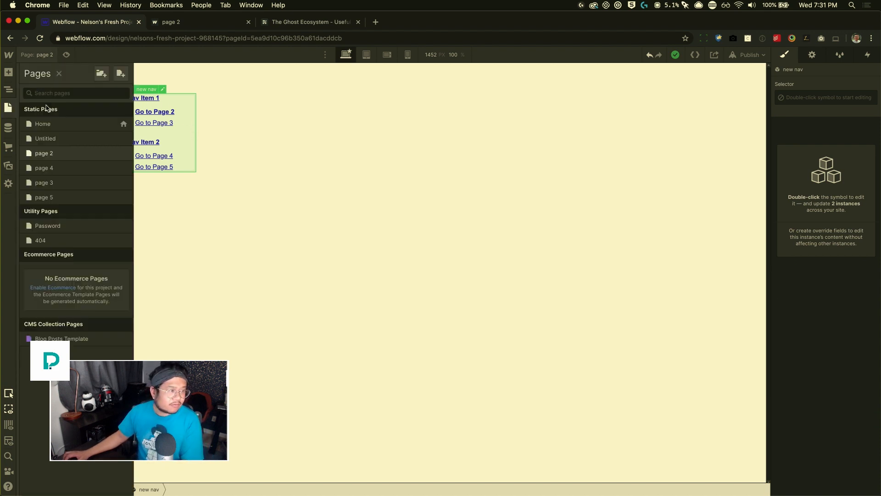
{"action": "left_click", "coordinate": [45, 168]}
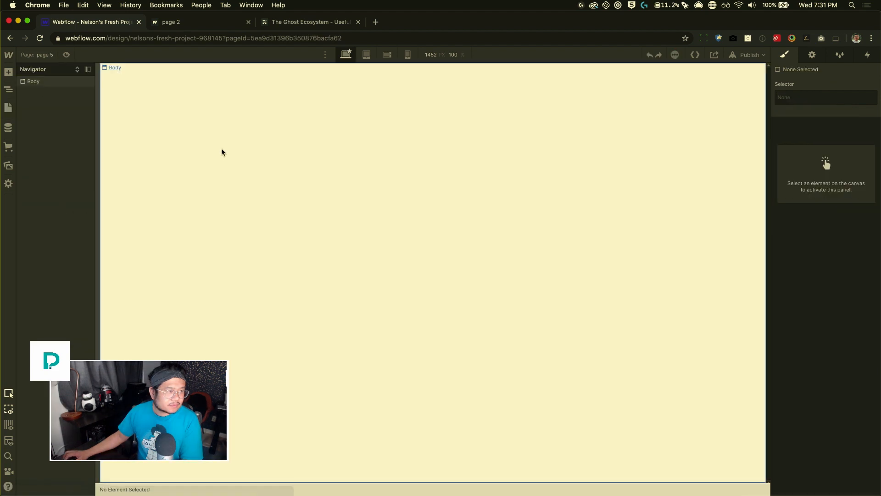
{"action": "left_click", "coordinate": [8, 108]}
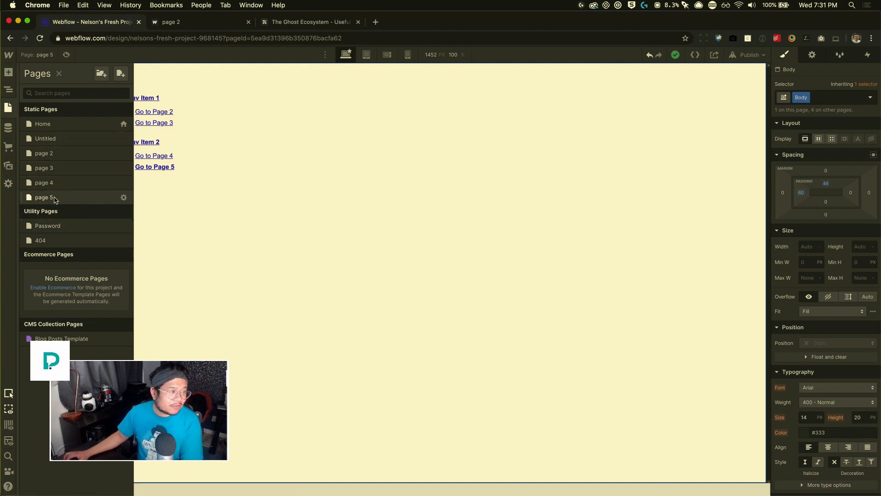
{"action": "left_click", "coordinate": [8, 88]}
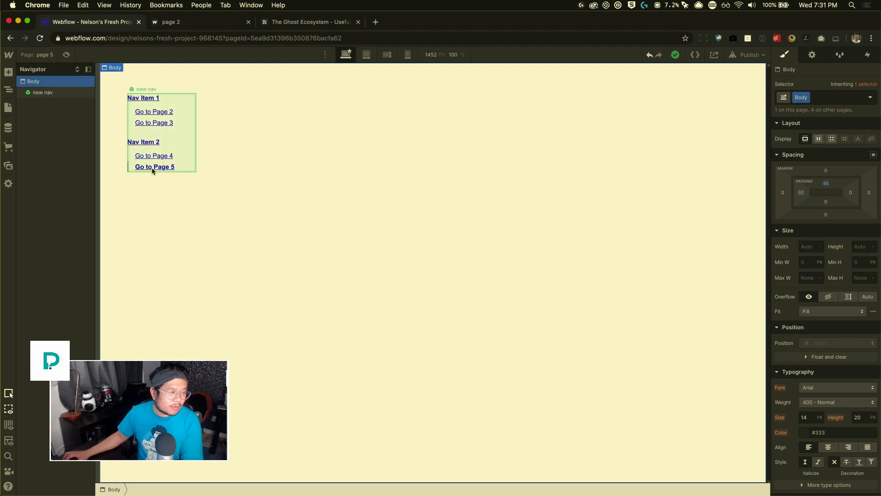
{"action": "double_click", "coordinate": [154, 166]}
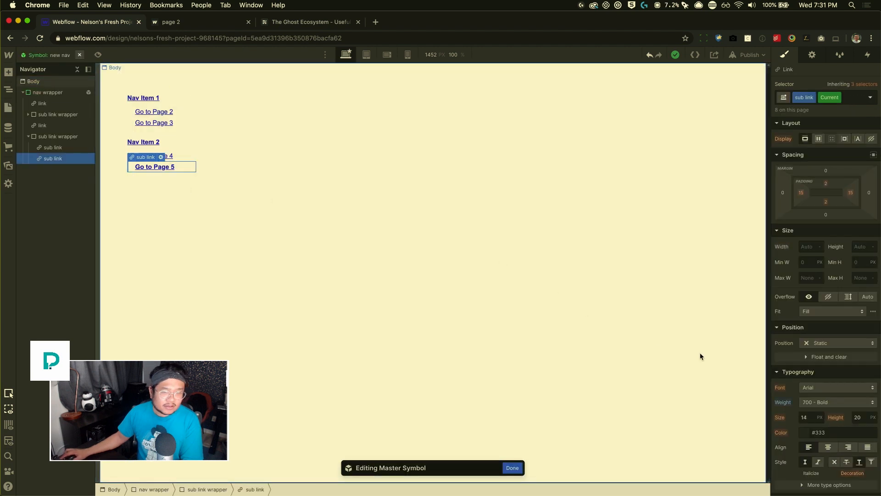
{"action": "scroll", "scroll_direction": "down", "scroll_amount": 3}
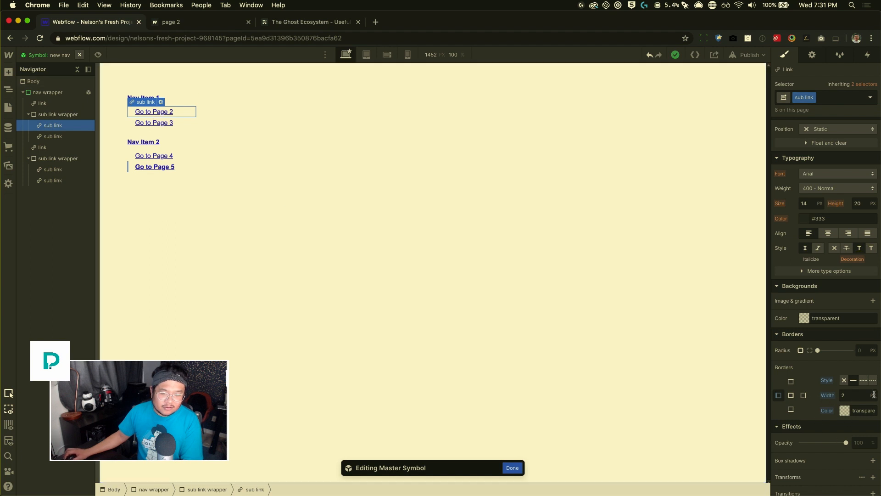
{"action": "left_click", "coordinate": [154, 166]}
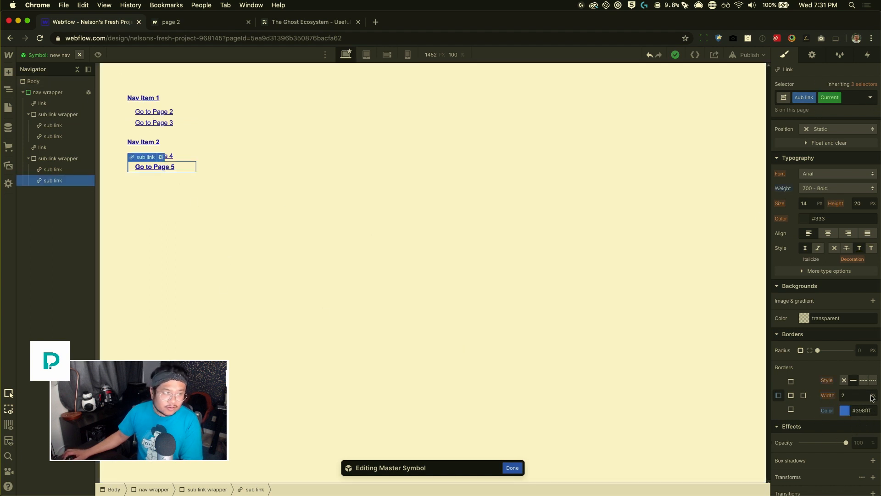
{"action": "left_click", "coordinate": [511, 468]}
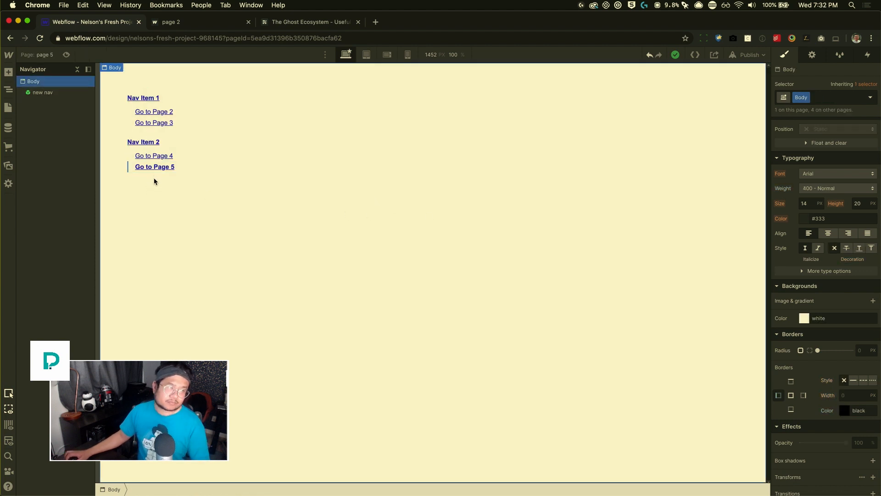
{"action": "mouse_move", "coordinate": [178, 134]}
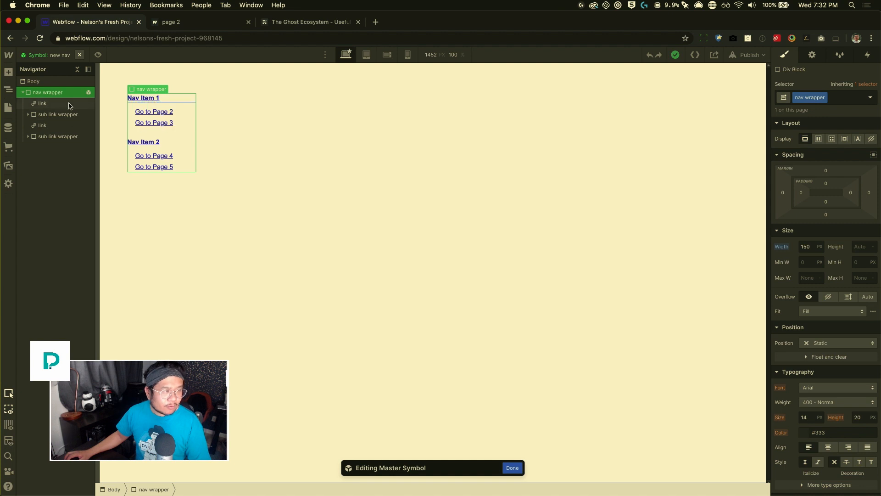
{"action": "left_click", "coordinate": [57, 114]}
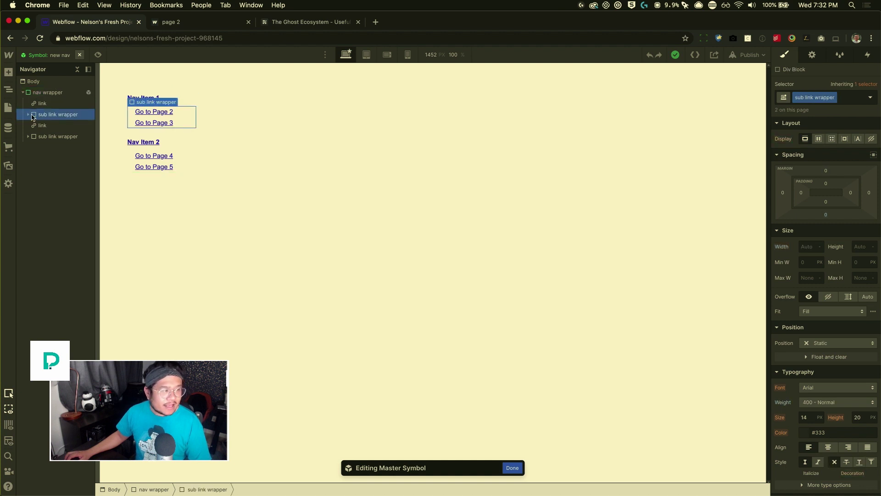
{"action": "left_click", "coordinate": [28, 115]}
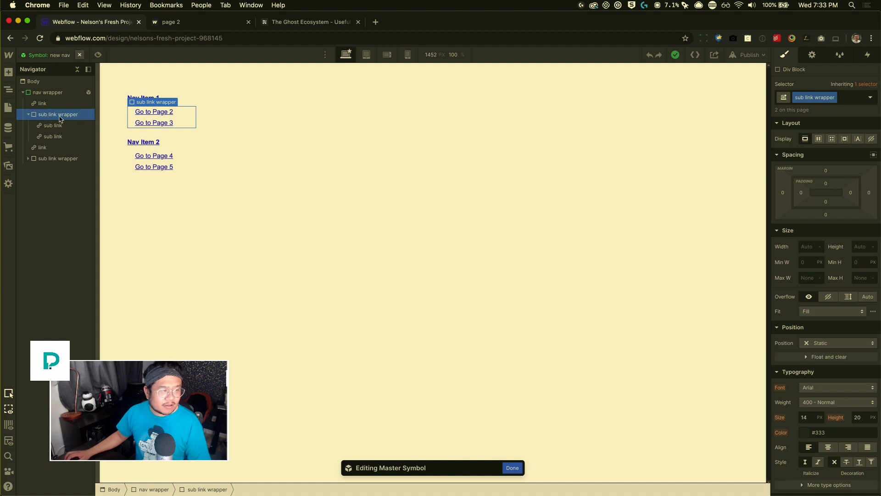
{"action": "mouse_move", "coordinate": [77, 118]}
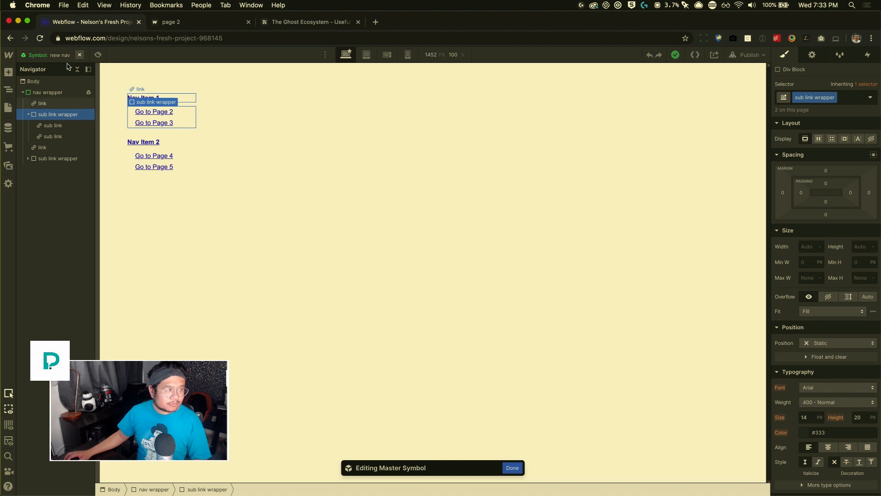
{"action": "left_click", "coordinate": [511, 467]}
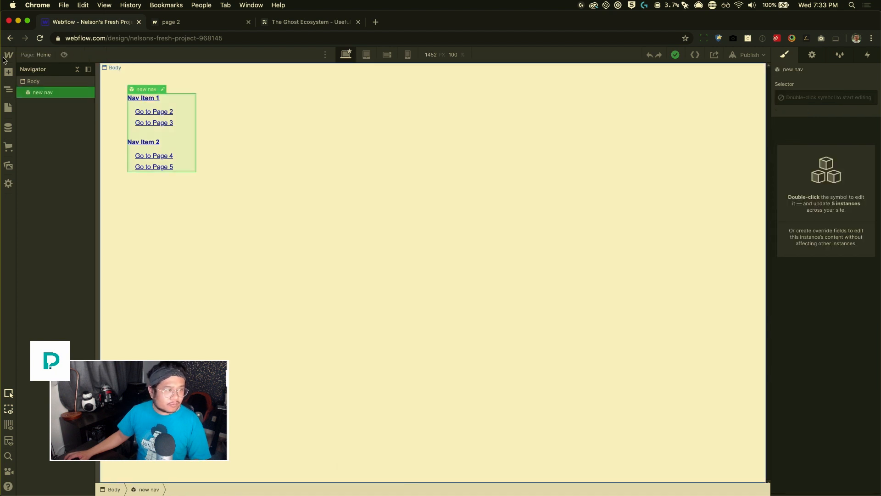
- Go to Project Settings and its Custom Code tab with the head style block
{"action": "left_click", "coordinate": [9, 54]}
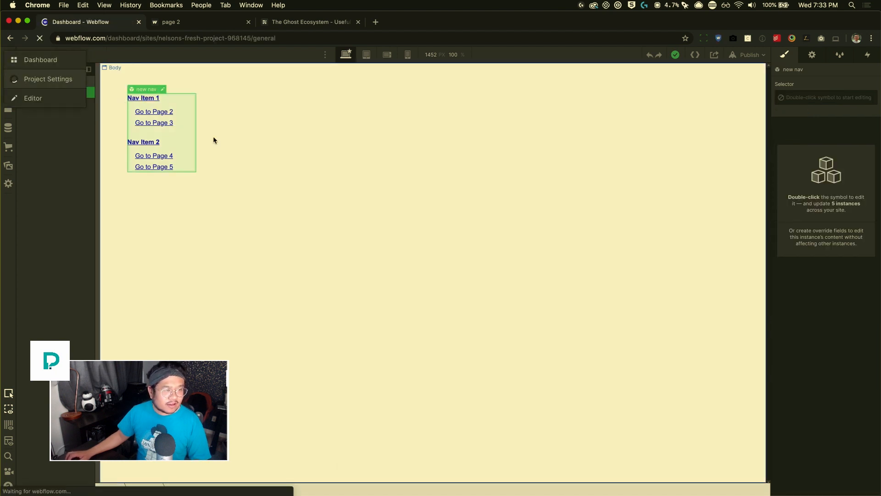
{"action": "left_click", "coordinate": [521, 120]}
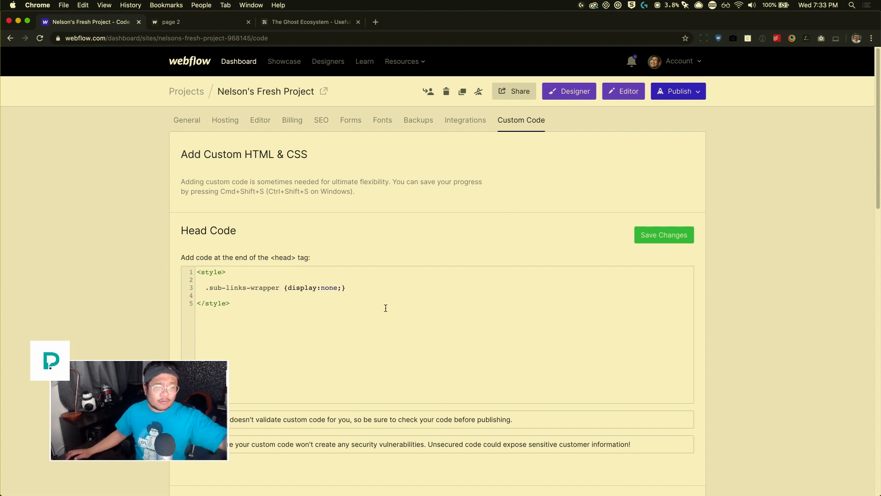
{"action": "mouse_move", "coordinate": [322, 319]}
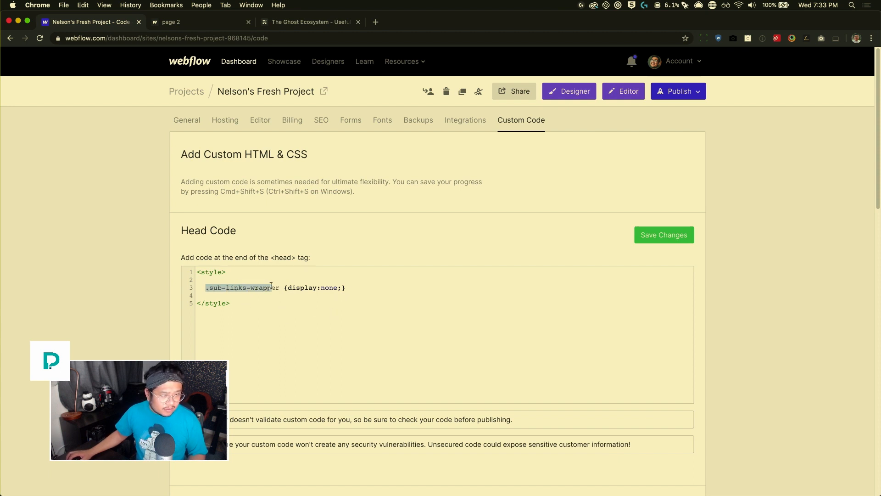
- Review the style tags and select the existing sub-links-wrapper rule for replacement
{"action": "left_click", "coordinate": [290, 315]}
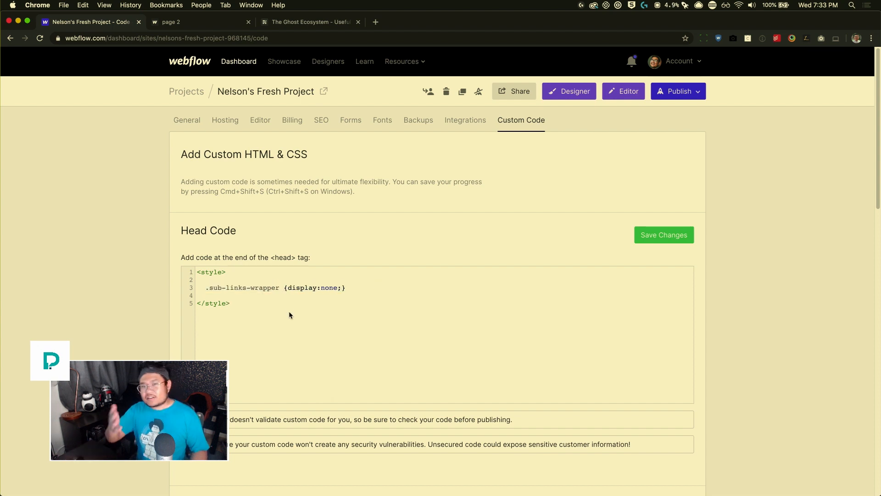
{"action": "double_click", "coordinate": [212, 272]}
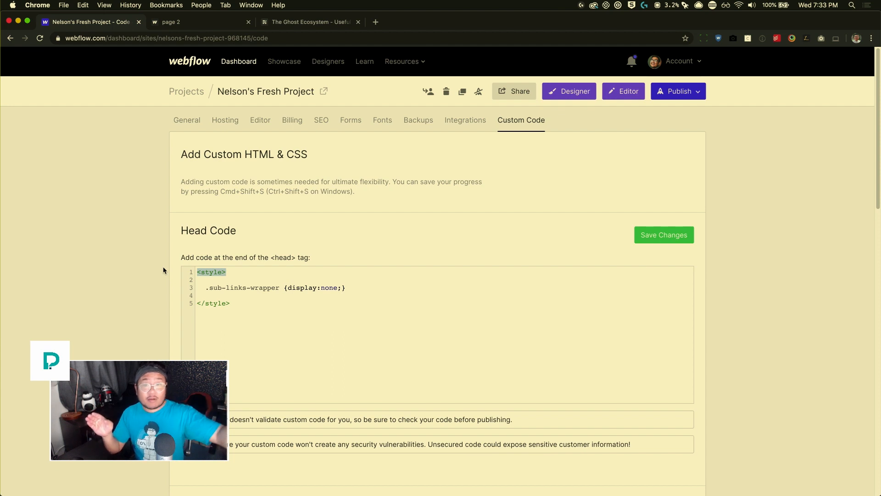
{"action": "left_click", "coordinate": [227, 271]}
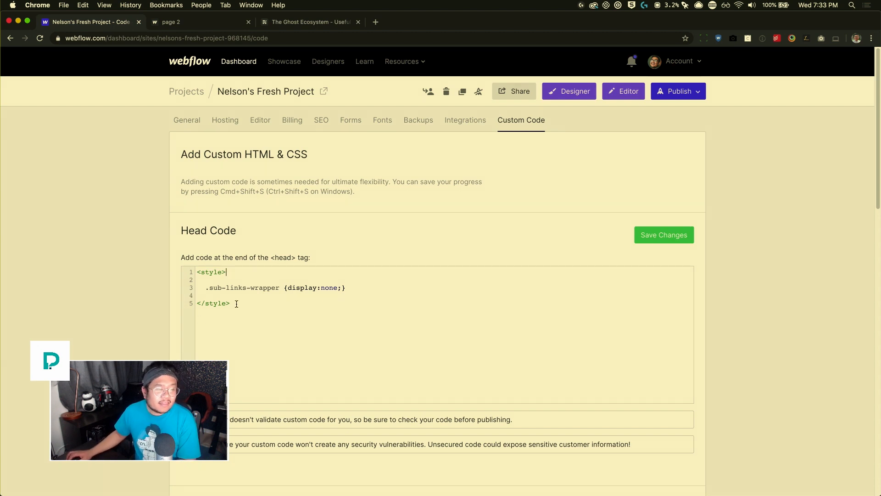
{"action": "double_click", "coordinate": [213, 303]}
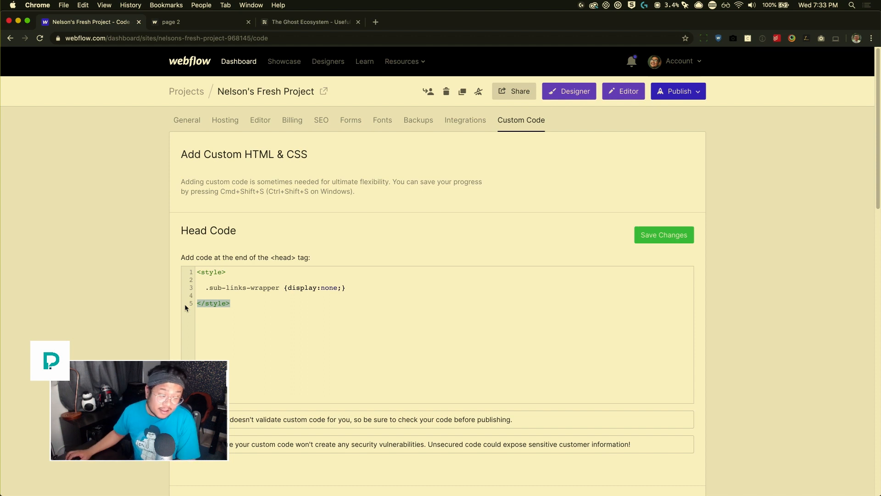
{"action": "left_click", "coordinate": [212, 303]}
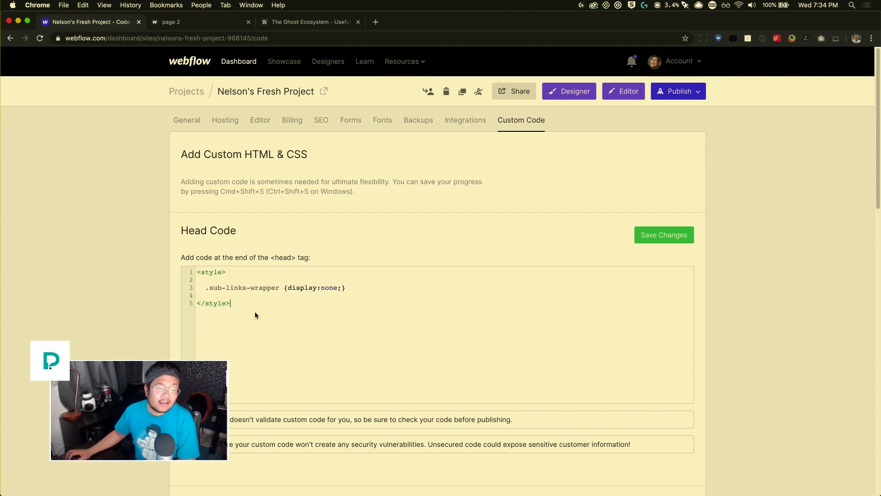
{"action": "double_click", "coordinate": [225, 288]}
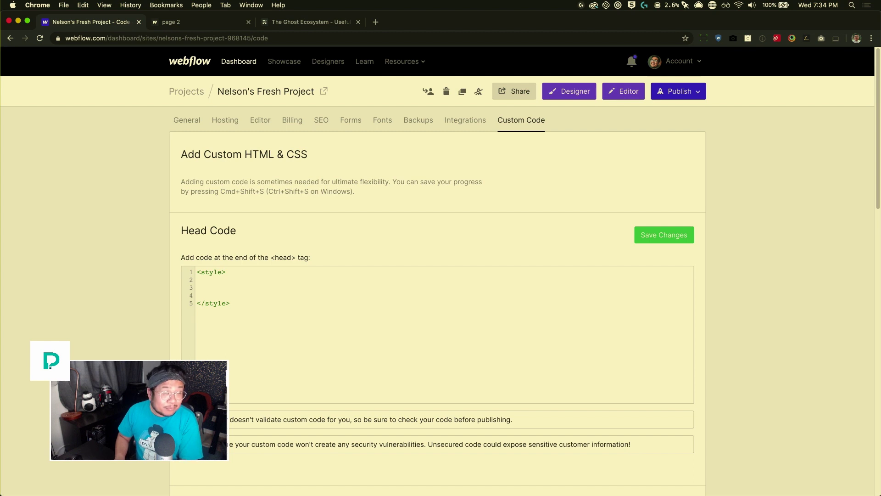
- Write the head rule .sub-link-wrapper {display:none;} between the style tags
{"action": "type", "text": ".sub-"}
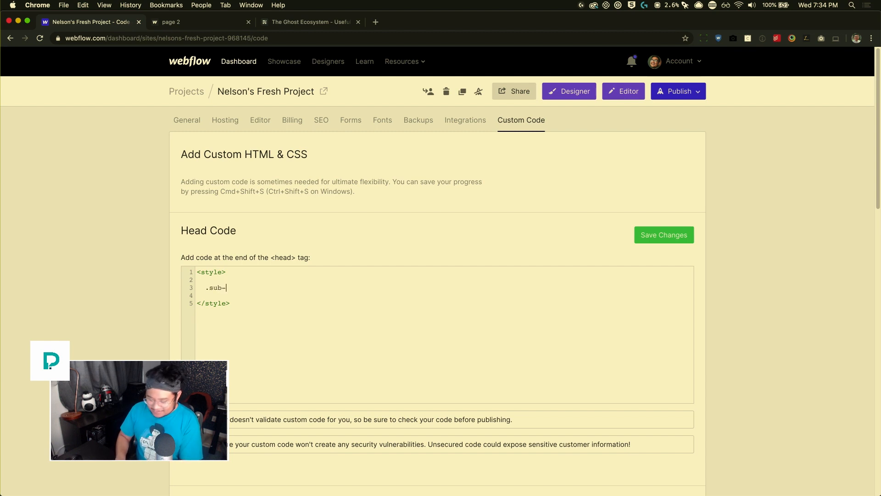
{"action": "type", "text": "link-wrapper"}
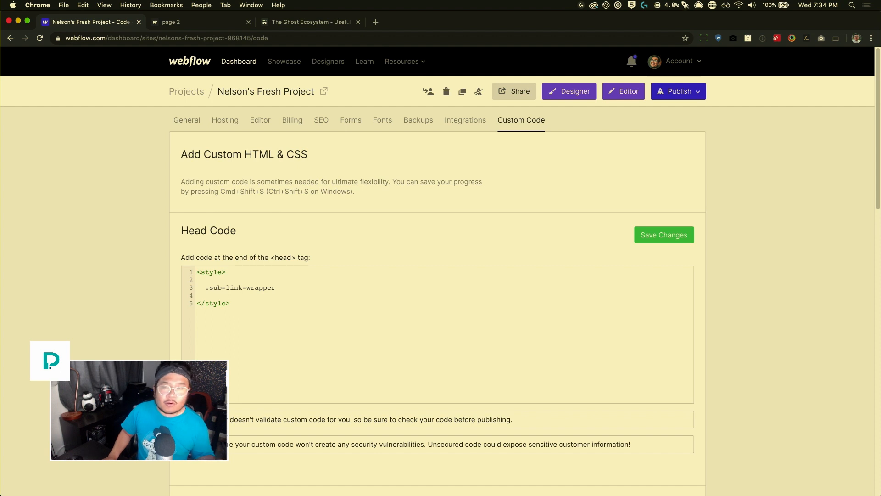
{"action": "left_click", "coordinate": [209, 288]}
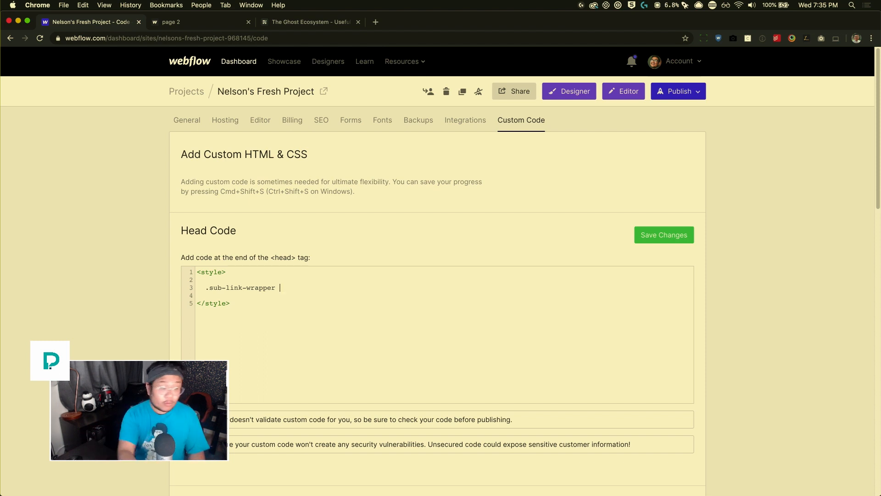
{"action": "type", "text": "{"}
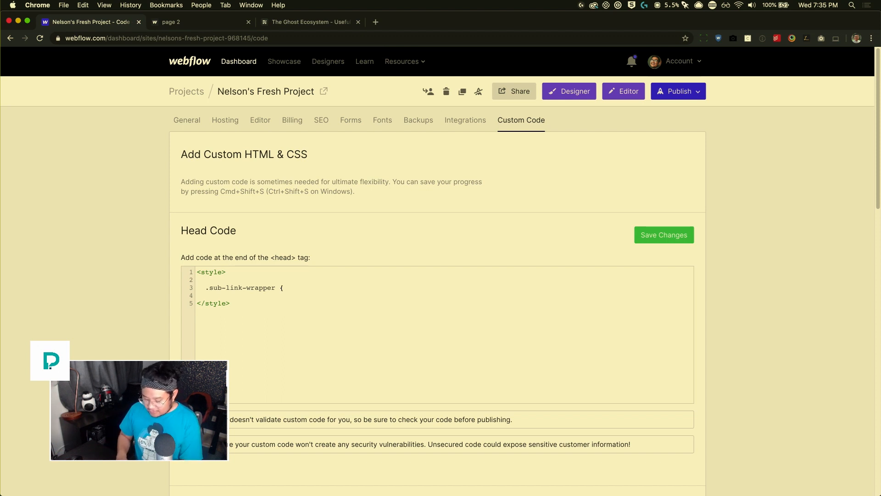
{"action": "type", "text": "disa"}
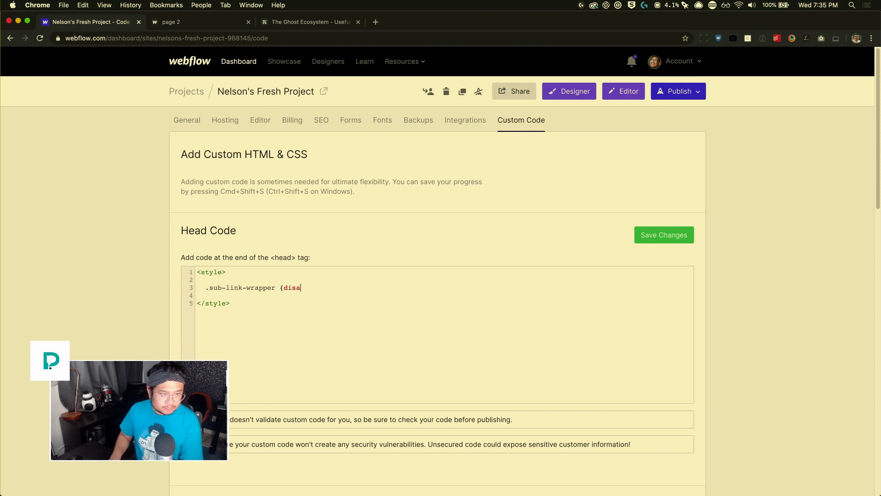
{"action": "type", "text": "play:"}
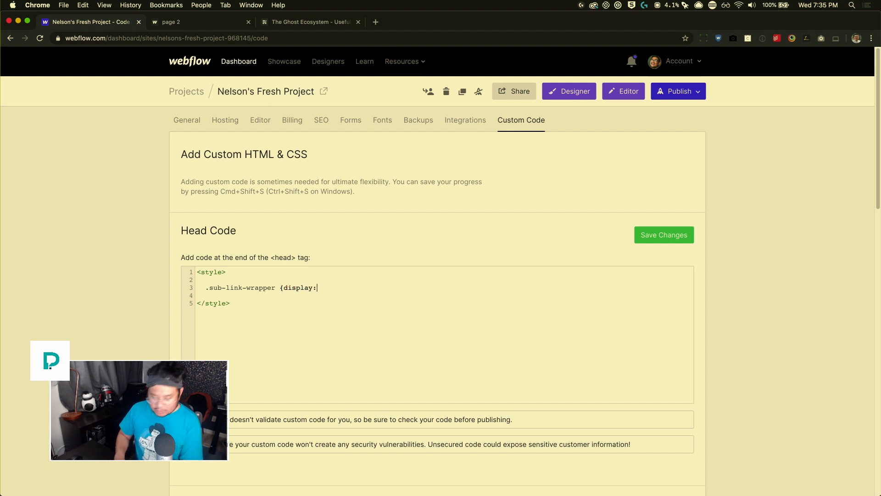
{"action": "type", "text": "none"}
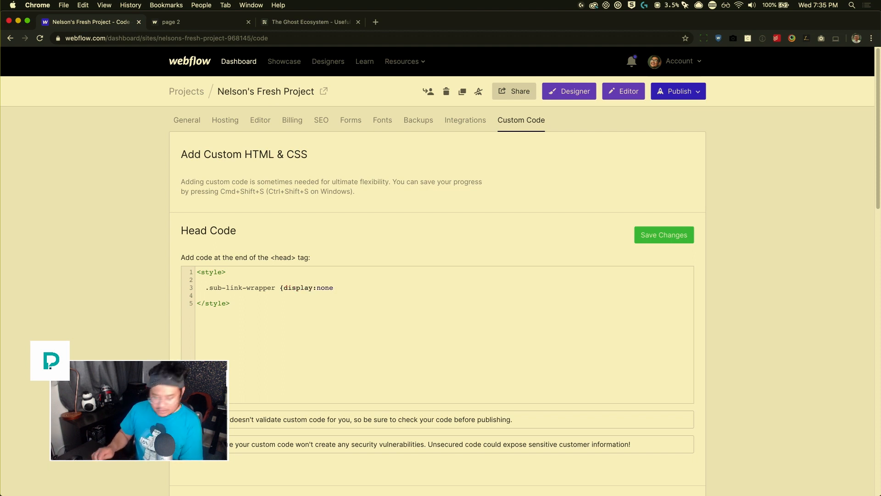
{"action": "type", "text": ";}"}
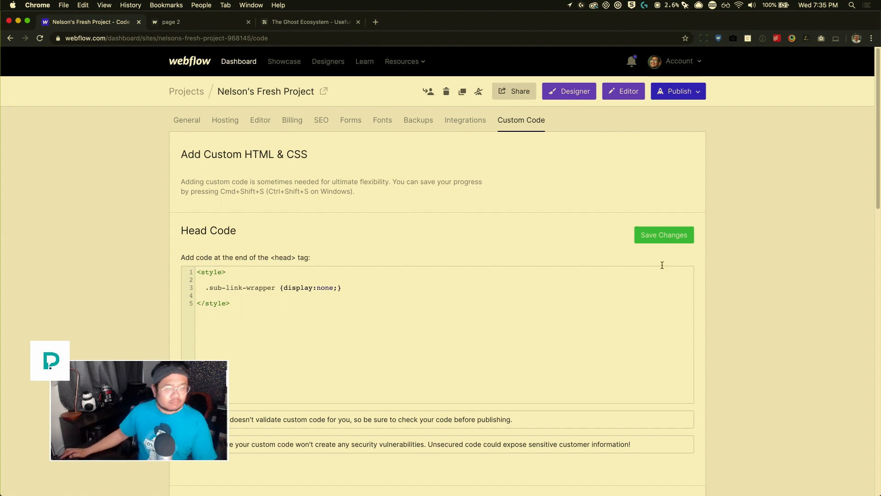
- Save the head code changes and move down to the Footer Code section
{"action": "left_click", "coordinate": [664, 235]}
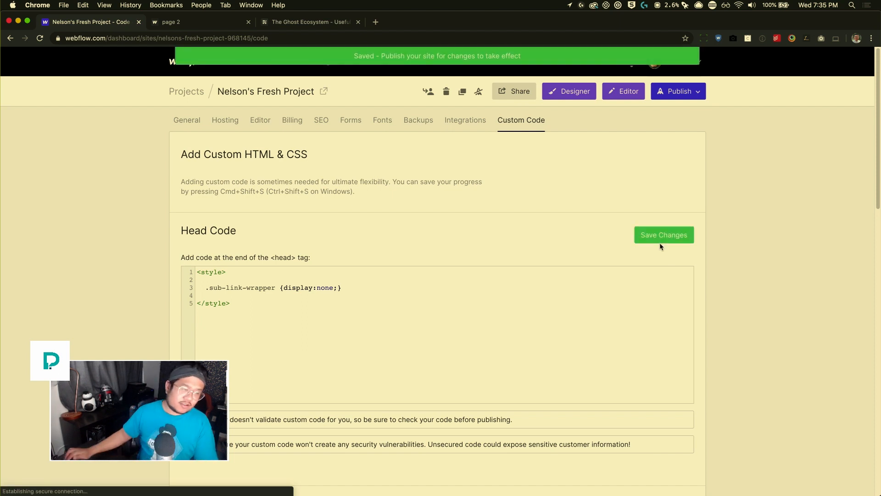
{"action": "scroll", "scroll_direction": "down", "scroll_amount": 3}
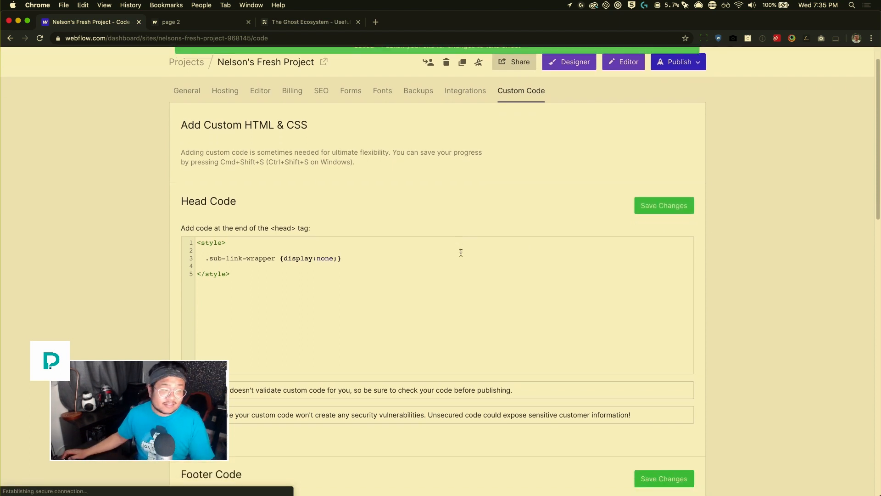
{"action": "scroll", "scroll_direction": "down", "scroll_amount": 3}
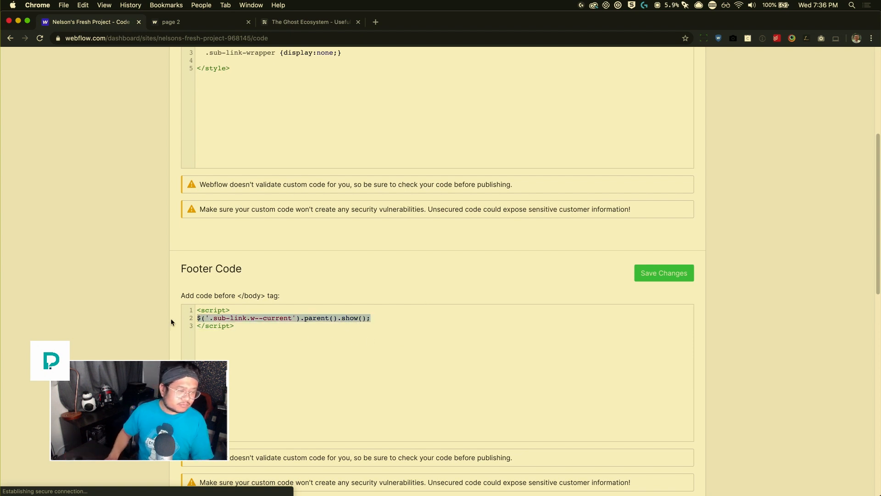
- Clear the footer script and retype empty <script></script> tags with a blank line inside
{"action": "key", "text": "Delete"}
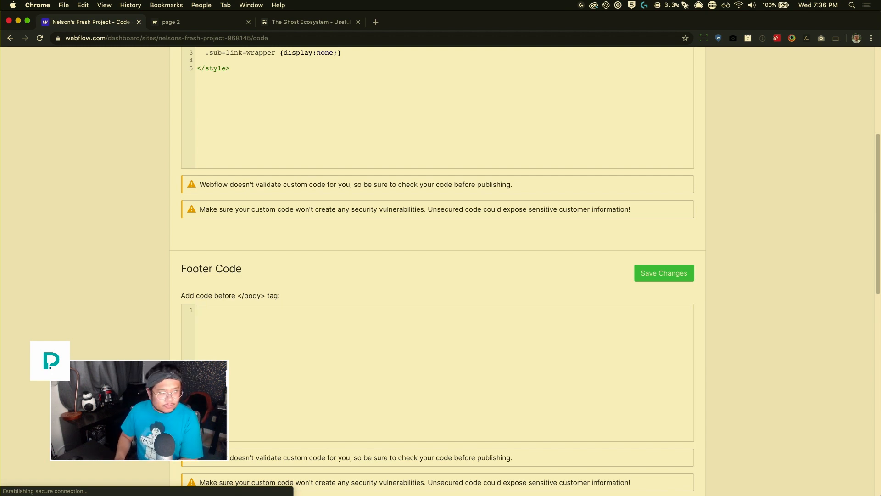
{"action": "type", "text": "<sc"}
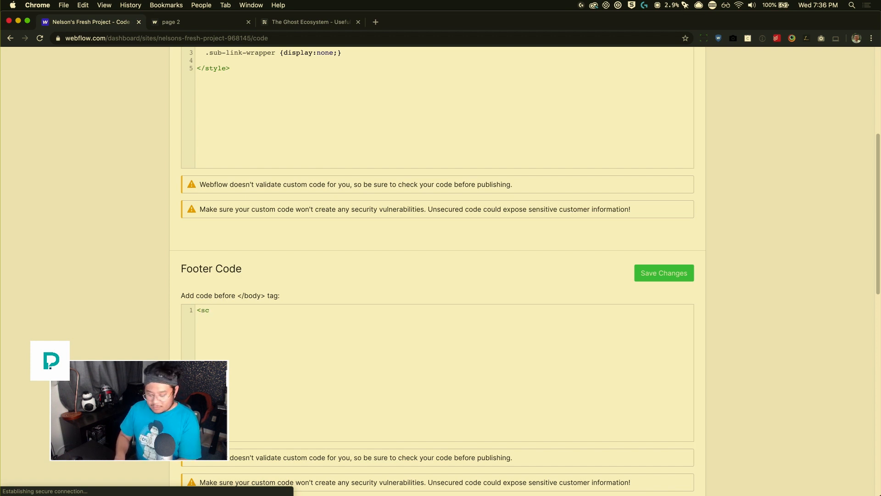
{"action": "type", "text": "ript>"}
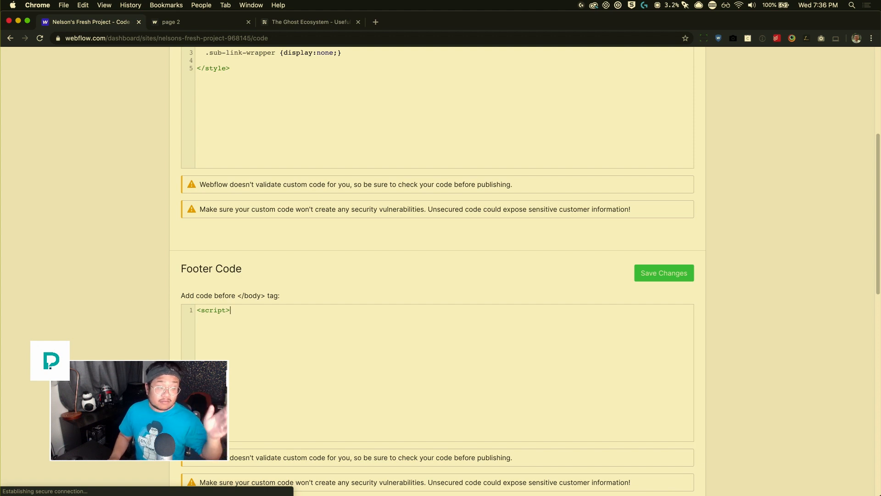
{"action": "key", "text": "Return"}
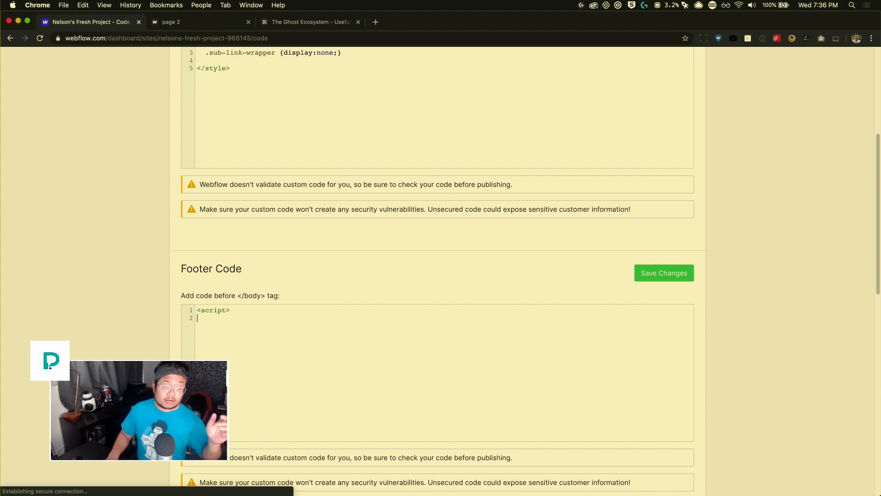
{"action": "key", "text": "Return"}
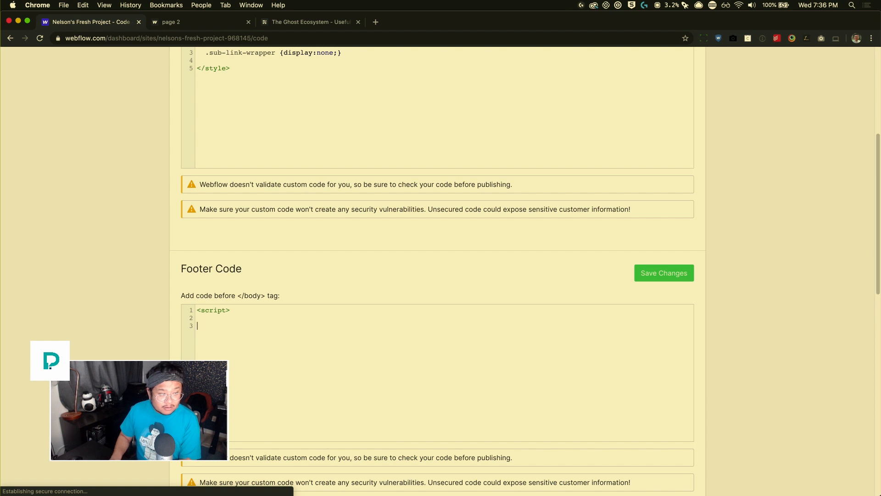
{"action": "type", "text": "</script>"}
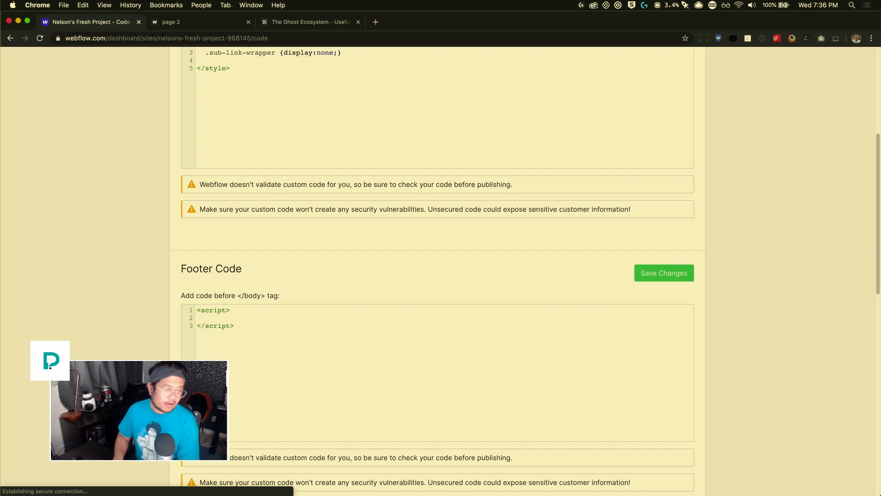
- Write the jQuery selector $('.sub-link.w--current') inside the script tags
{"action": "type", "text": "$("}
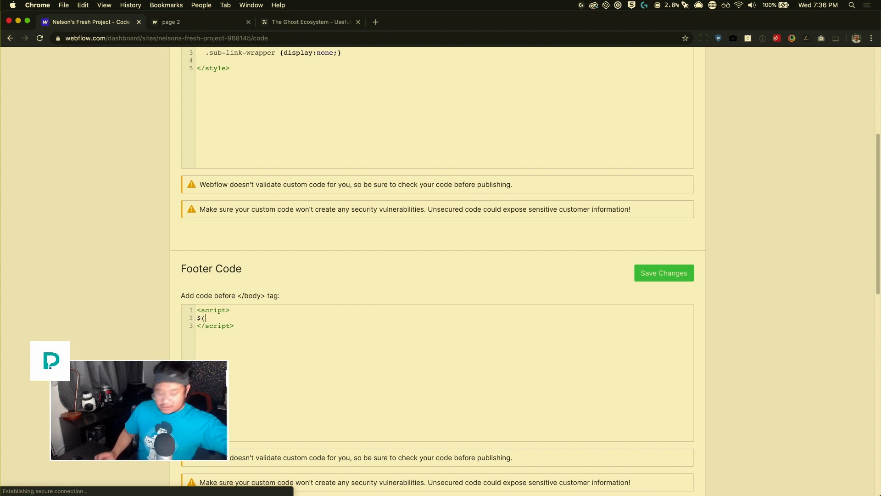
{"action": "type", "text": "'"}
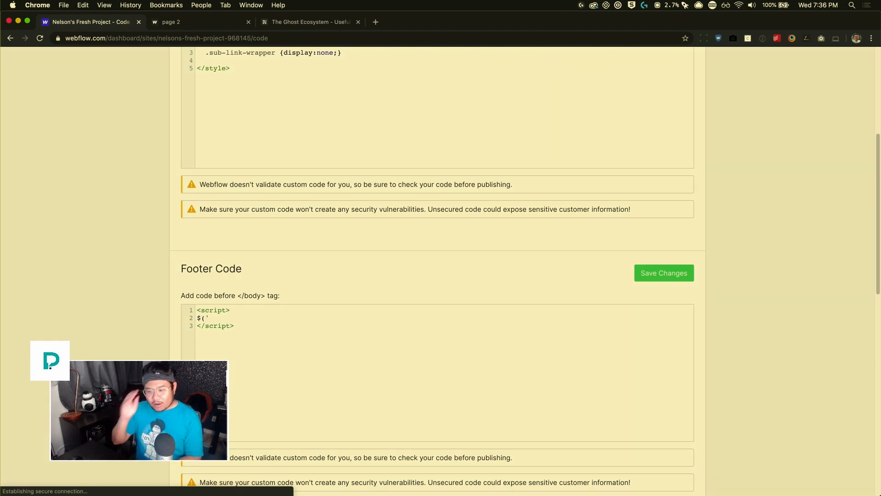
{"action": "type", "text": "."}
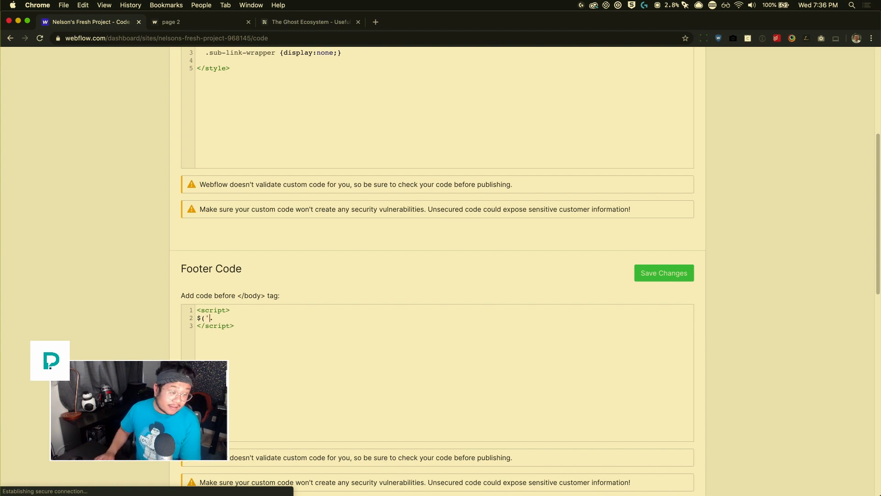
{"action": "type", "text": "."}
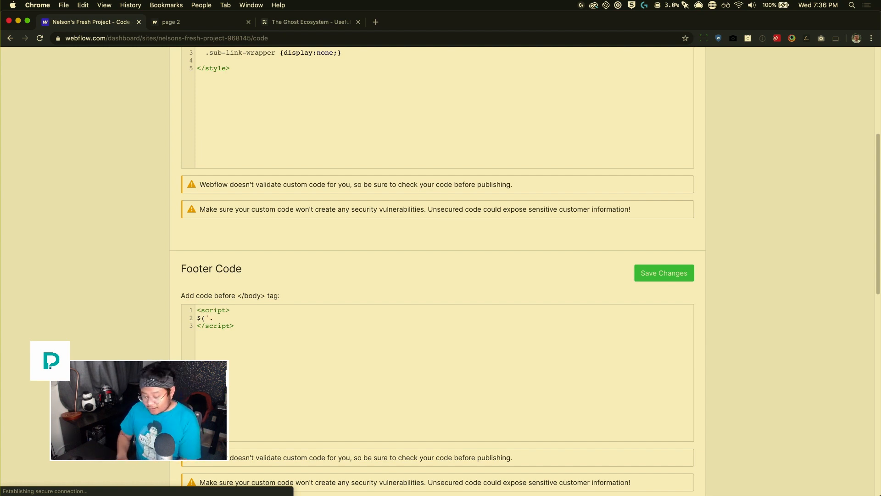
{"action": "type", "text": "sub-"}
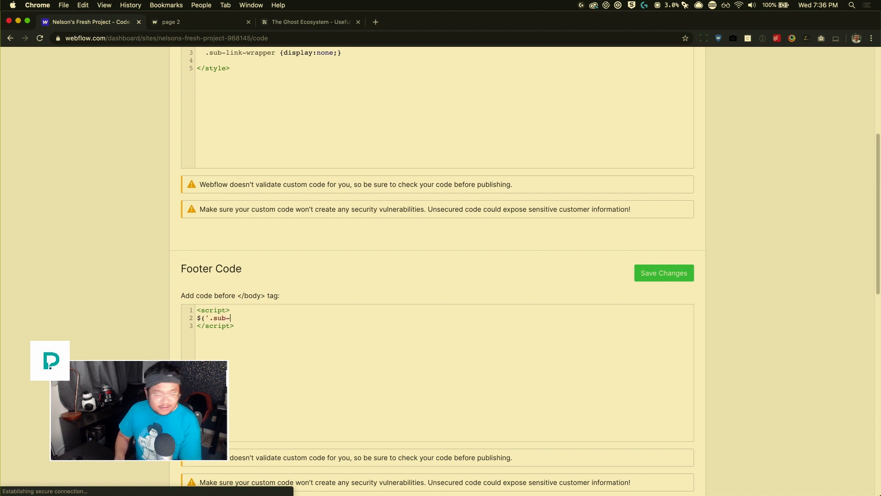
{"action": "type", "text": "link'"}
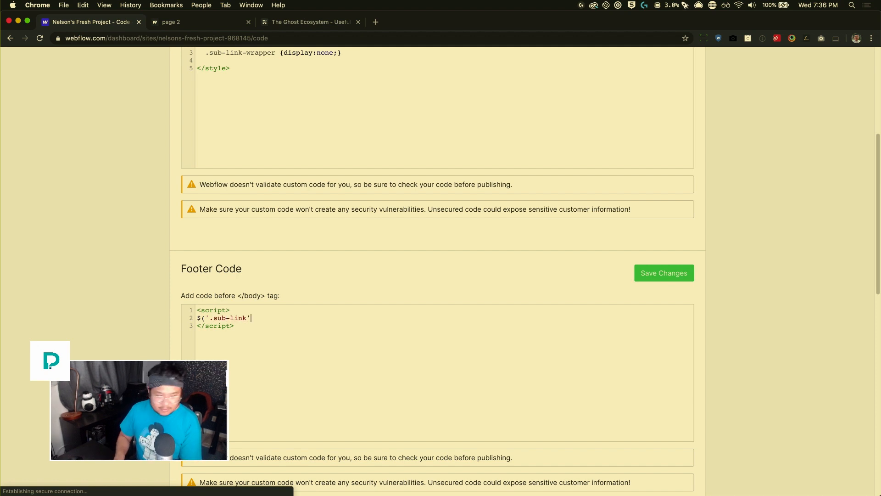
{"action": "type", "text": ".parent()."}
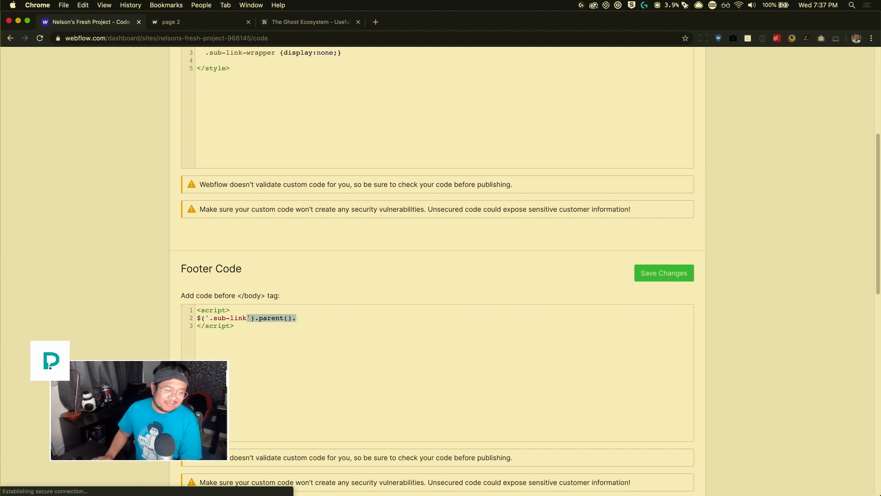
{"action": "key", "text": "Backspace"}
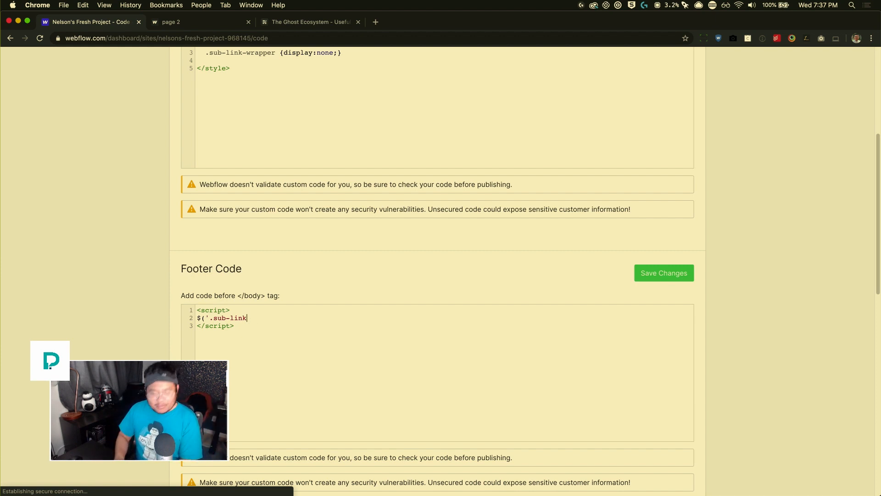
{"action": "type", "text": ".w"}
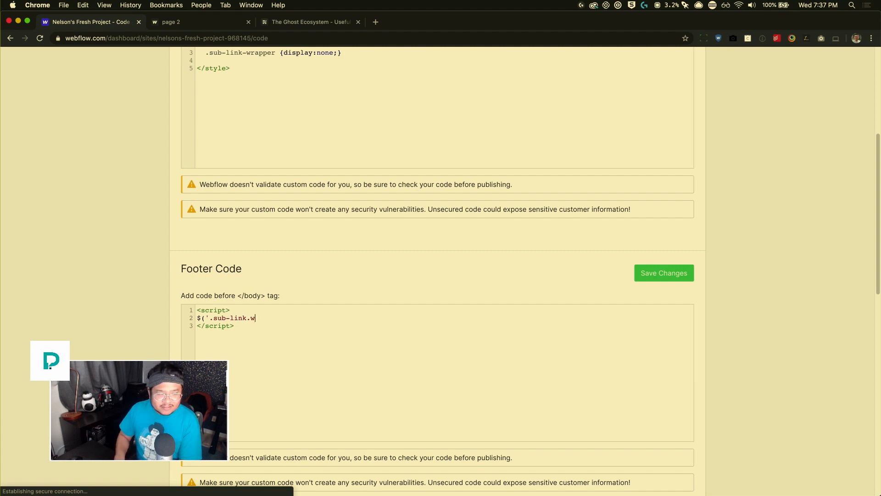
{"action": "type", "text": "--current'"}
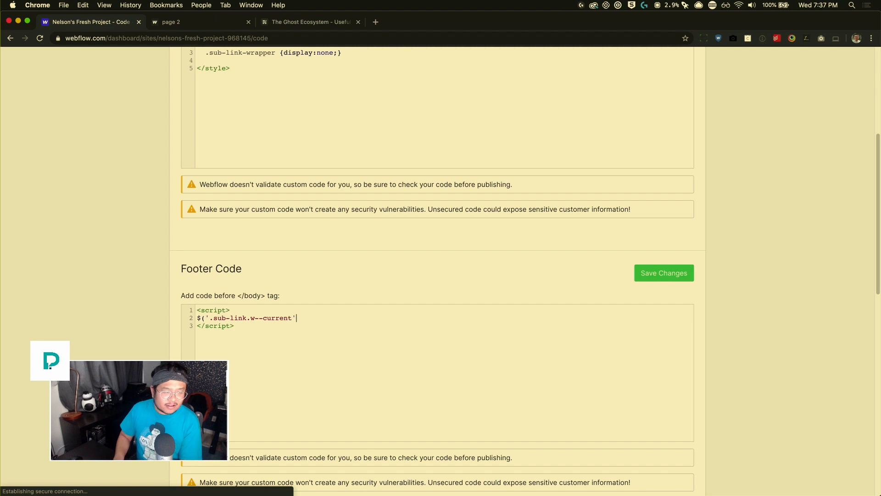
{"action": "type", "text": ")"}
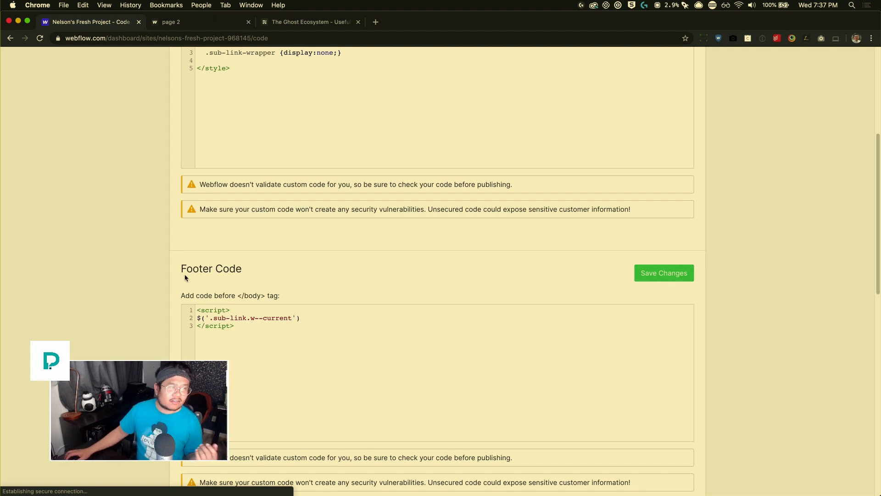
{"action": "left_click", "coordinate": [194, 22]}
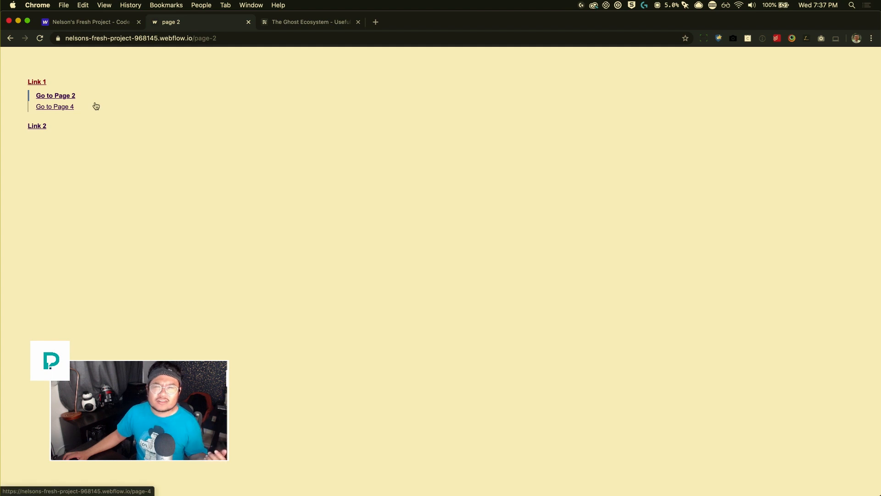
{"action": "right_click", "coordinate": [55, 95]}
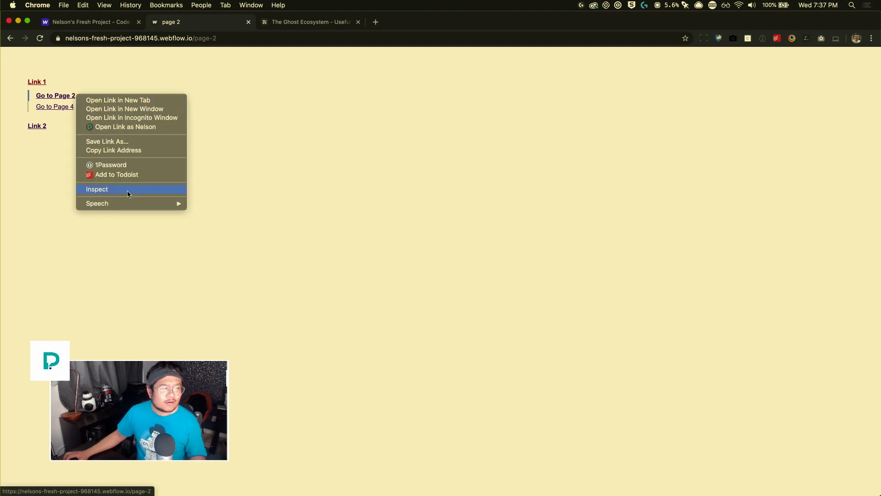
{"action": "left_click", "coordinate": [96, 188]}
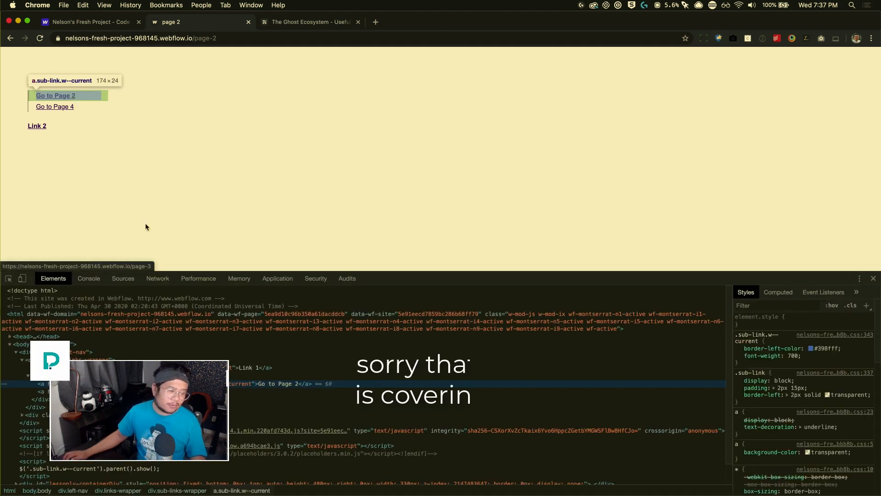
{"action": "mouse_move", "coordinate": [55, 106]}
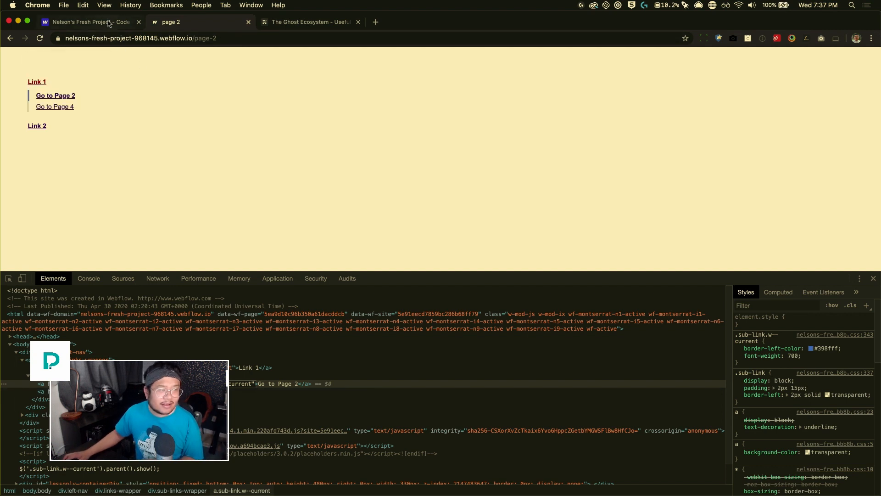
{"action": "left_click", "coordinate": [90, 22]}
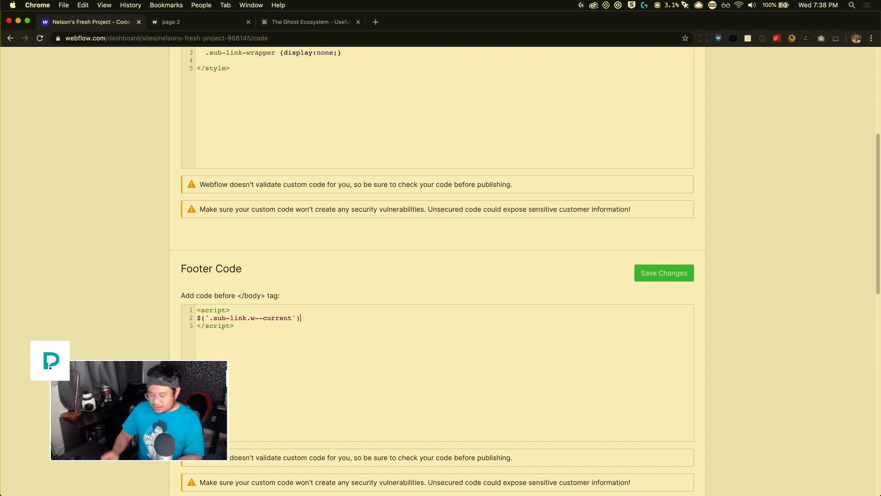
- Complete the line as $('.sub-link.w--current').parent().show(); checking the live inspector midway
{"action": "type", "text": "."}
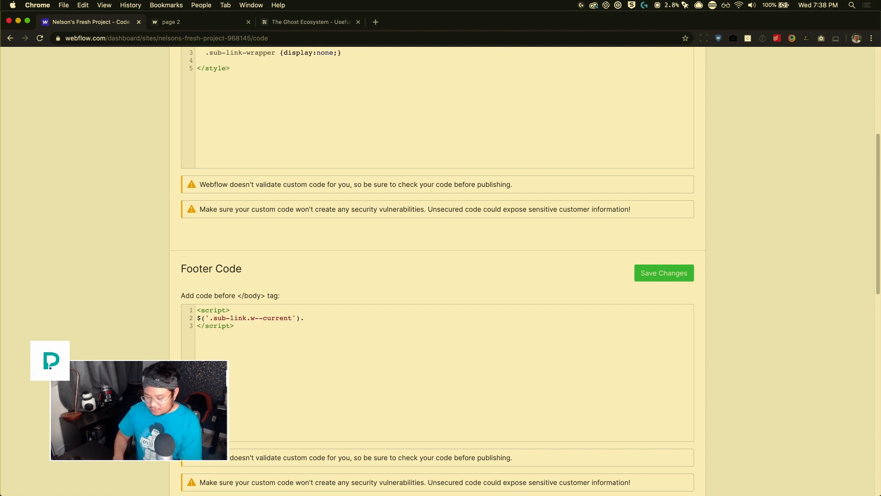
{"action": "type", "text": "parent()"}
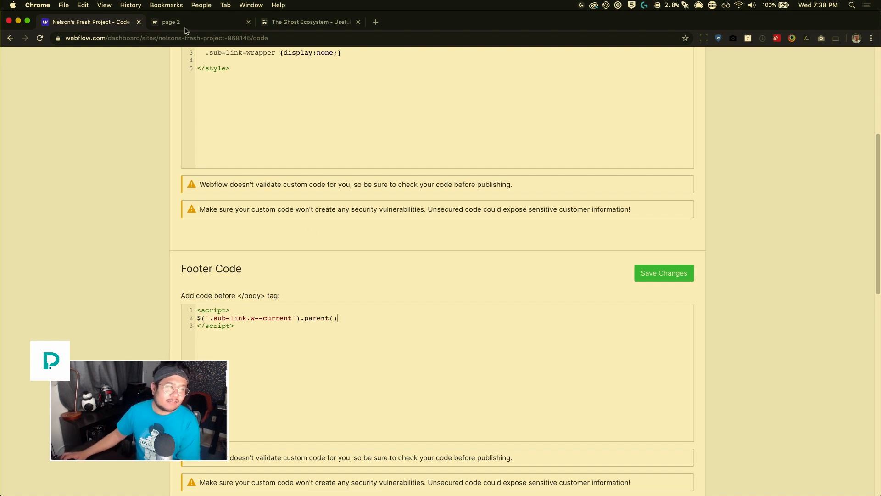
{"action": "left_click", "coordinate": [195, 22]}
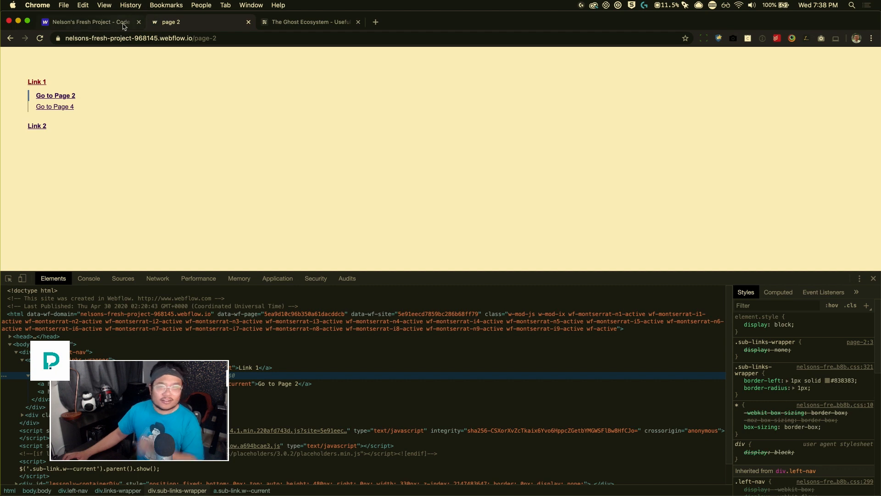
{"action": "left_click", "coordinate": [87, 22]}
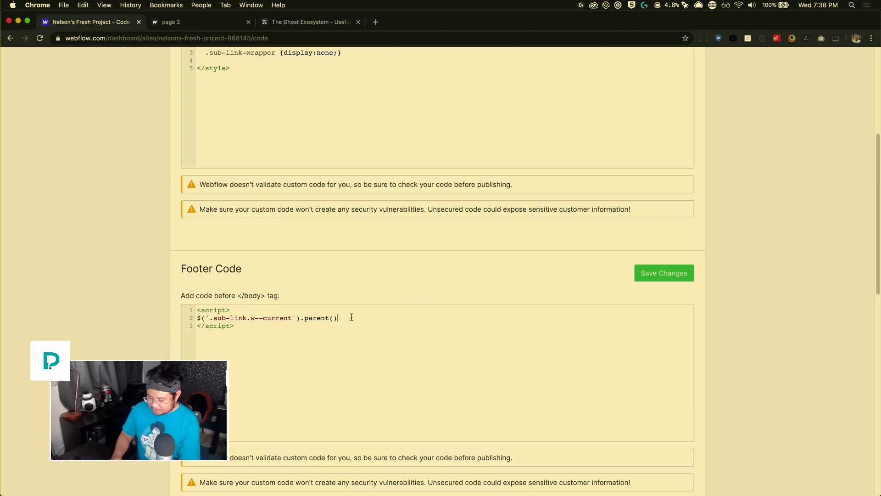
{"action": "type", "text": ".show()"}
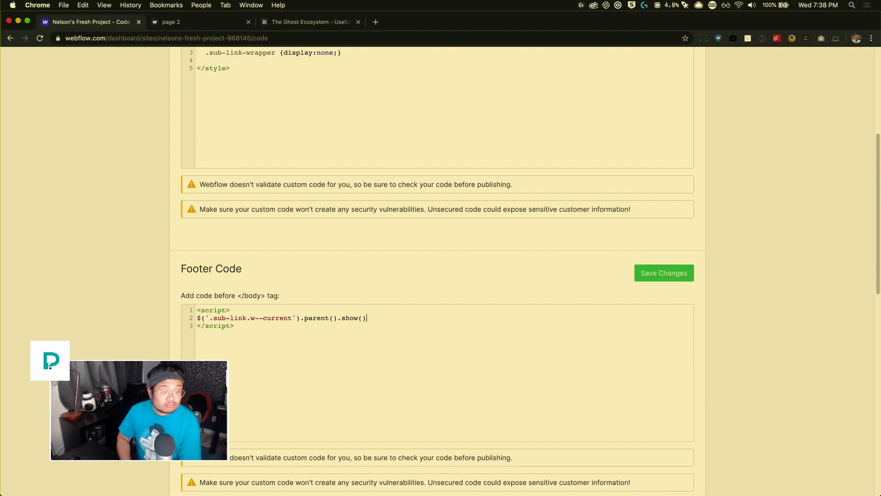
{"action": "type", "text": ";"}
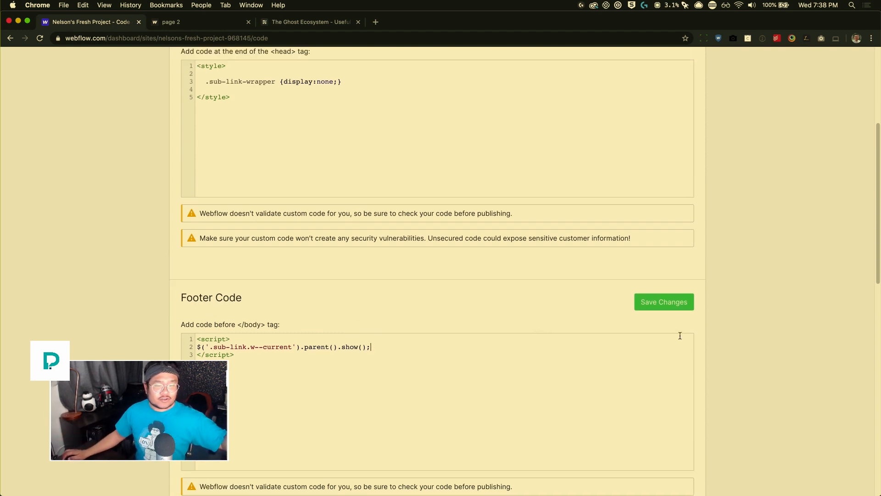
{"action": "left_click", "coordinate": [663, 302]}
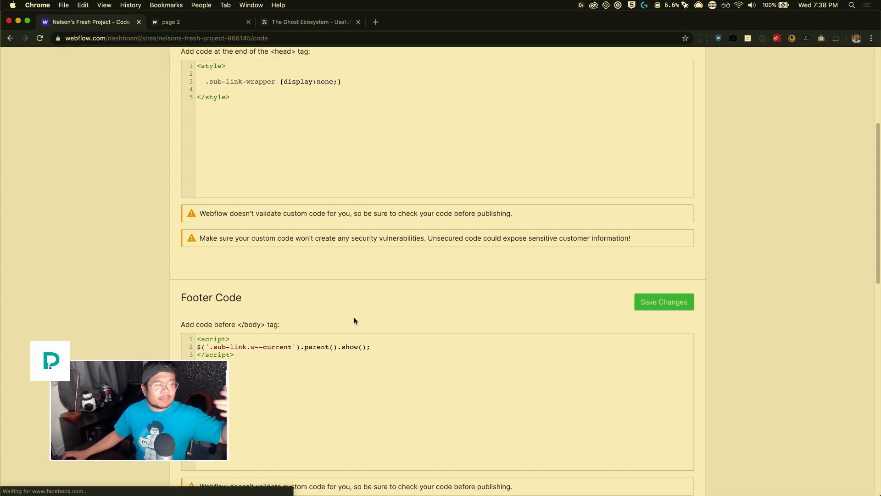
{"action": "scroll", "scroll_direction": "up", "scroll_amount": 3}
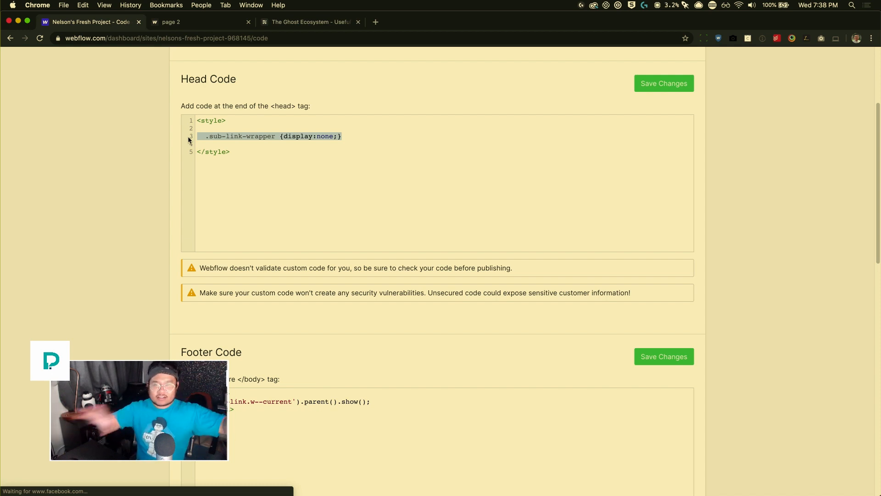
{"action": "mouse_move", "coordinate": [408, 306]}
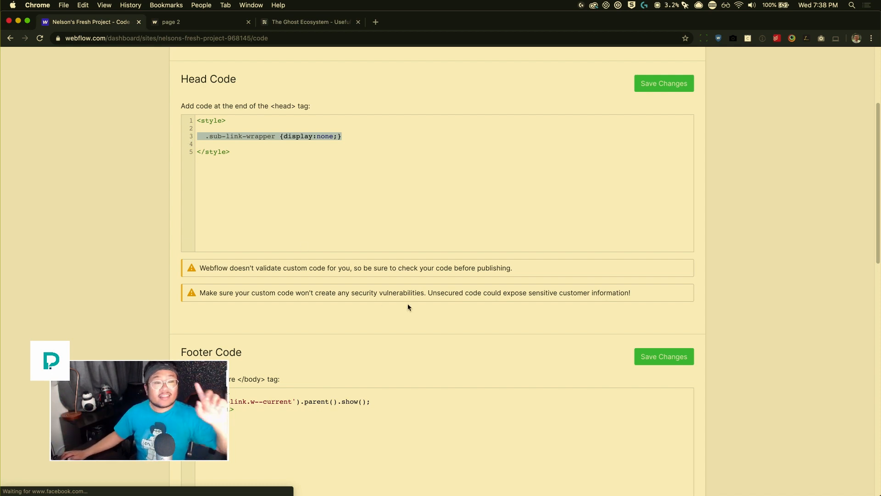
{"action": "scroll", "scroll_direction": "down", "scroll_amount": 3}
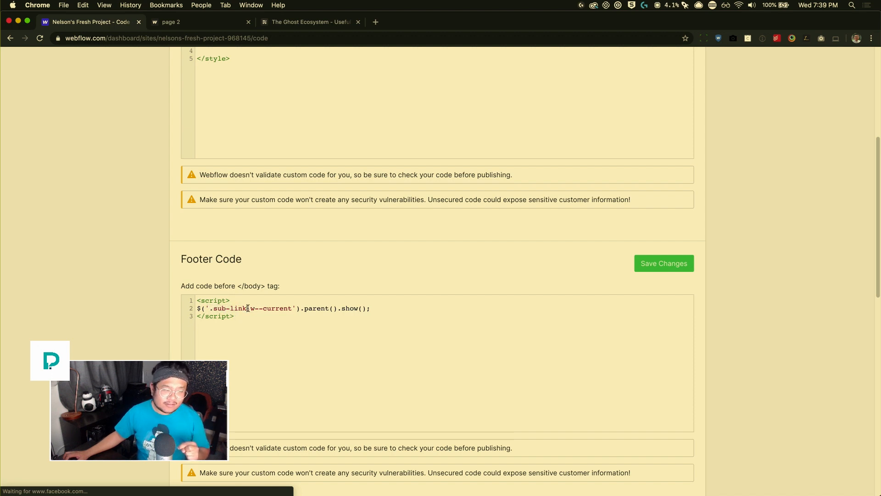
{"action": "double_click", "coordinate": [270, 308]}
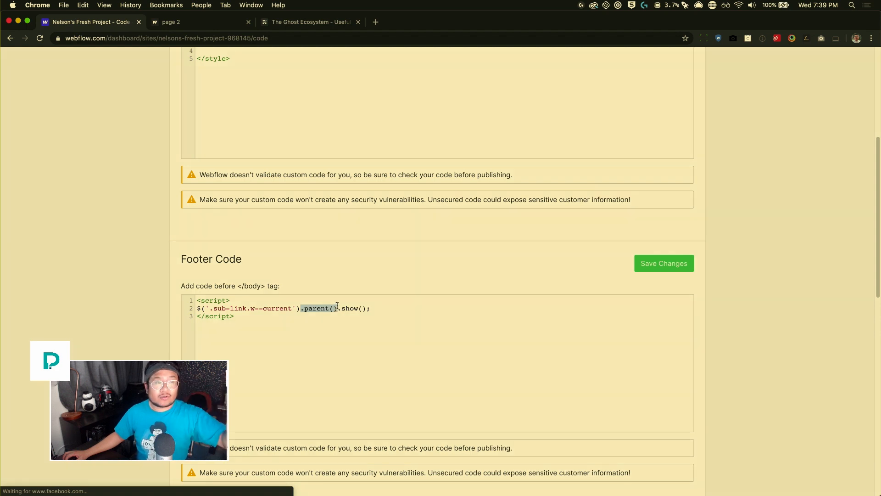
- Publish the site to its selected webflow.io domain
{"action": "scroll", "scroll_direction": "up", "scroll_amount": 3}
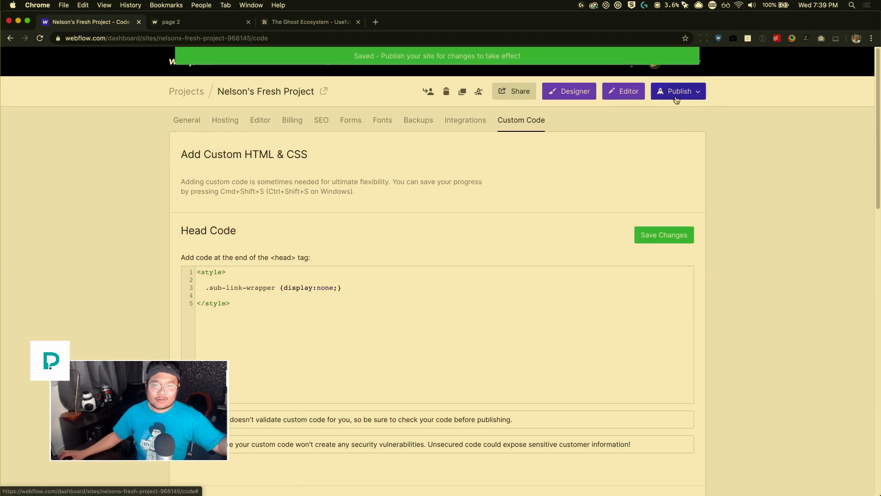
{"action": "left_click", "coordinate": [677, 91]}
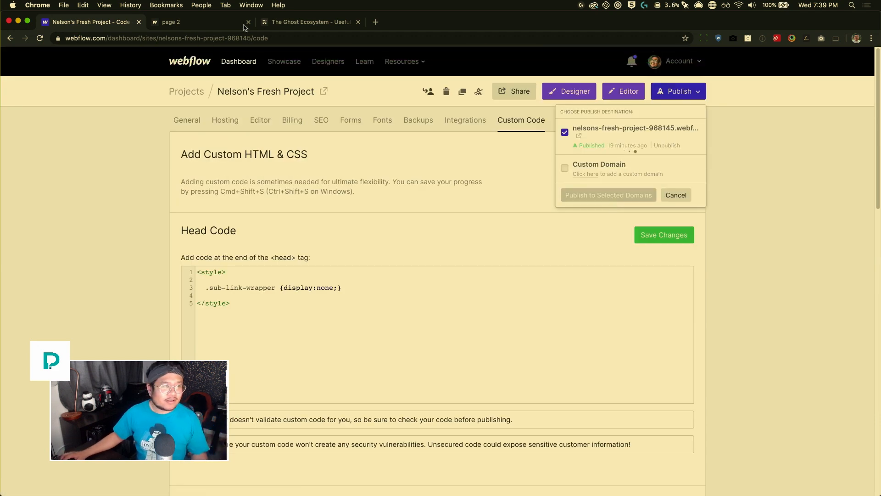
{"action": "left_click", "coordinate": [608, 195]}
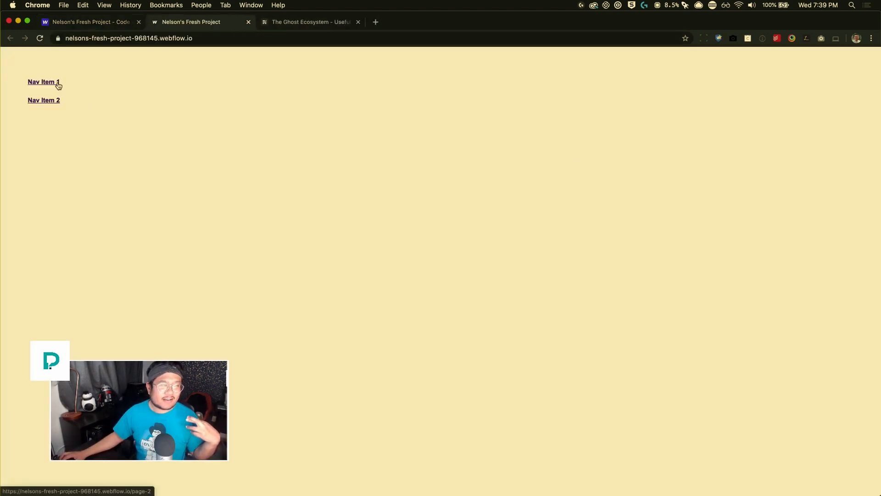
- Navigate the live site to page 3 and inspect Nav Item 2's sub-link wrapper markup
{"action": "left_click", "coordinate": [42, 82]}
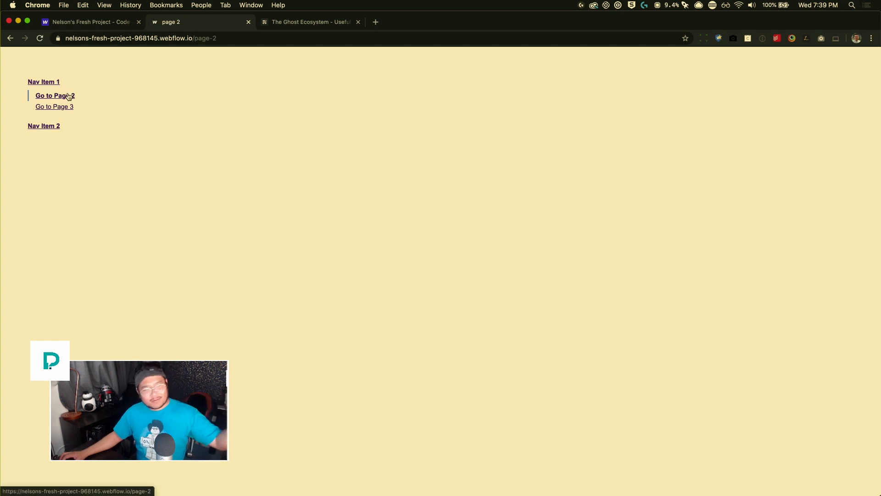
{"action": "left_click", "coordinate": [55, 107]}
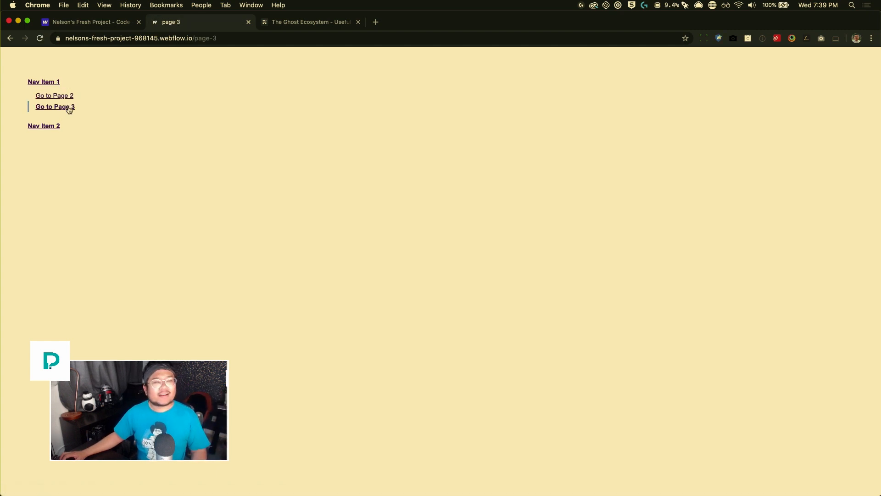
{"action": "mouse_move", "coordinate": [62, 117]}
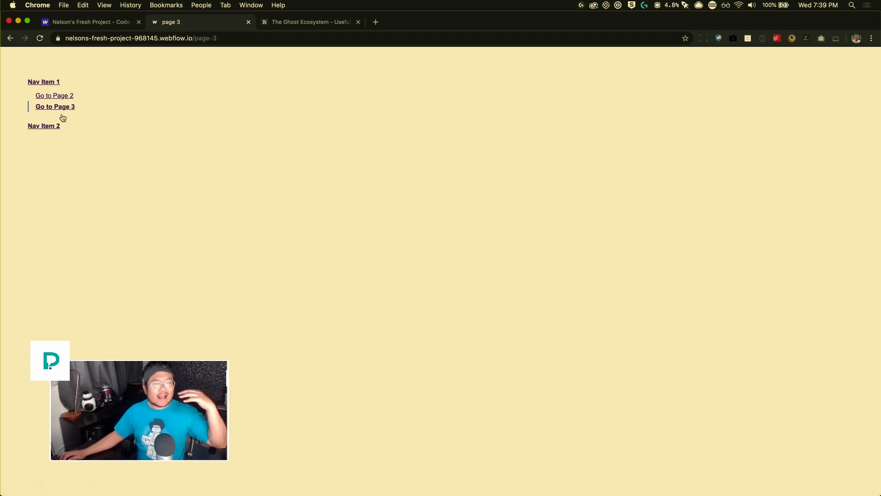
{"action": "right_click", "coordinate": [44, 125]}
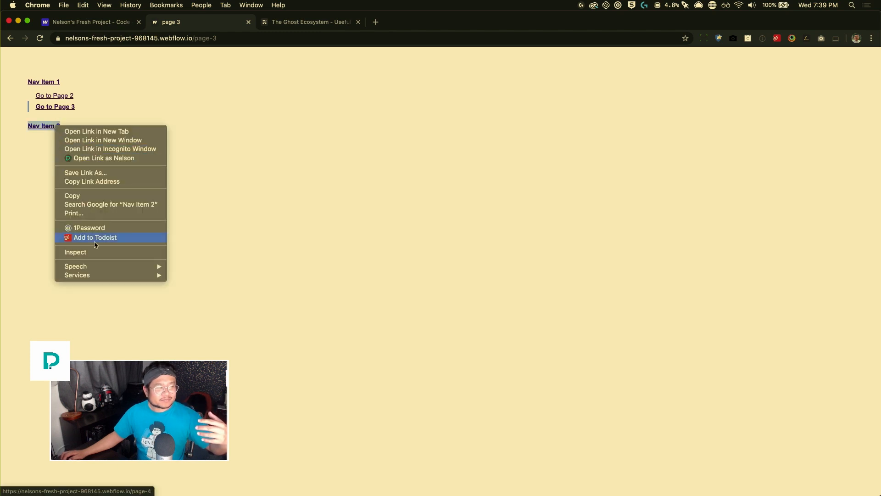
{"action": "left_click", "coordinate": [75, 252]}
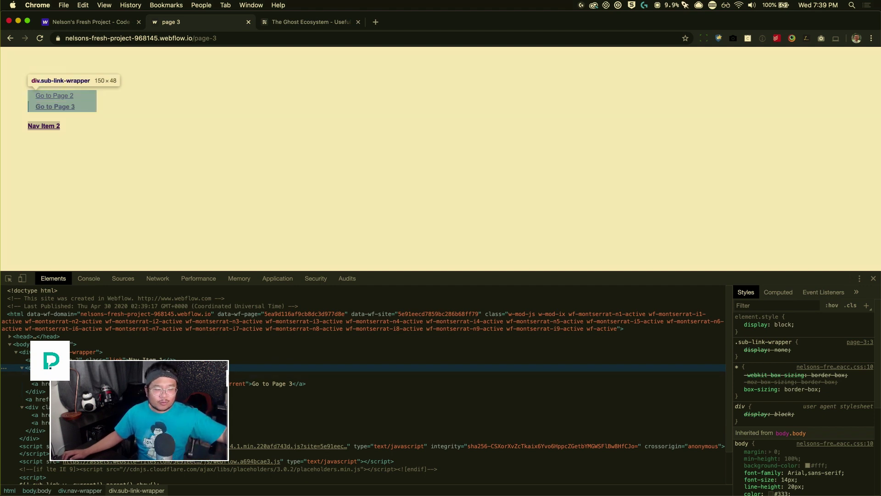
{"action": "mouse_move", "coordinate": [390, 145]}
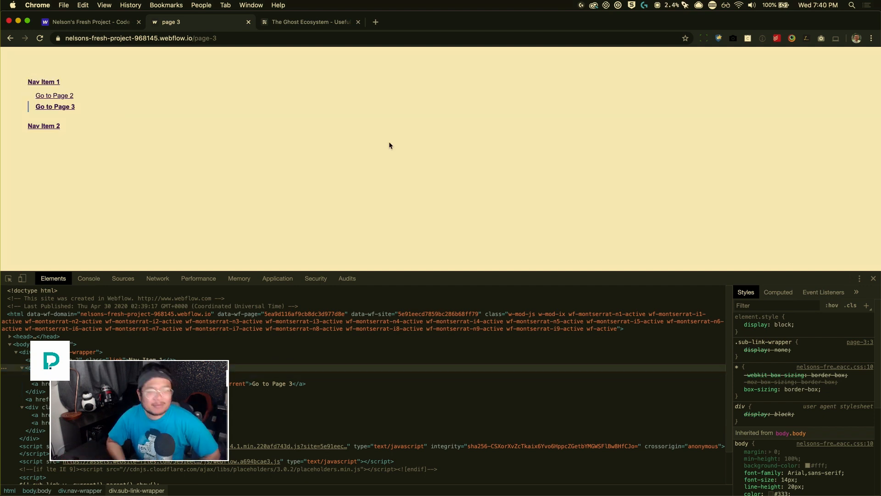